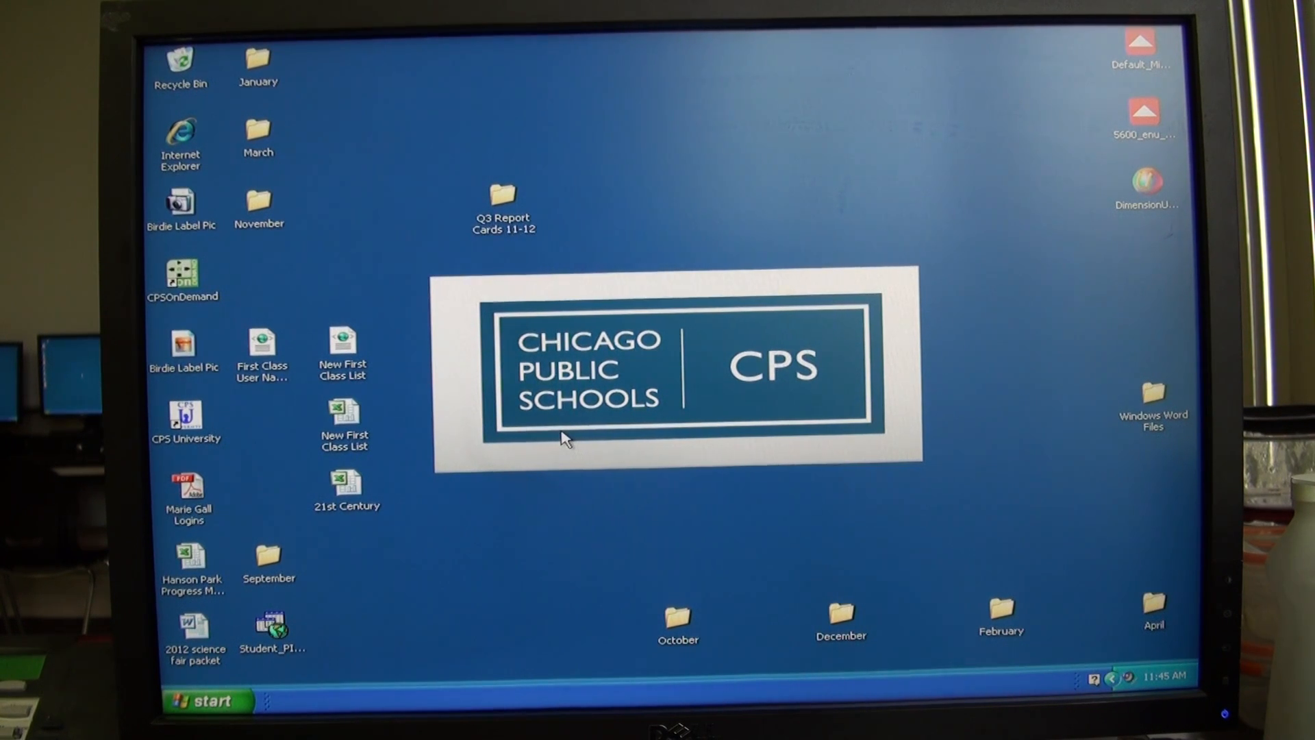
mouse_move(402, 276)
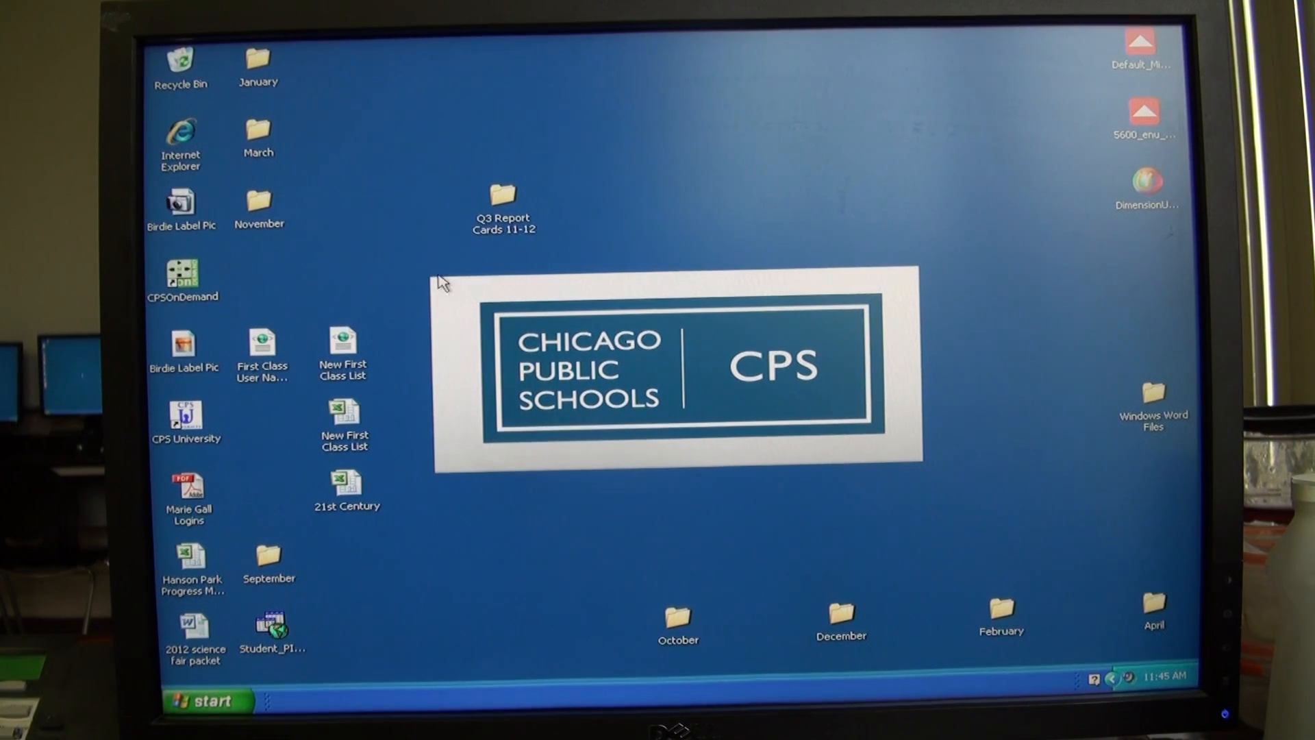
mouse_move(423, 272)
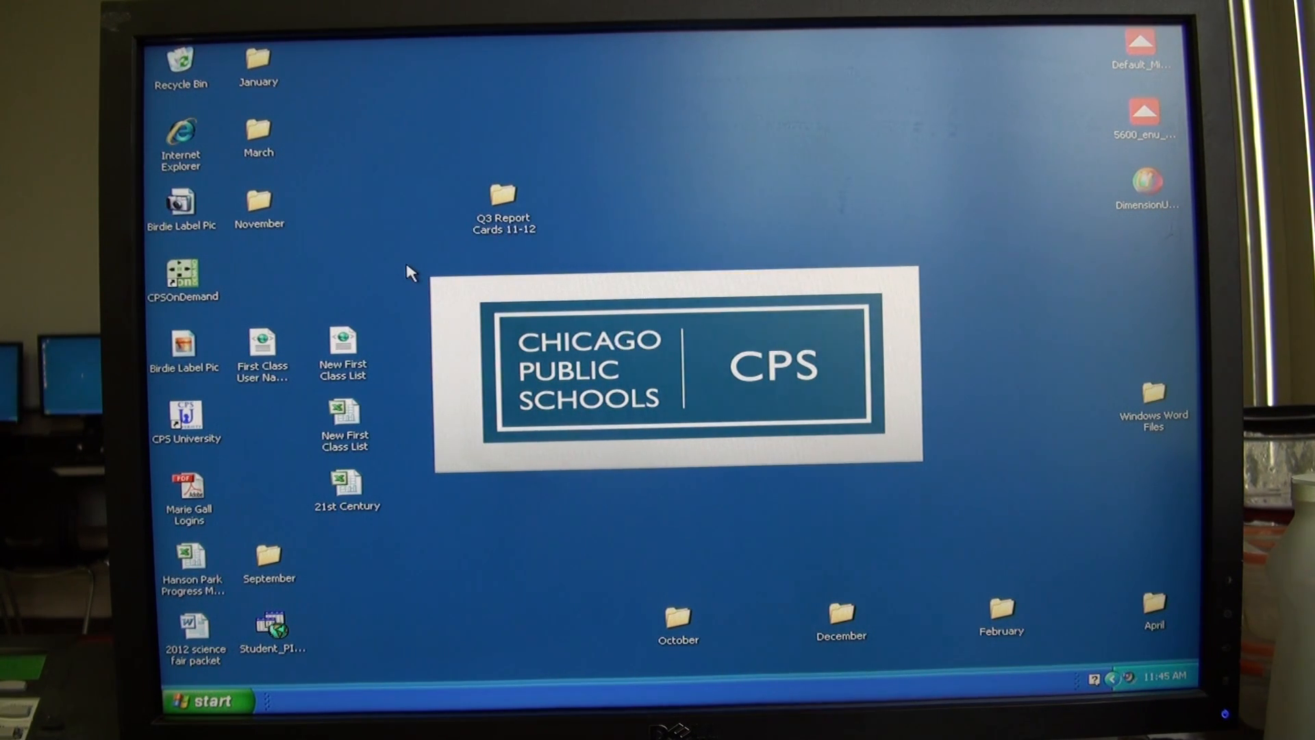
mouse_move(388, 573)
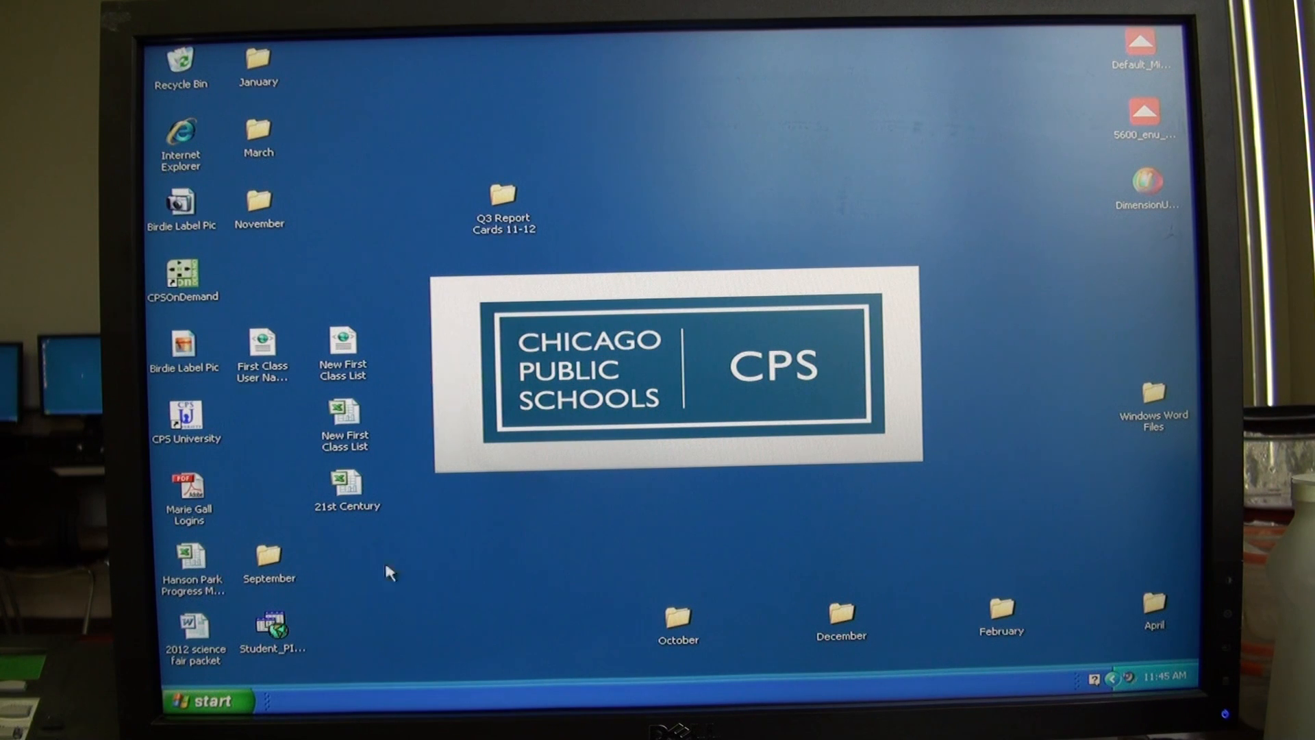
Launch Internet Explorer and follow the Math section's Graphing link on the Computer Lab Links page
left_click(201, 701)
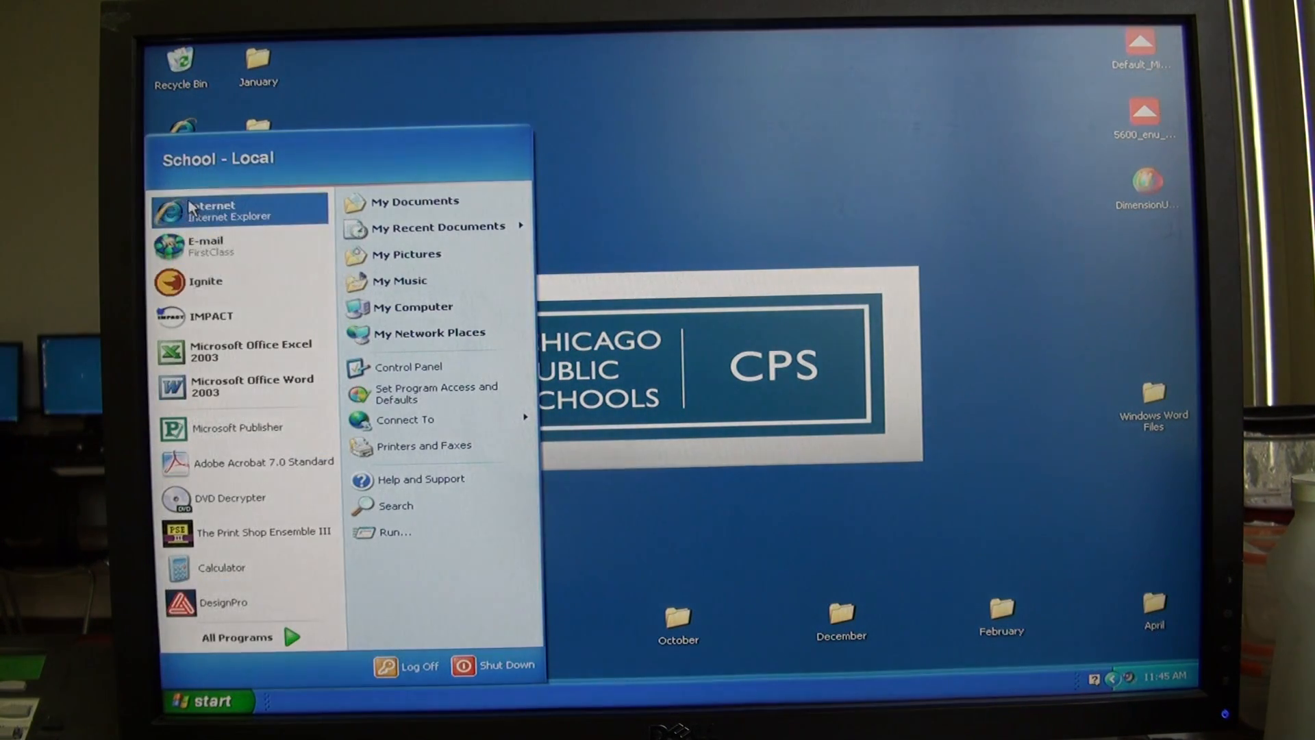
left_click(211, 208)
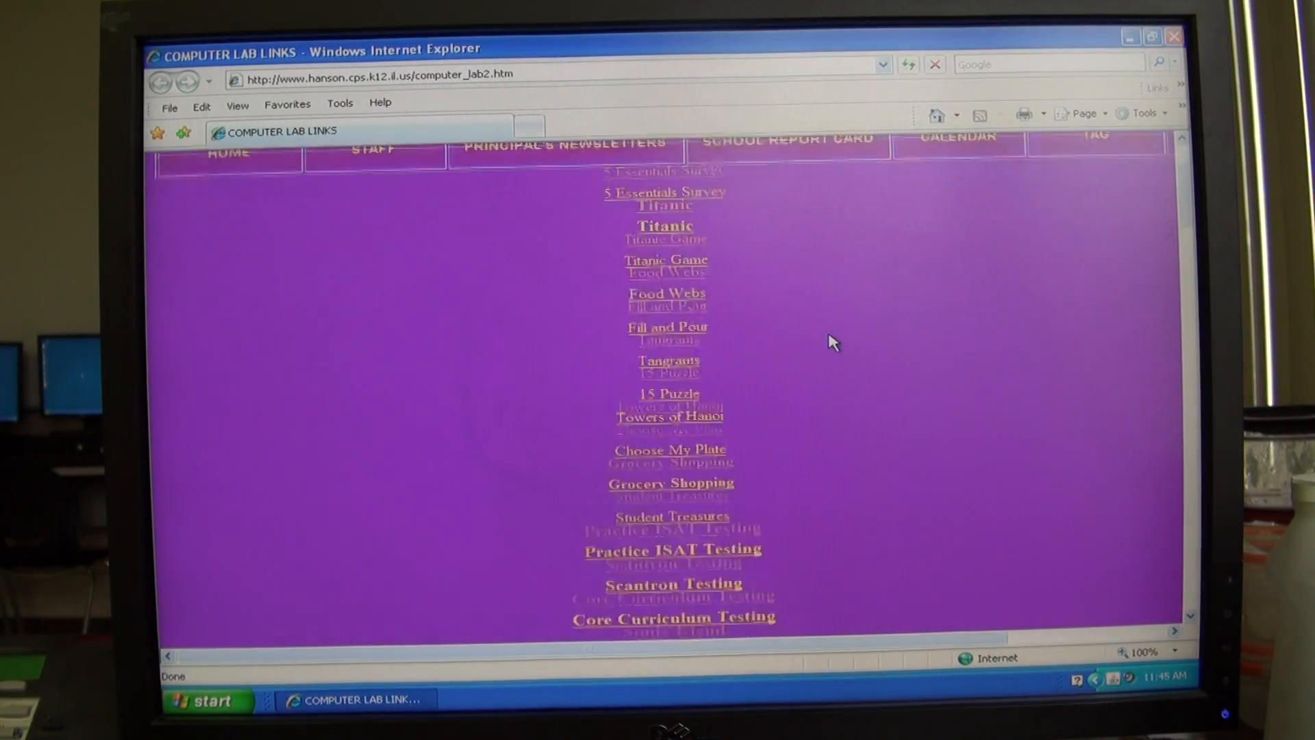
scroll("down", 3)
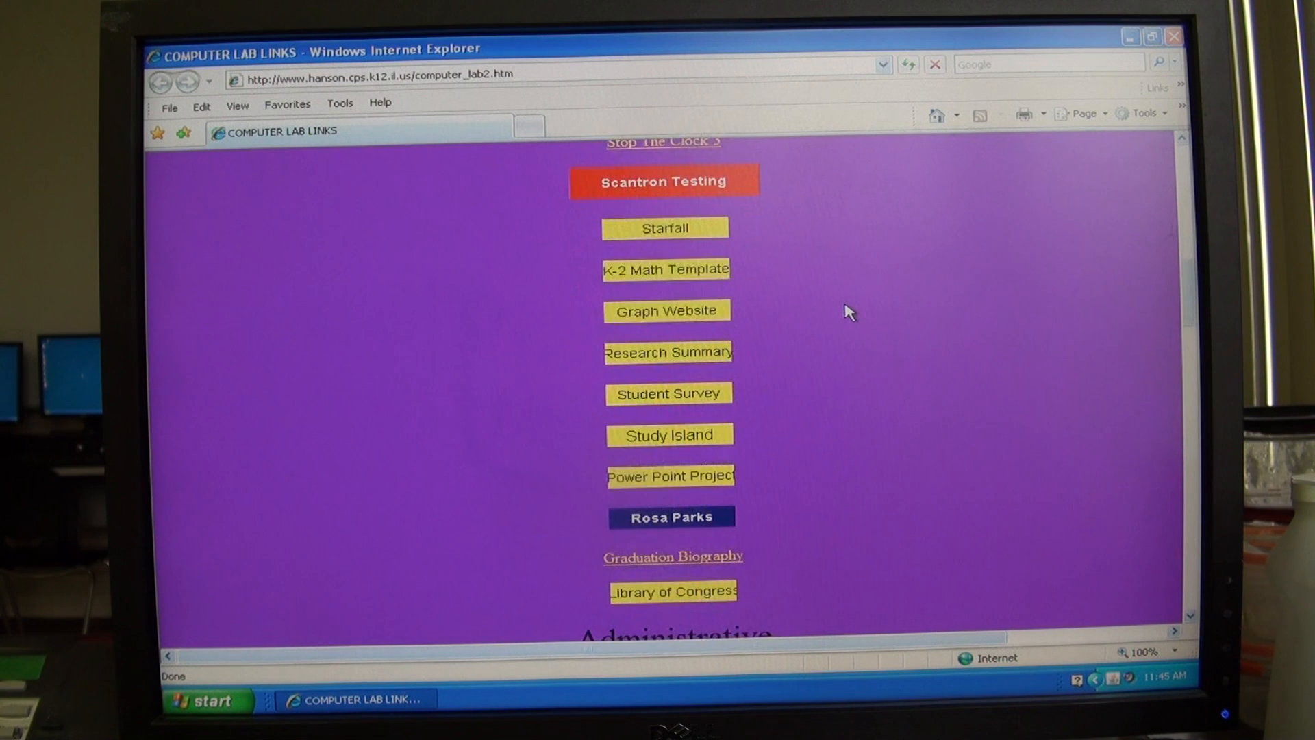
scroll("down", 3)
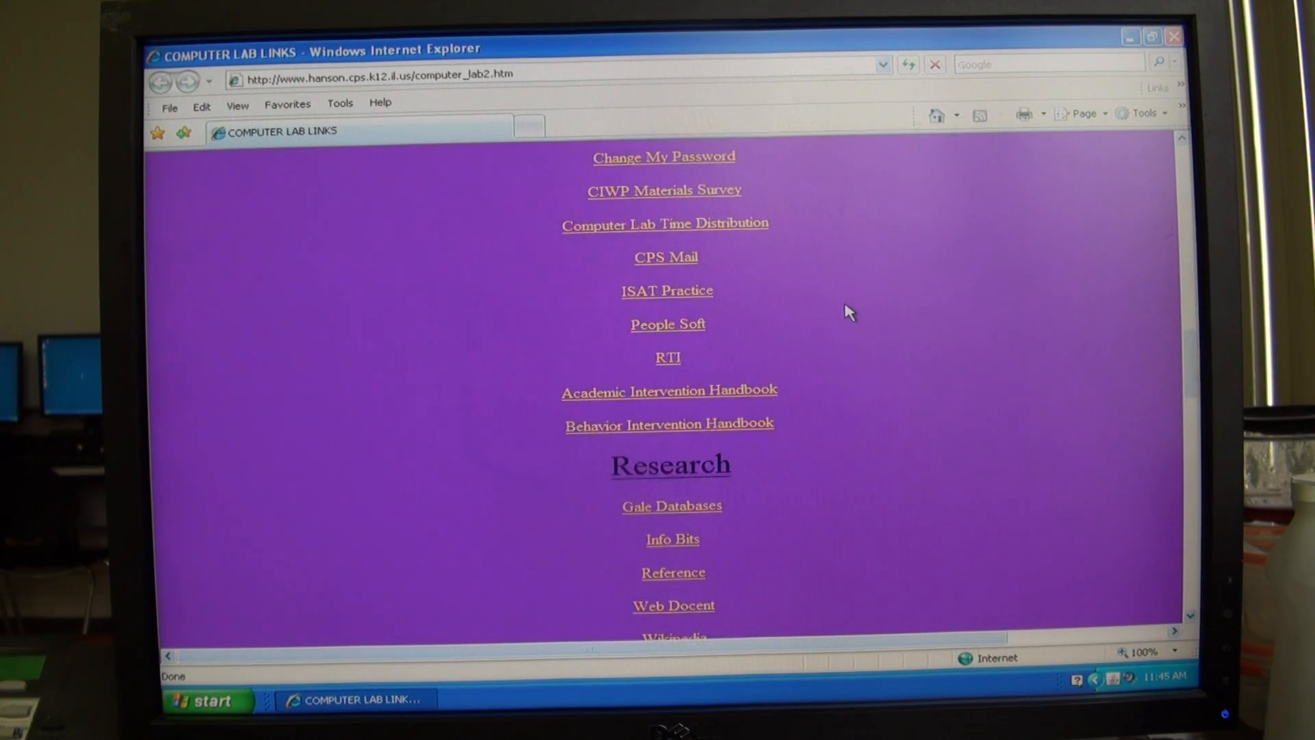
scroll("down", 3)
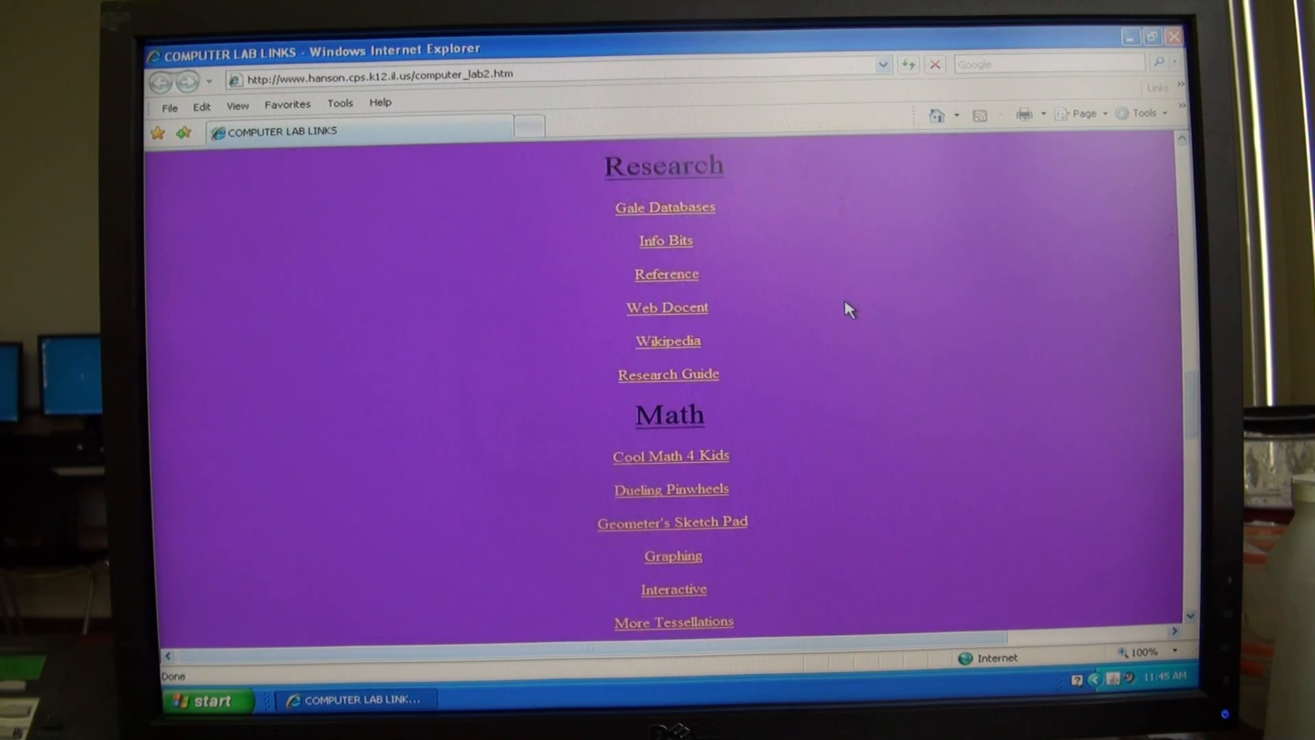
scroll("down", 3)
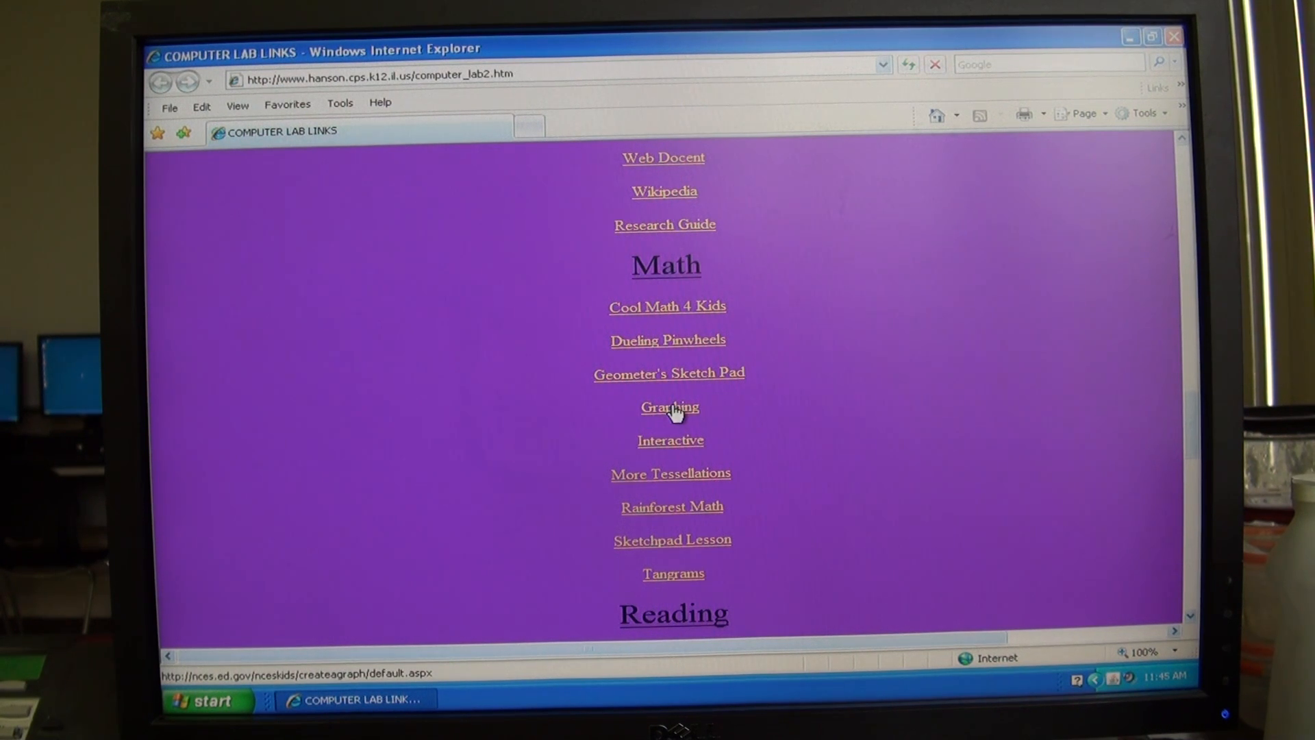
left_click(670, 407)
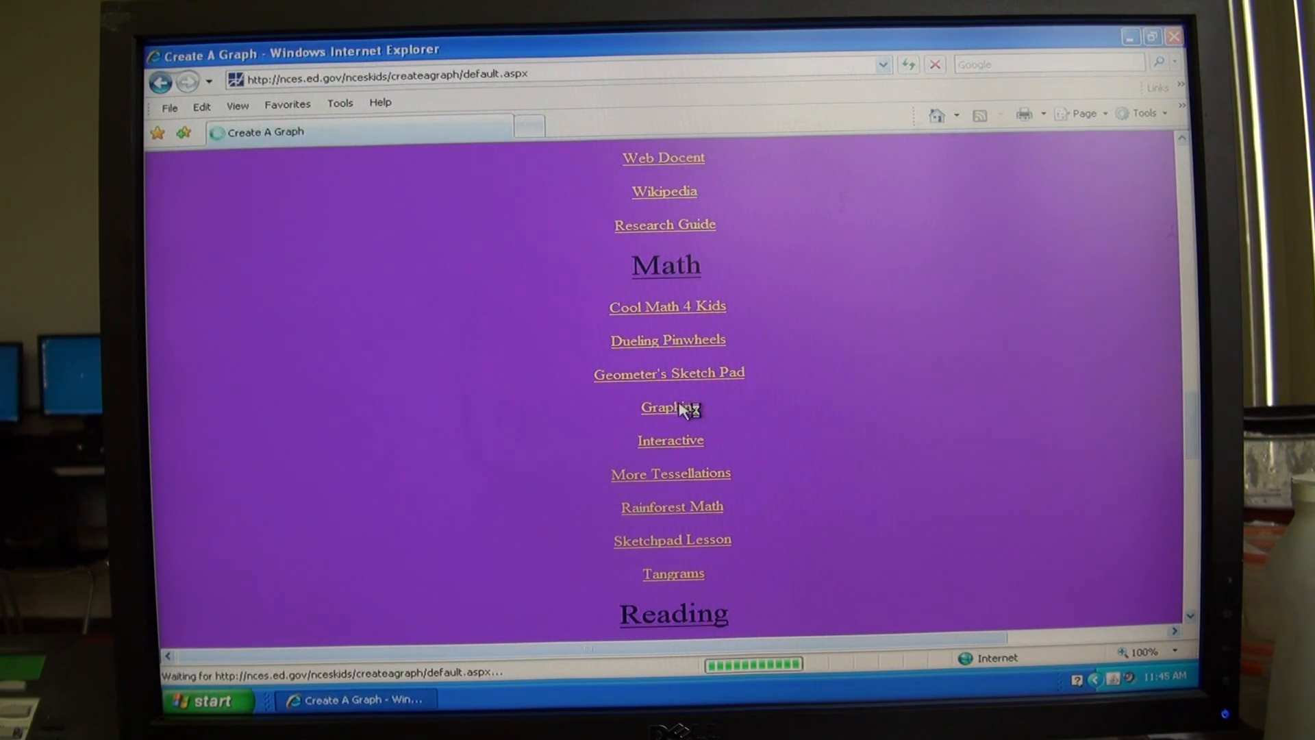
Load the Create A Graph start page offering Bar, Line, Area, Pie and XY graph types
left_click(670, 408)
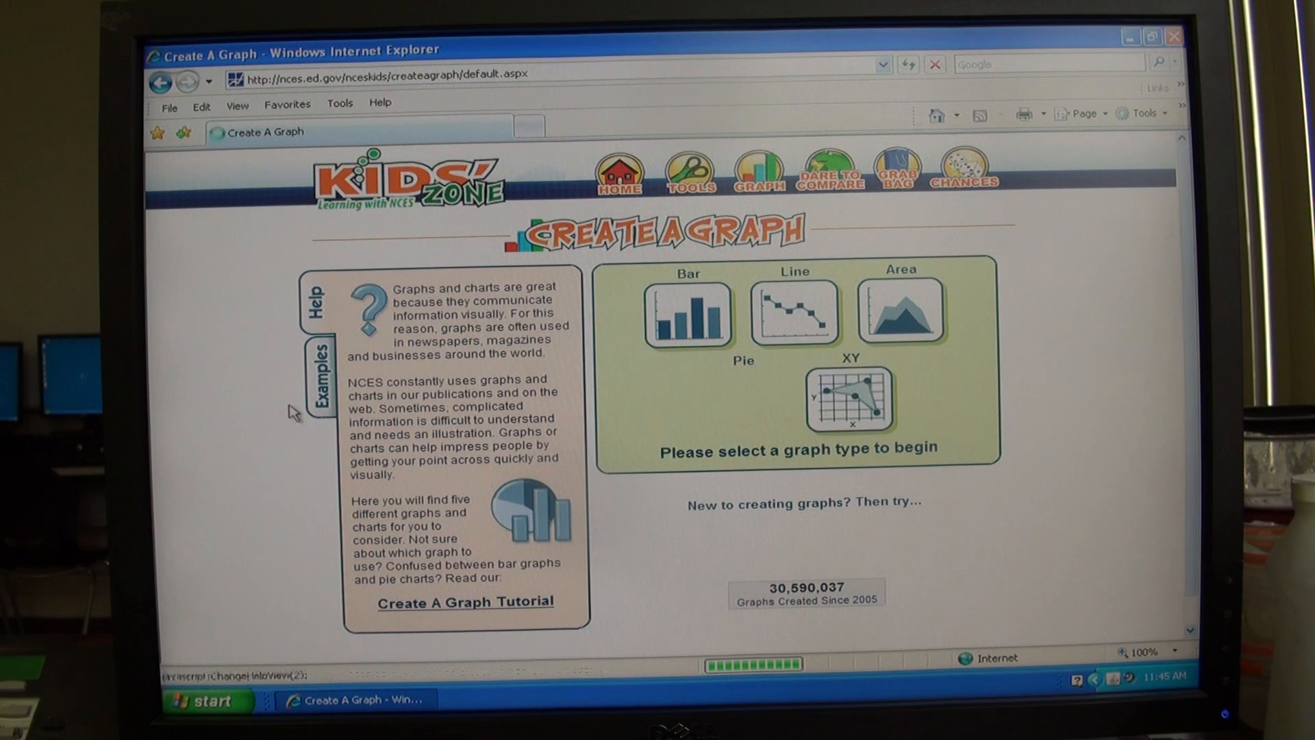
mouse_move(741, 402)
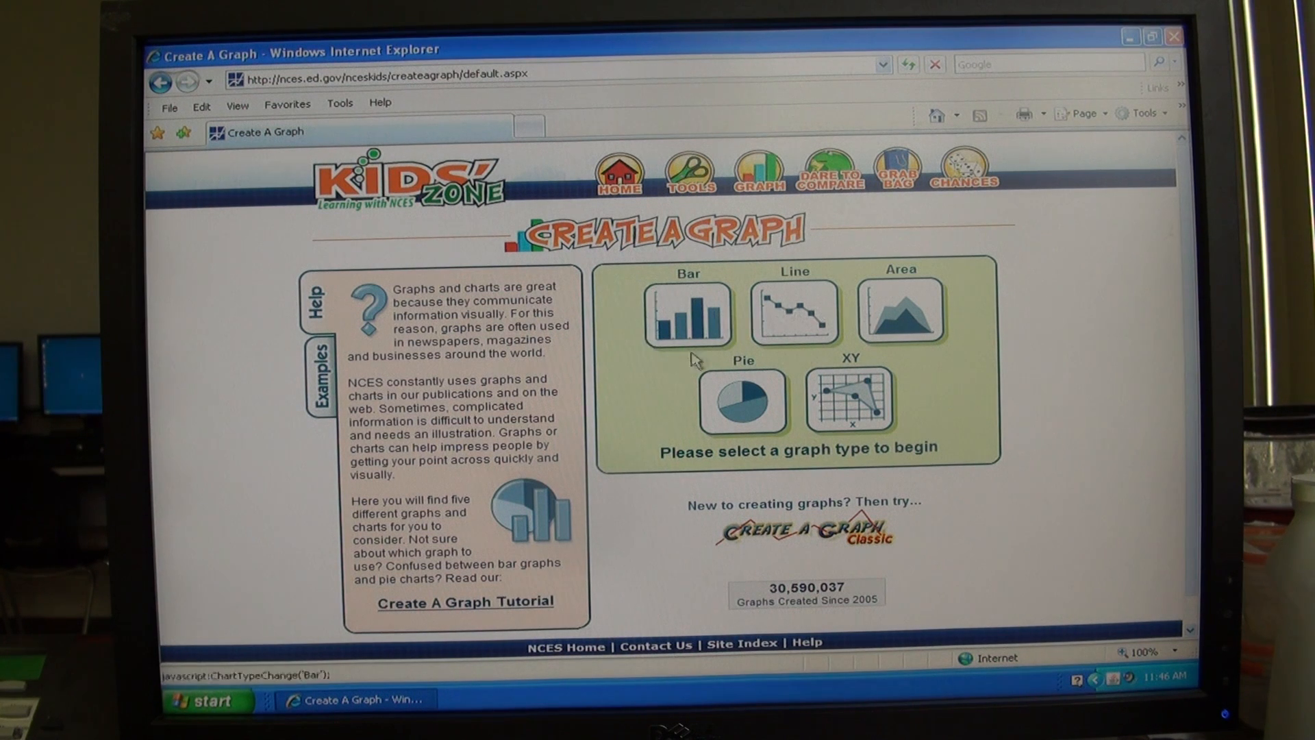
mouse_move(687, 315)
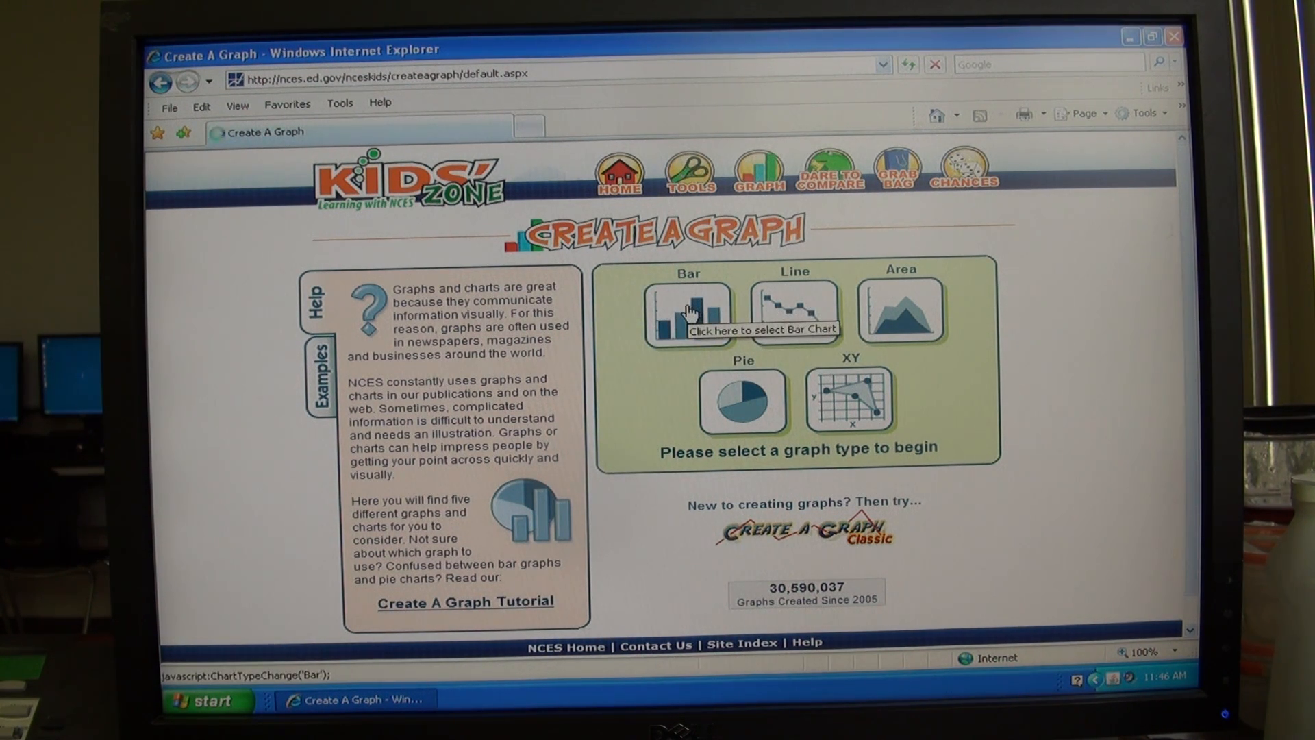
Choose Bar as the graph type to reach its design options
left_click(686, 312)
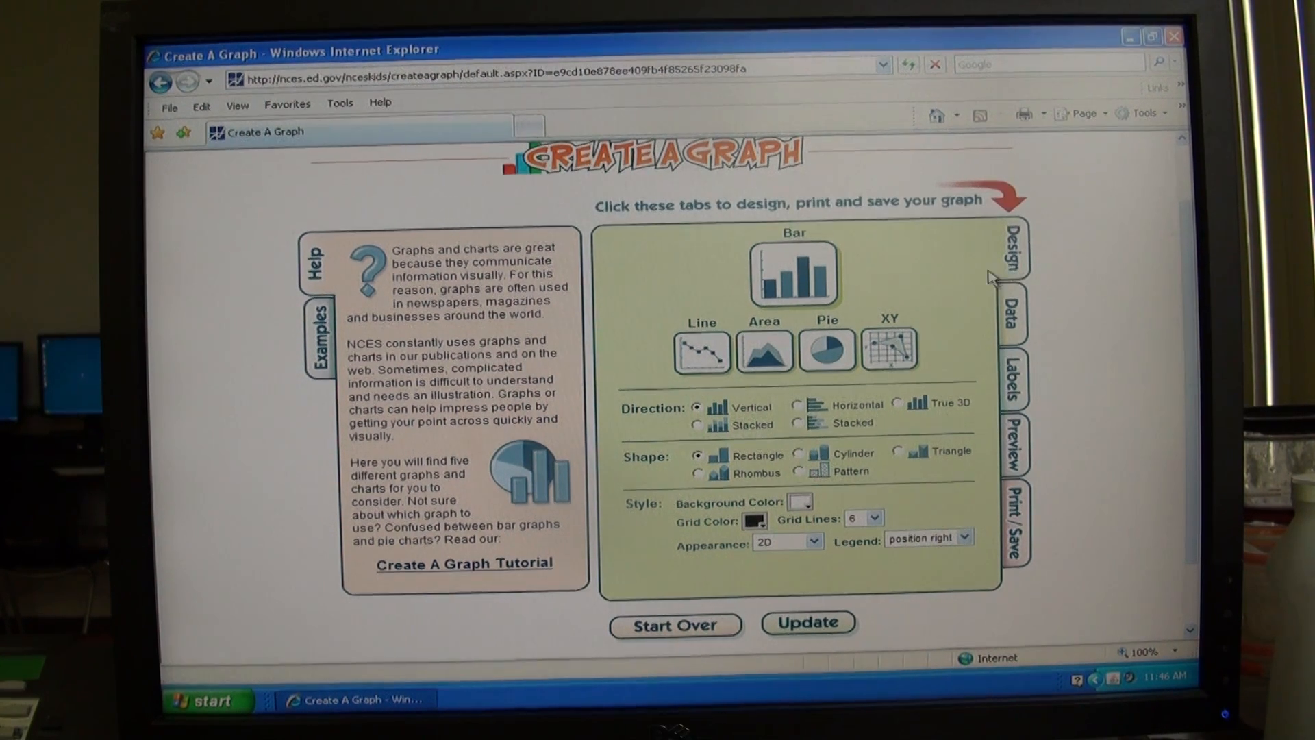
mouse_move(1012, 315)
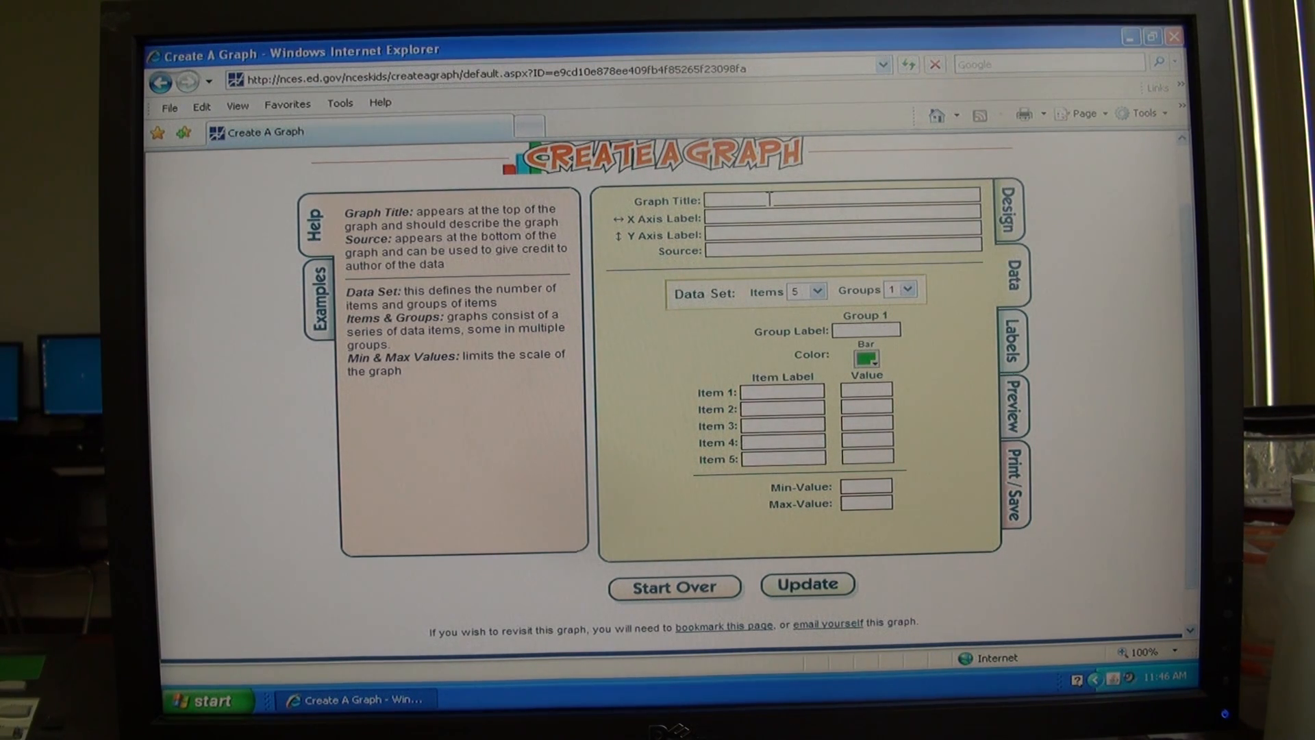
Enter the title 'How Many Kernels?' and axis labels 'Brand Name of Popcorn' and 'Kernels (n)'
type("How Man")
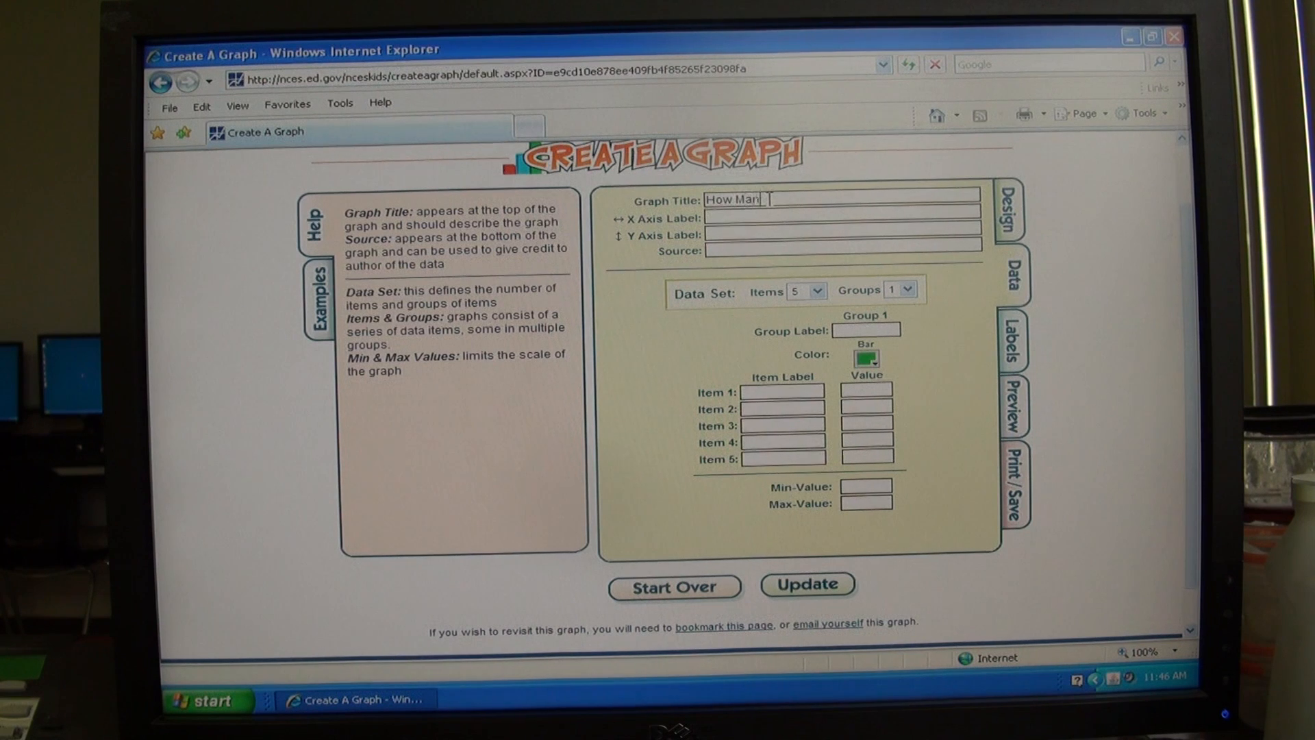
type("y")
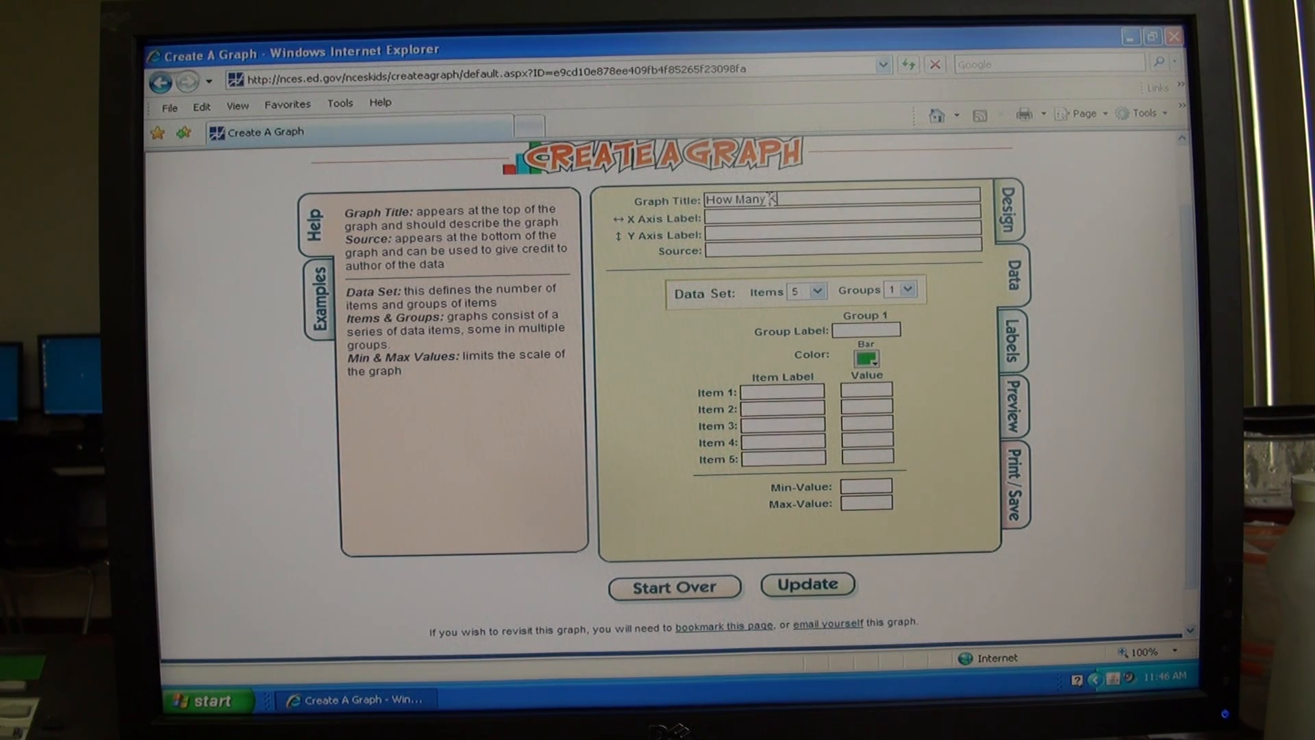
type("Kernels?")
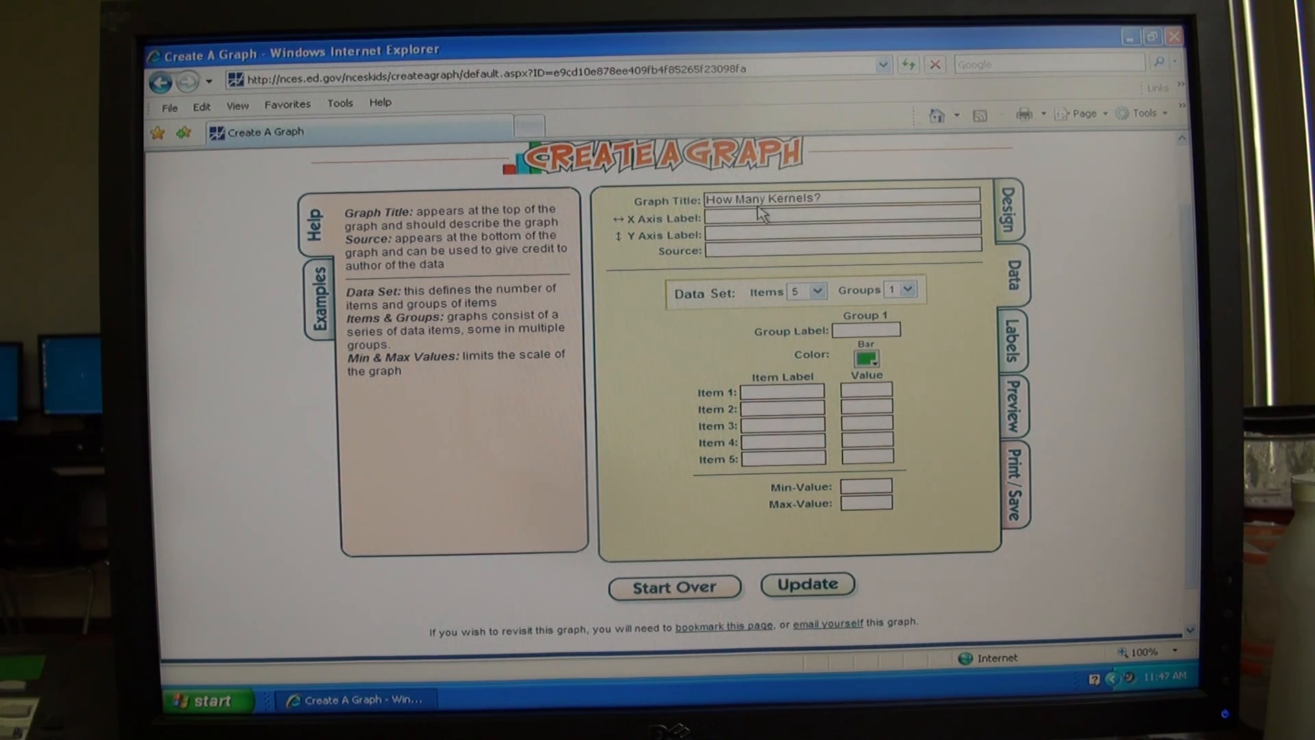
type("Brand Name of")
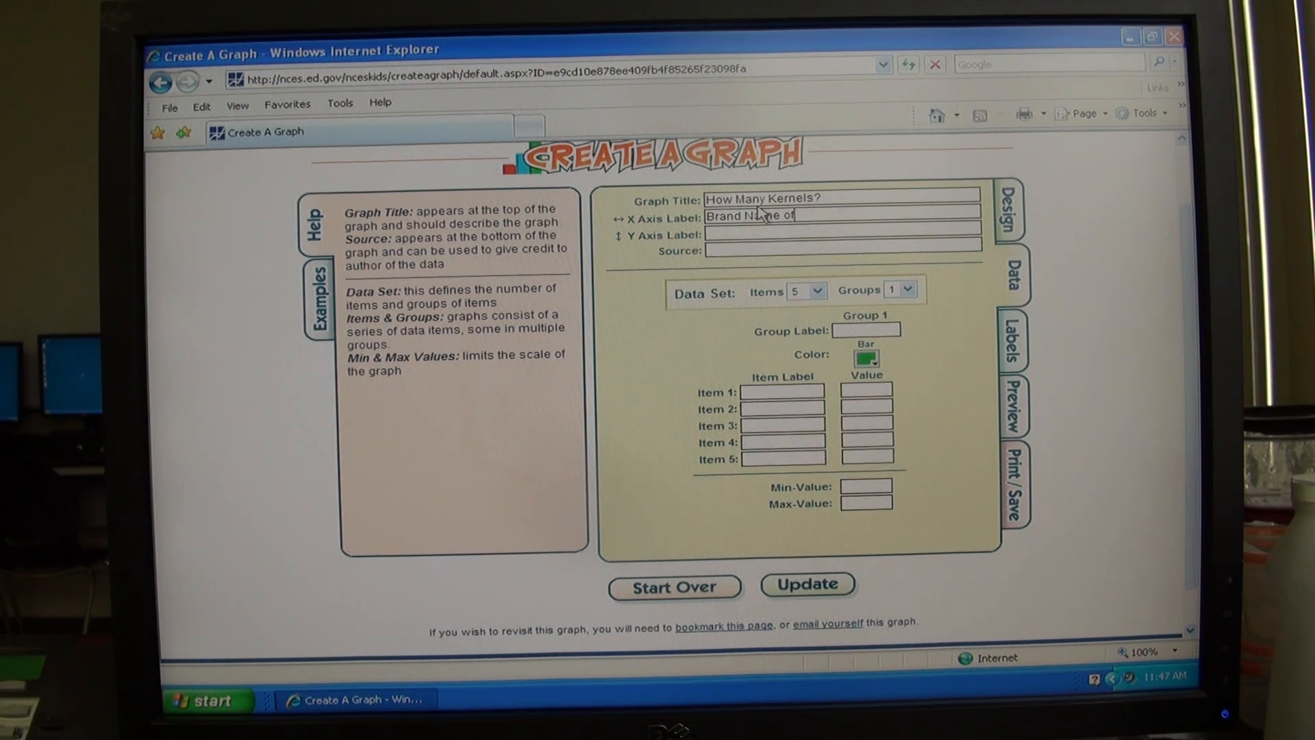
type("Popcorn")
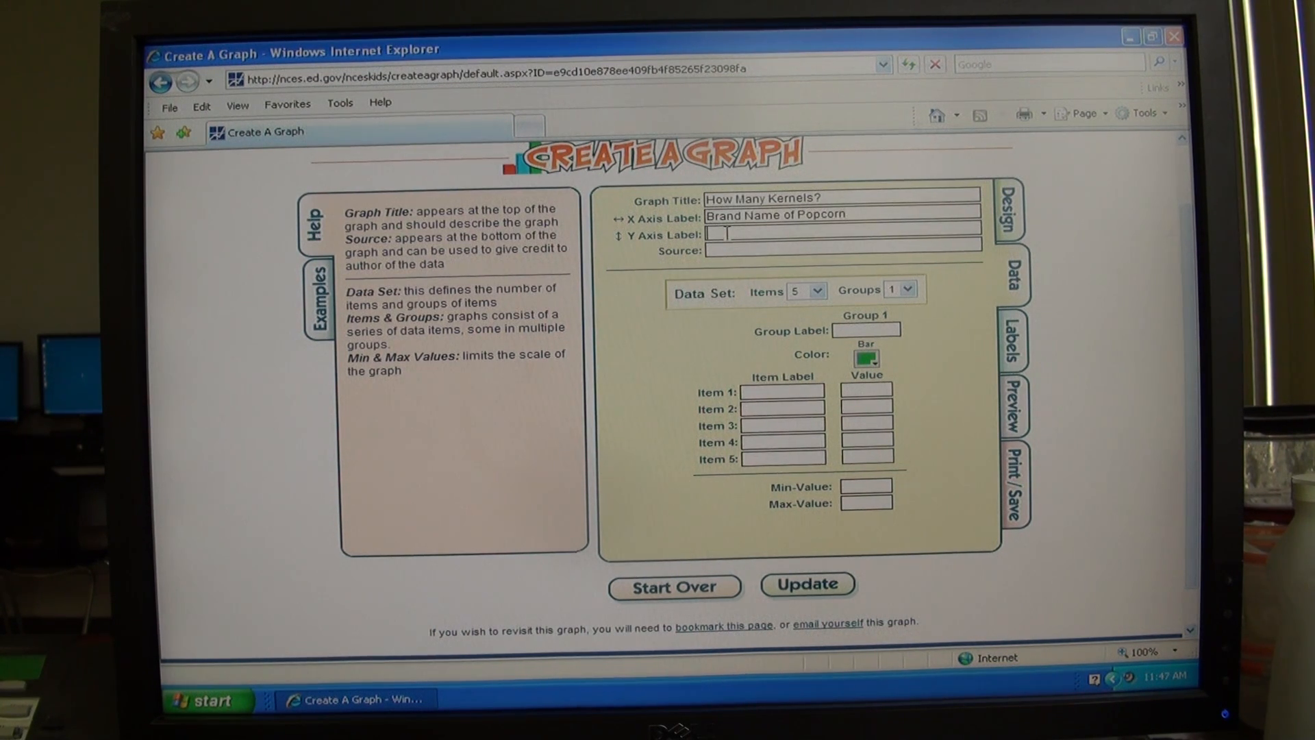
type("K")
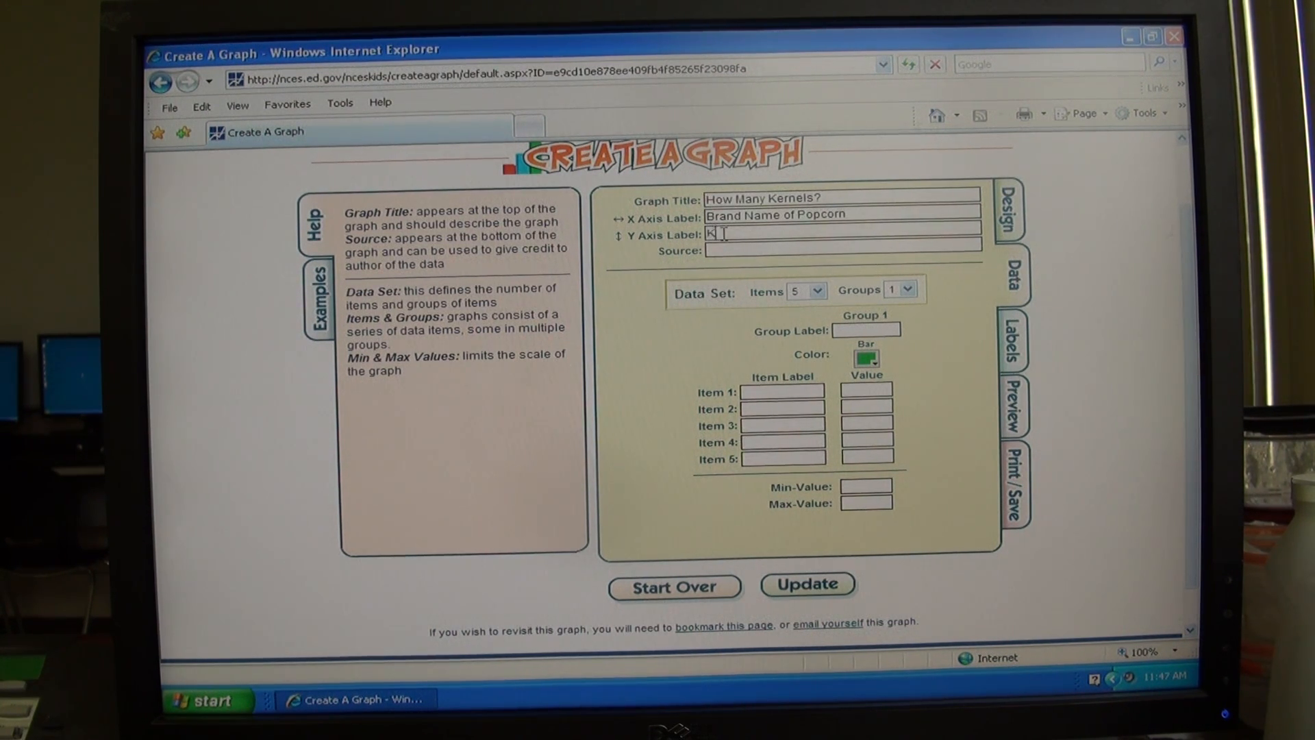
type("ernels (n")
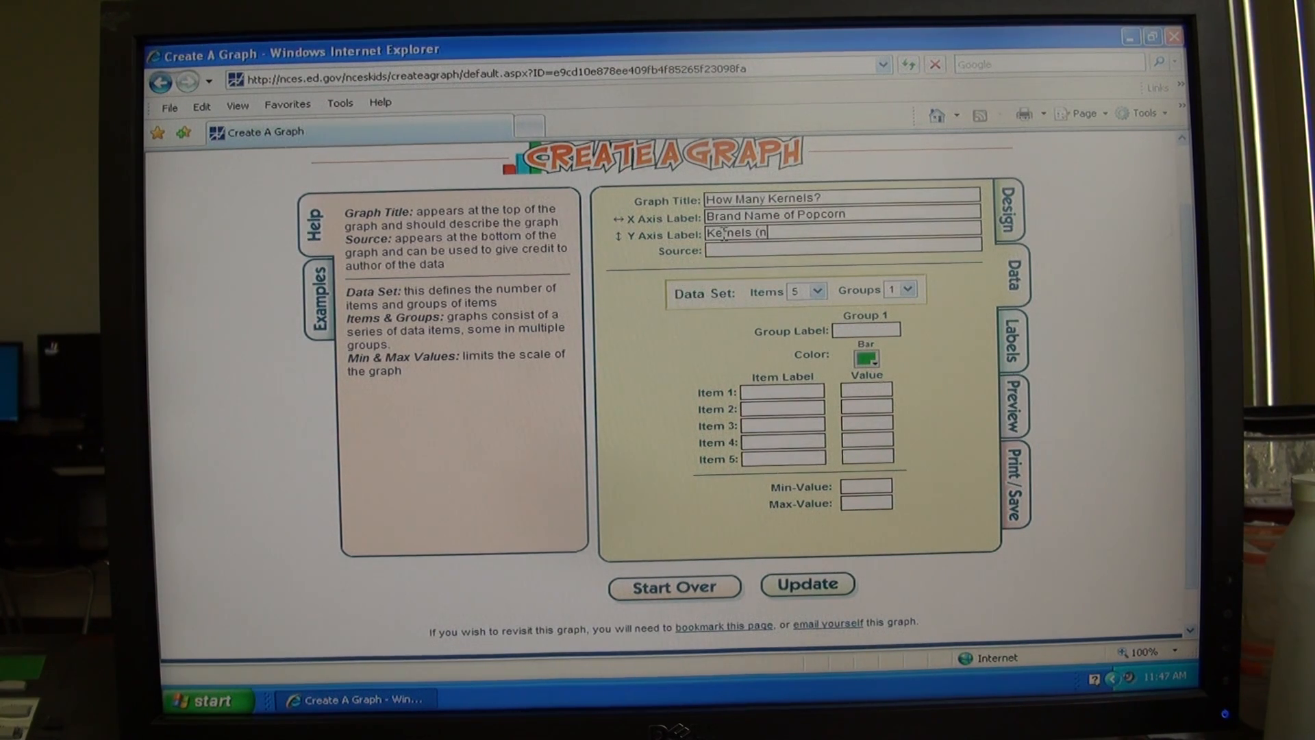
type(")")
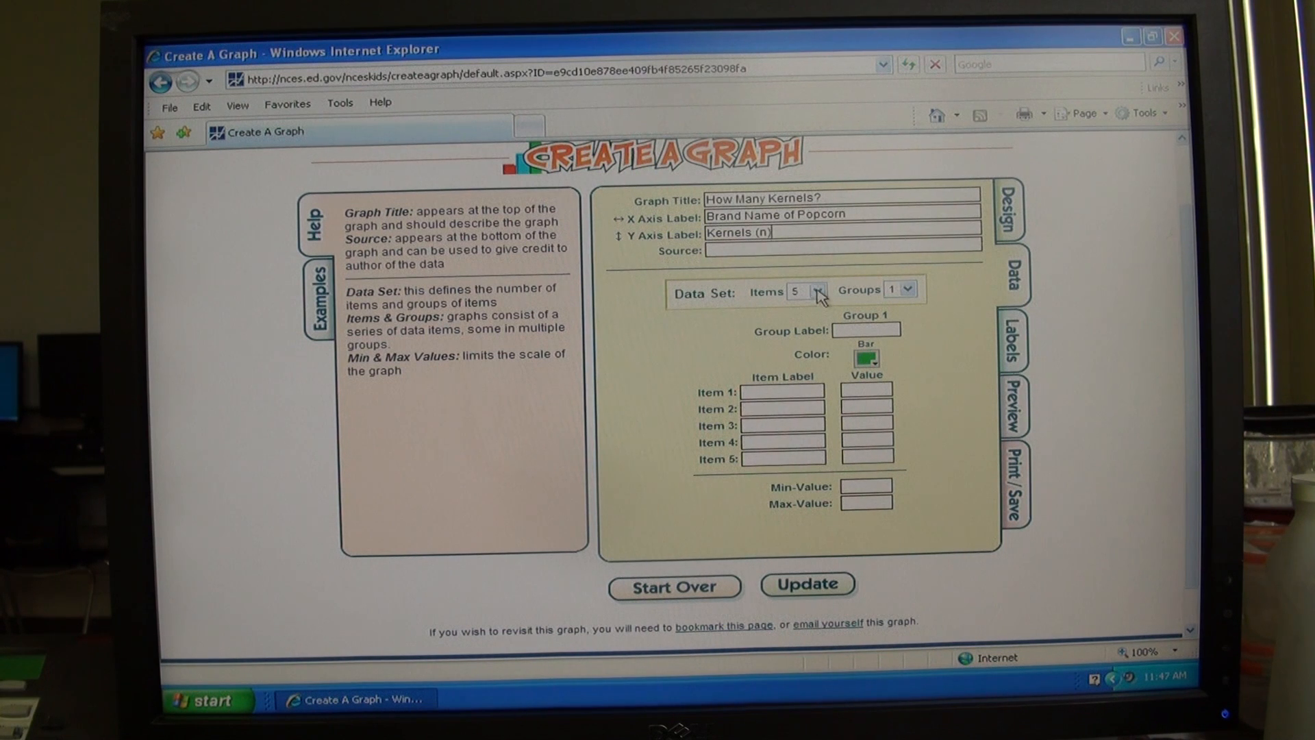
Set the data set to 3 items and 3 groups
left_click(821, 291)
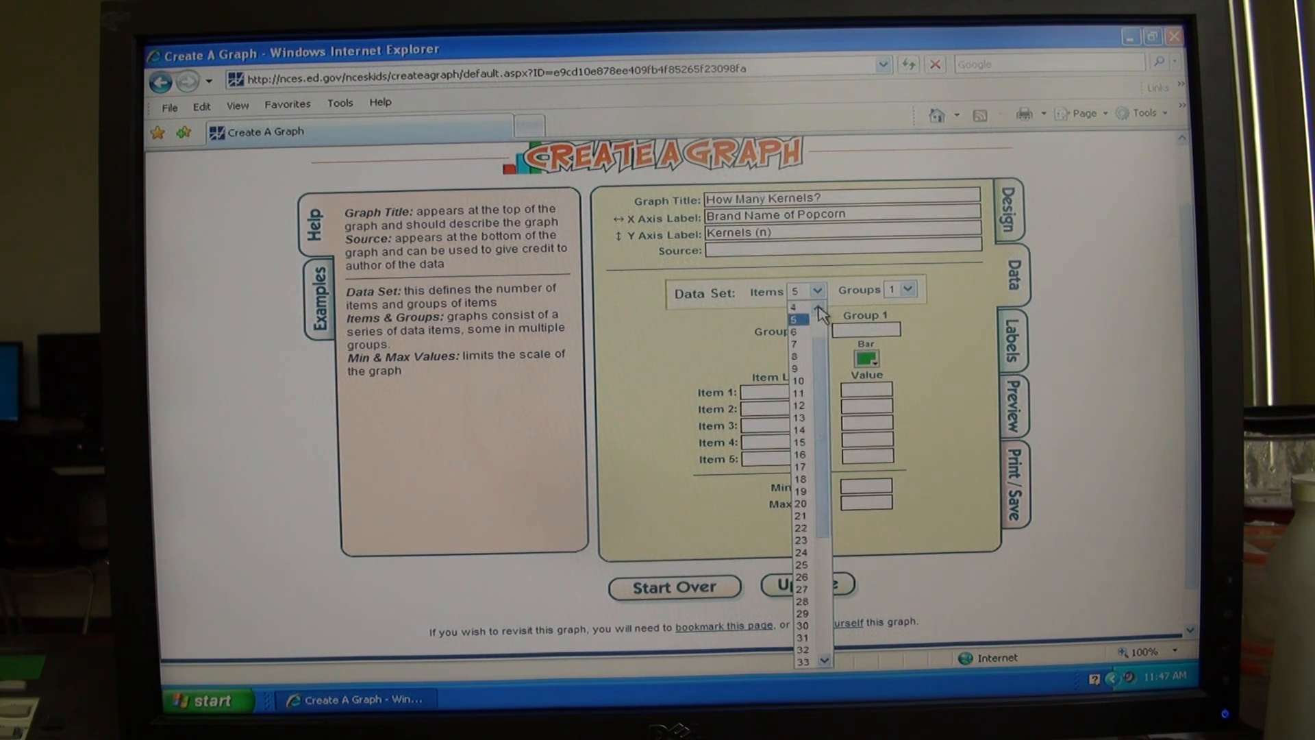
left_click(793, 290)
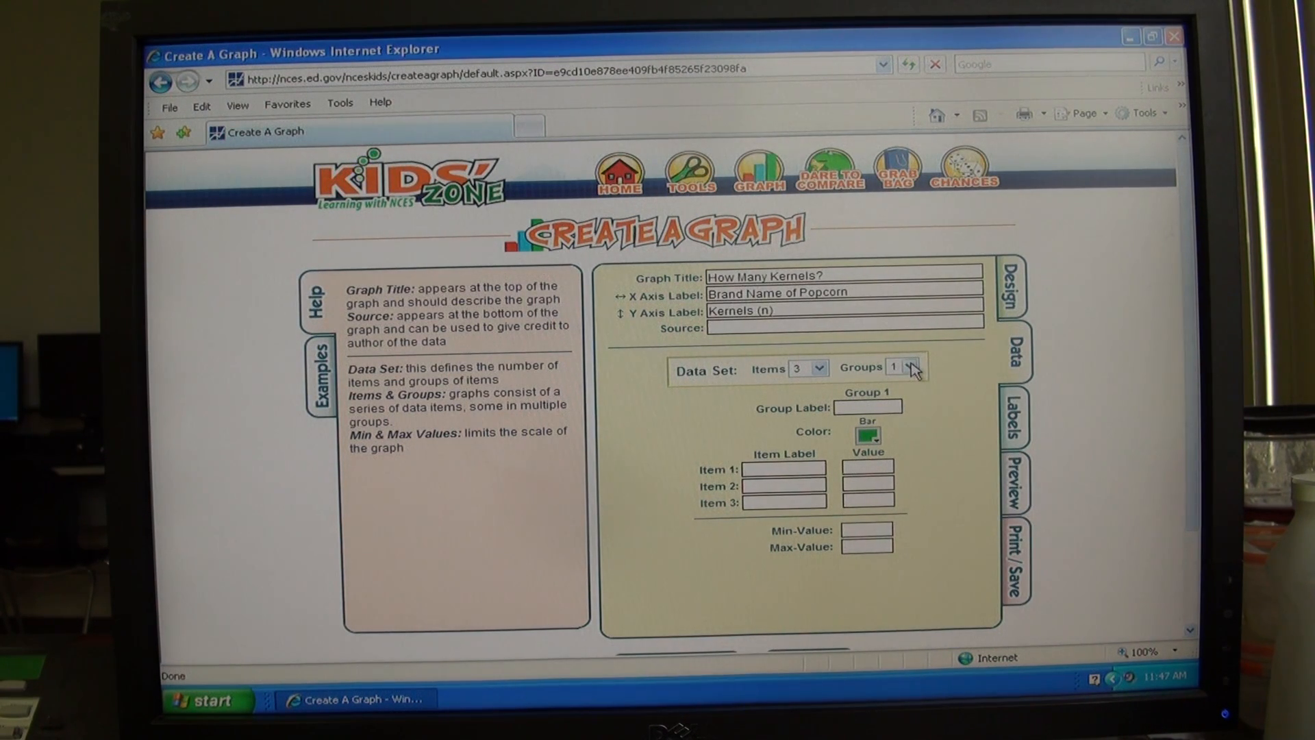
left_click(910, 367)
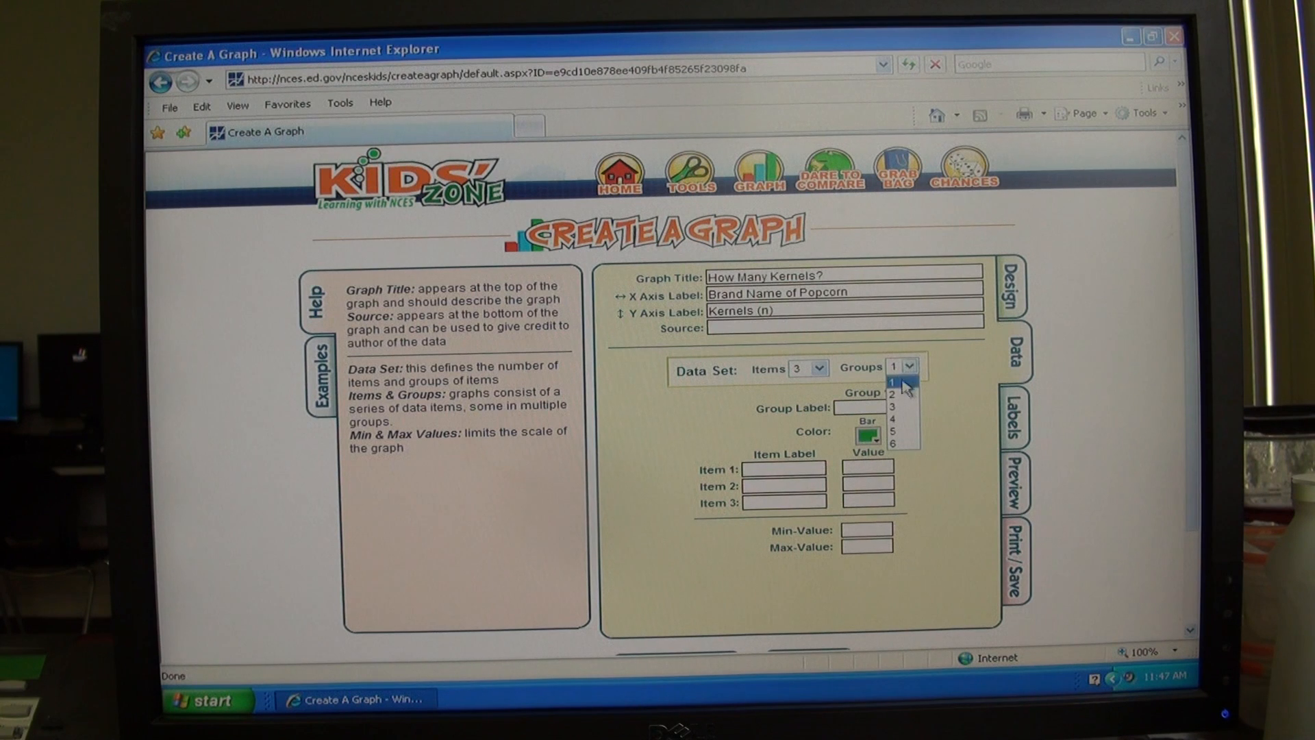
left_click(896, 407)
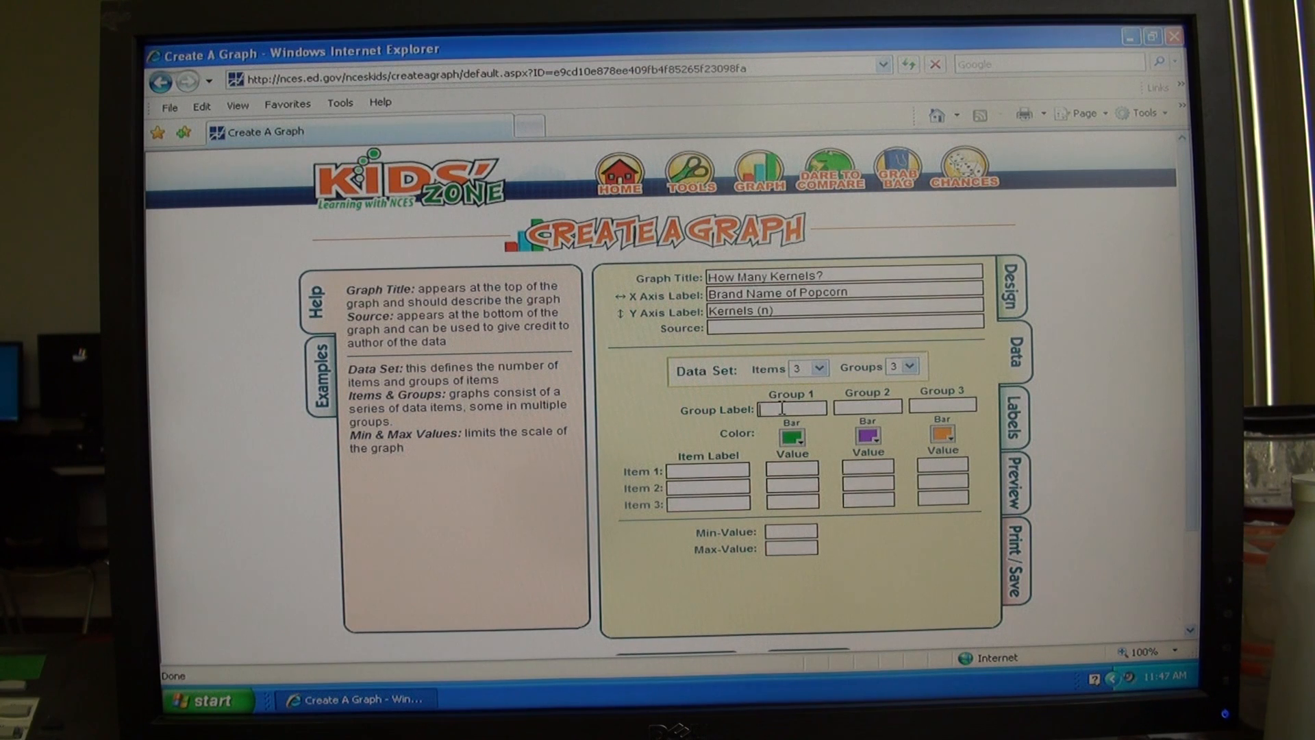
Name the group labels Trial 1, Trial 2 and Trial 3
type("Trial 1")
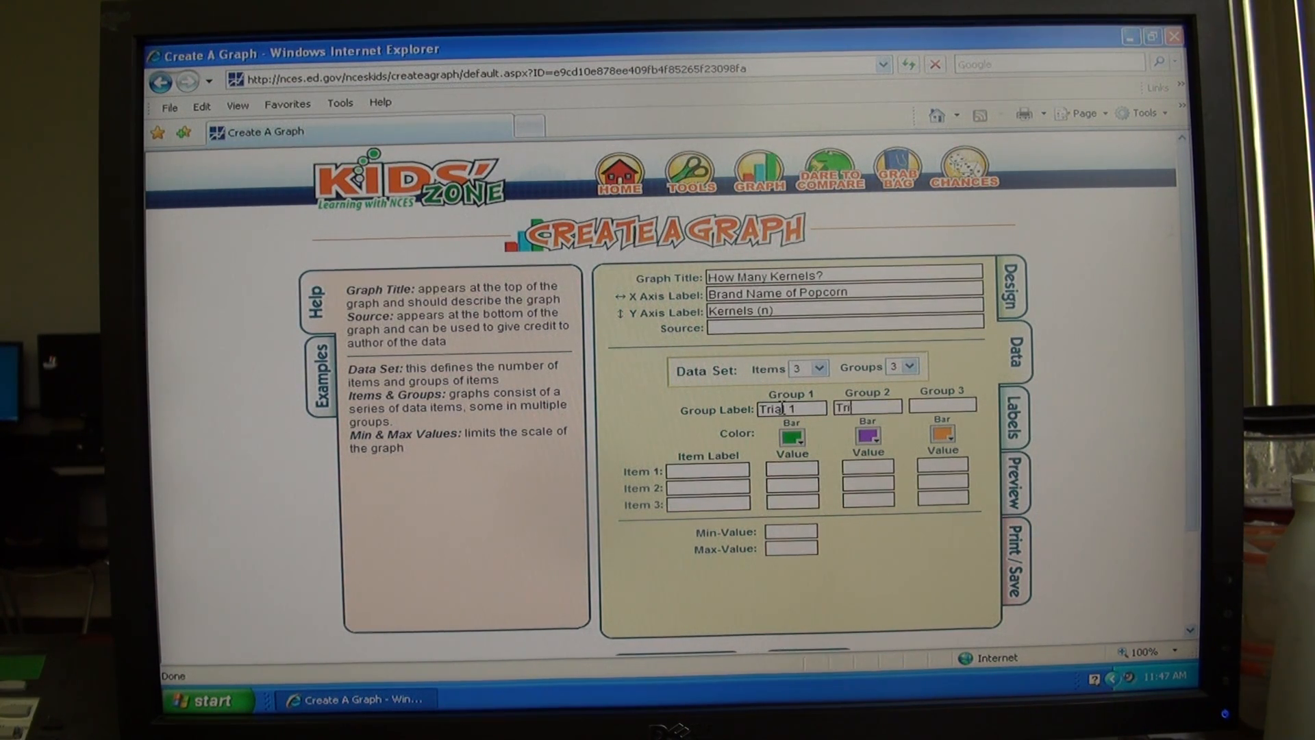
type("Trial 2")
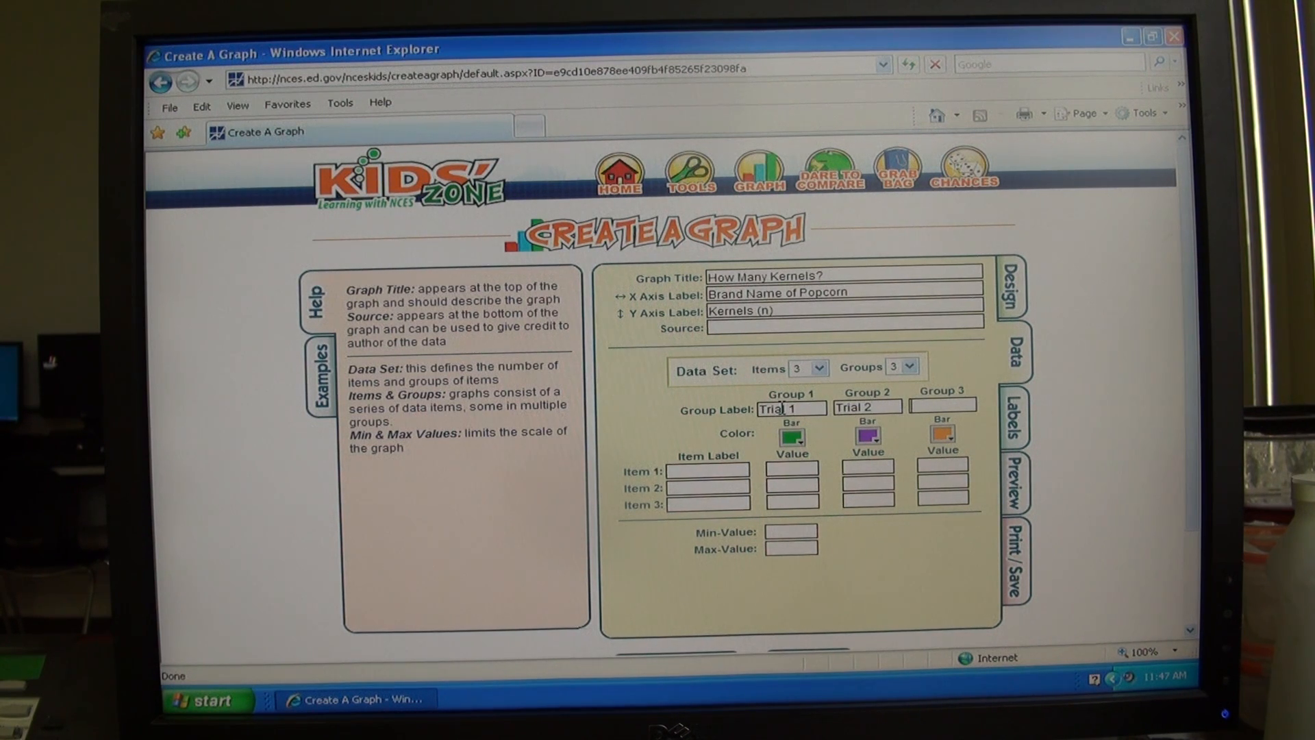
type("Trial 3")
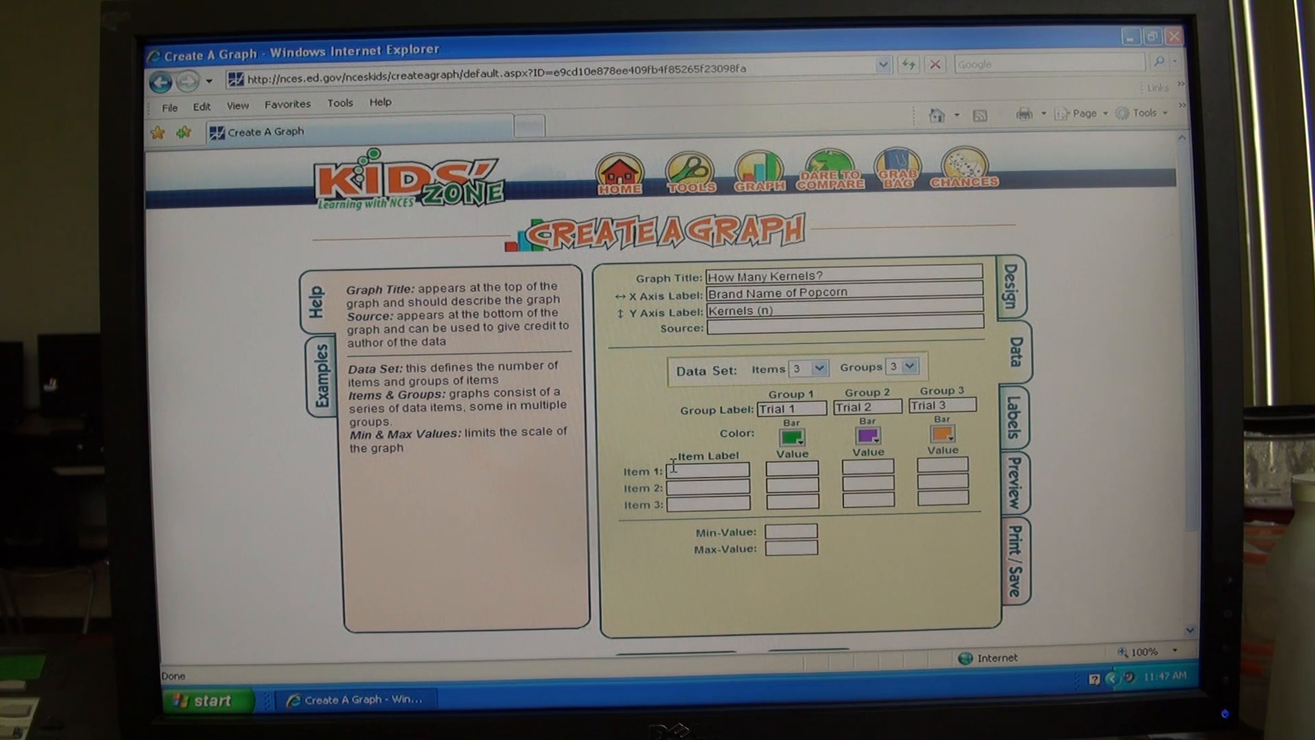
Enter O. Redenbacher (42x, 404, 396) and Pop Secret (34x, 312, 31x) labels and trial values
type("O. Re")
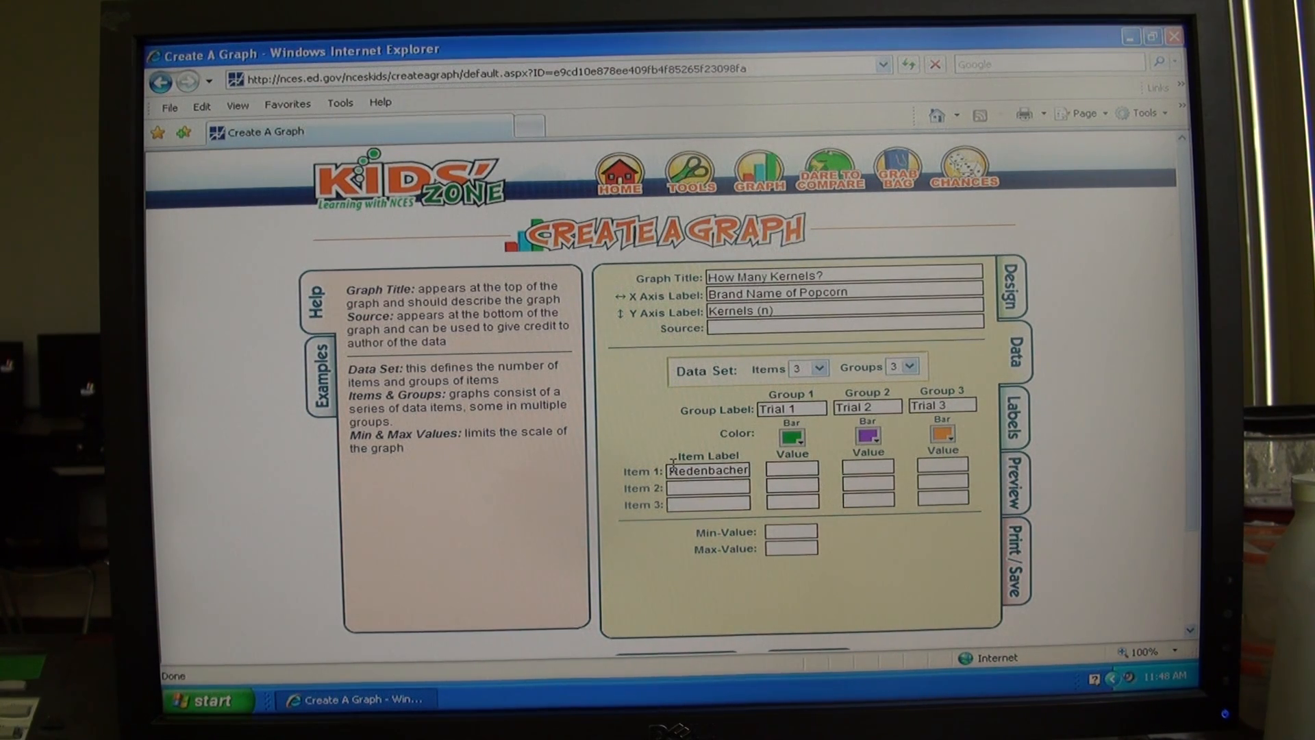
type("427")
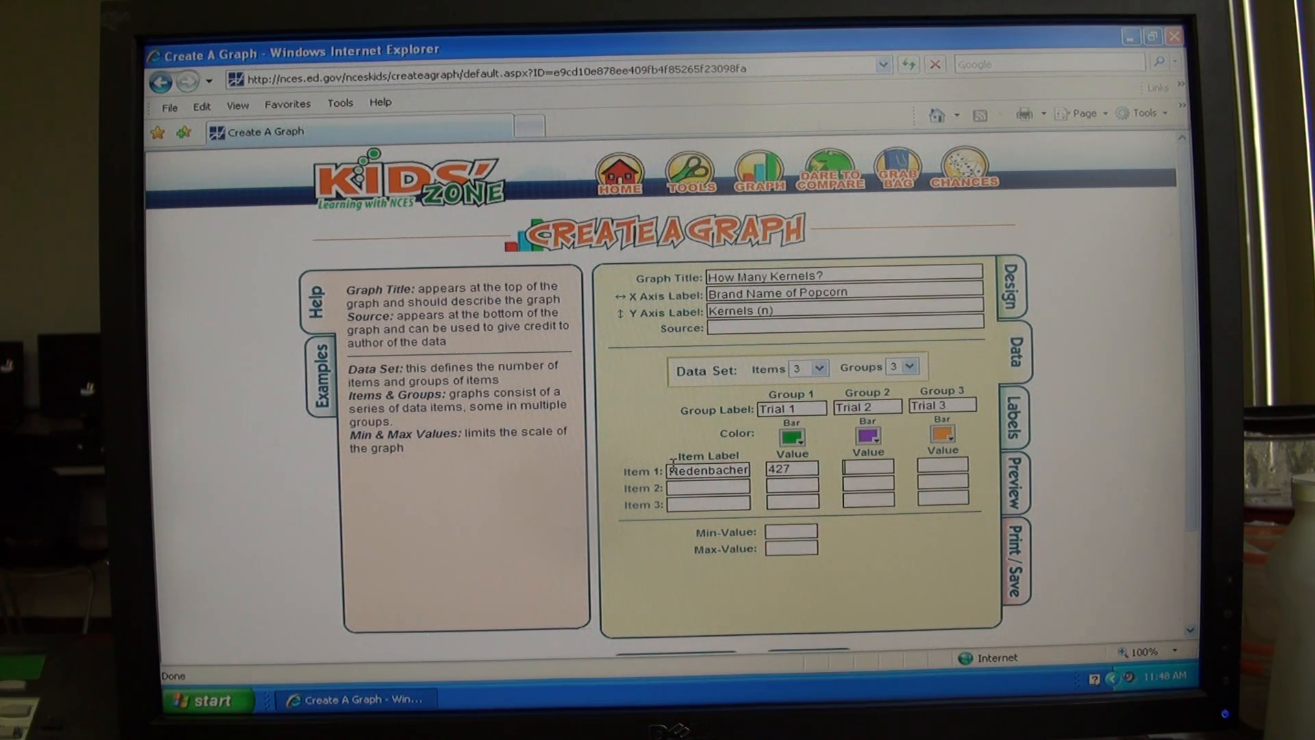
type("404")
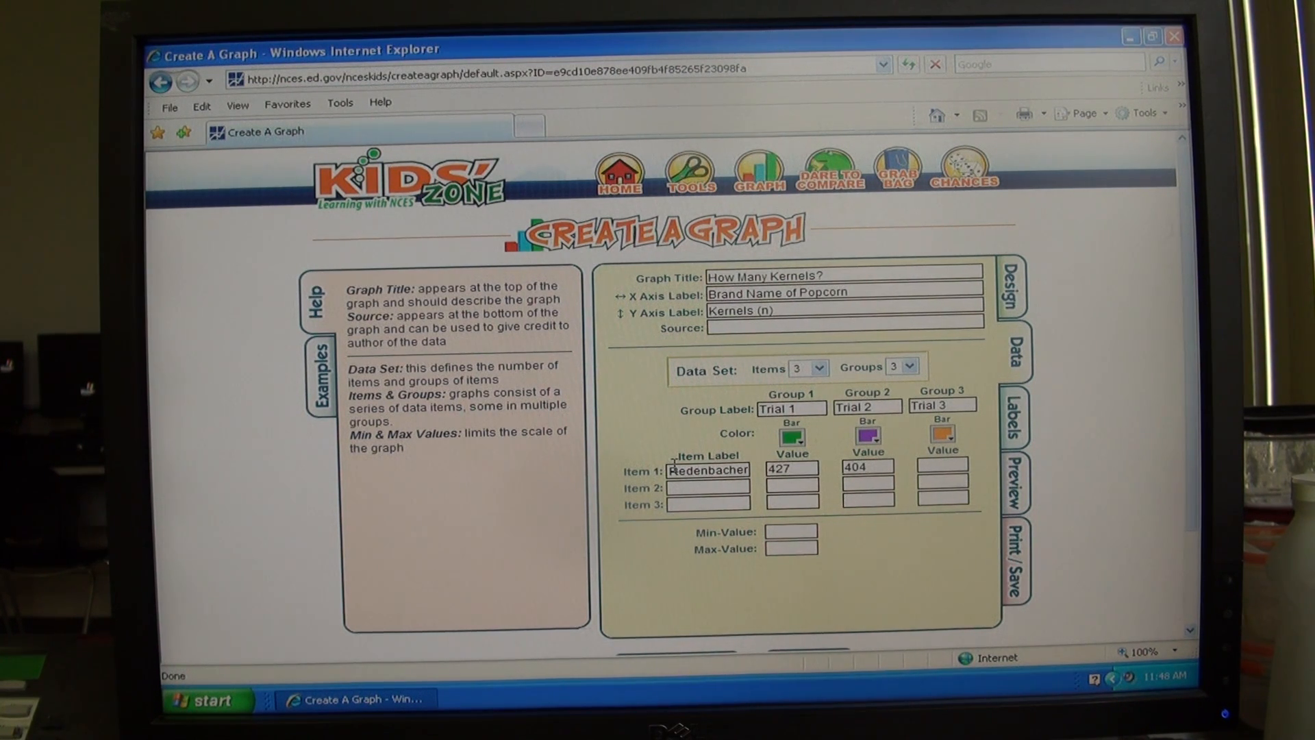
type("396")
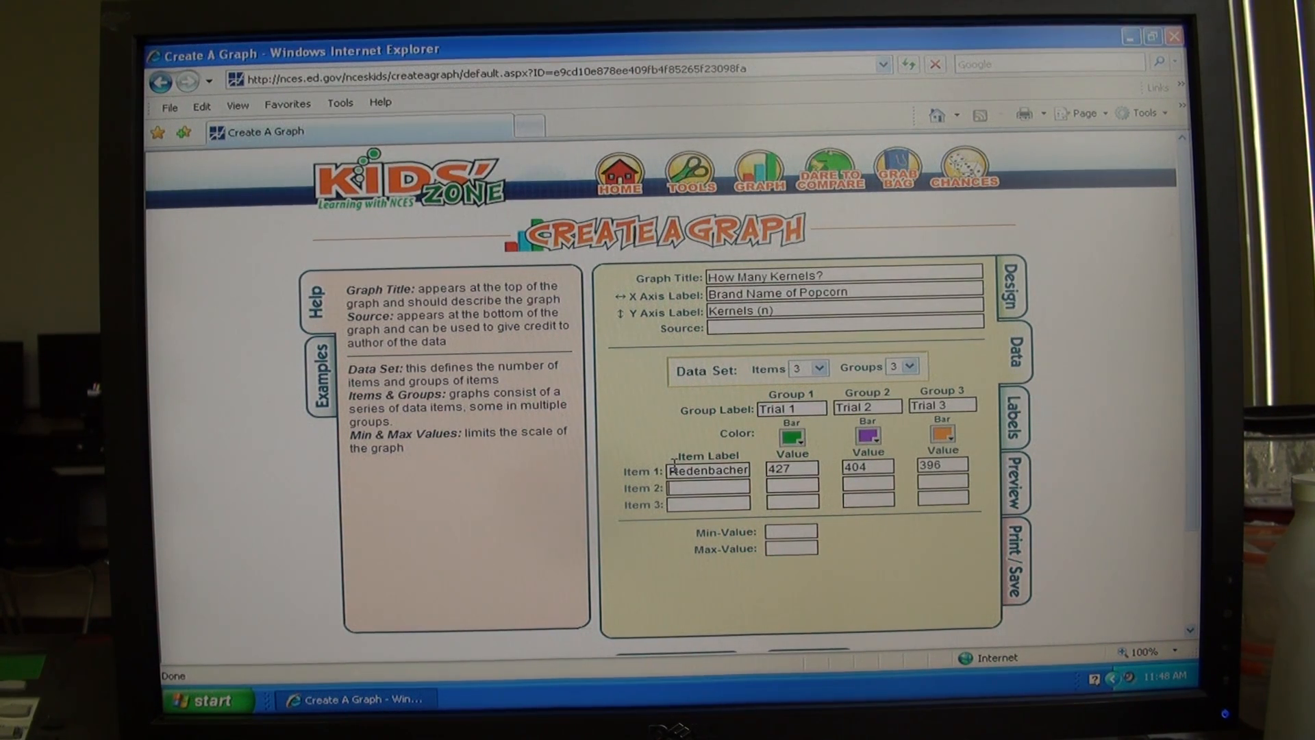
type("Pop Secret")
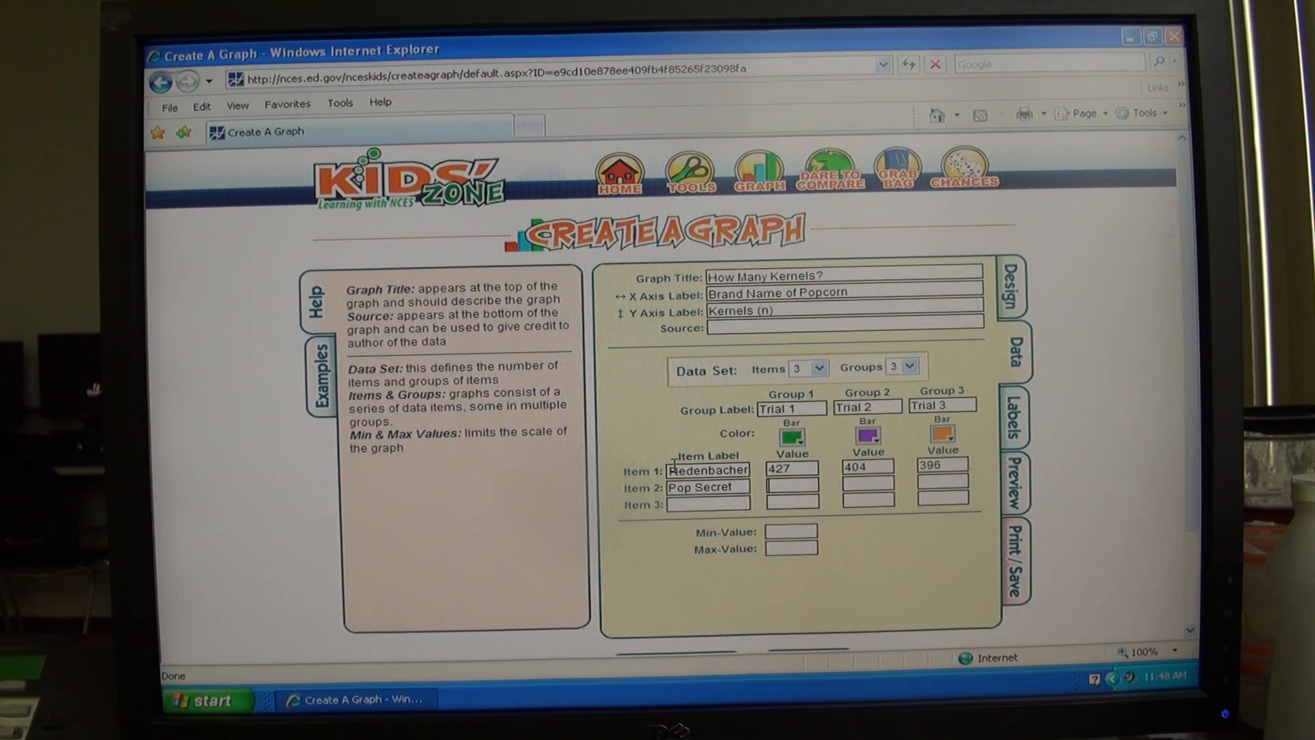
type("34")
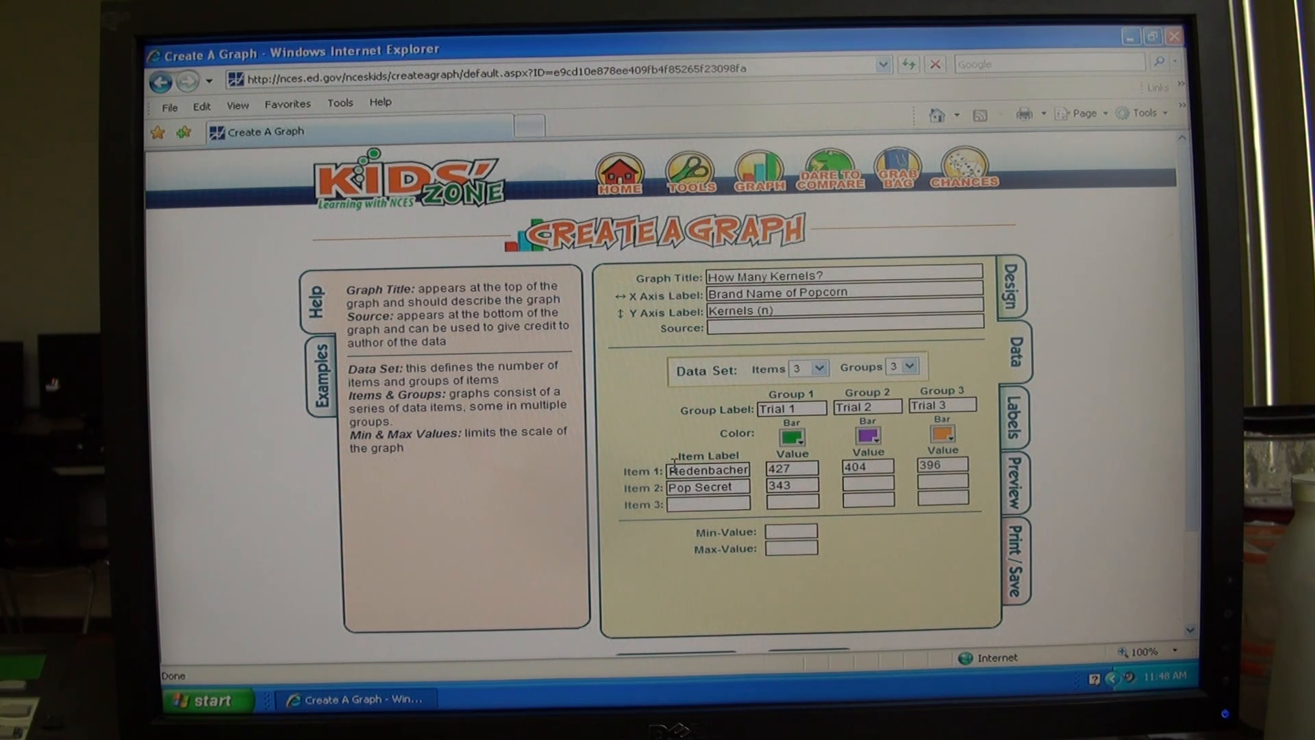
type("312")
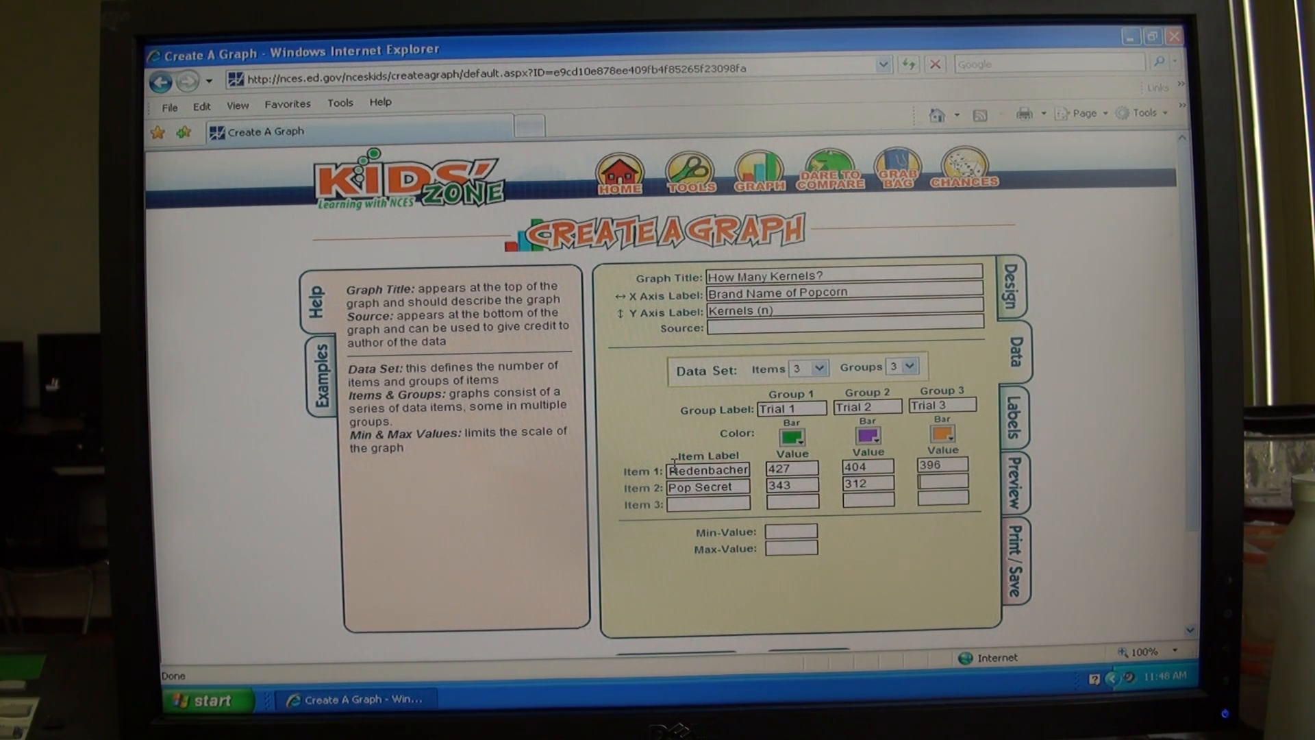
type("311")
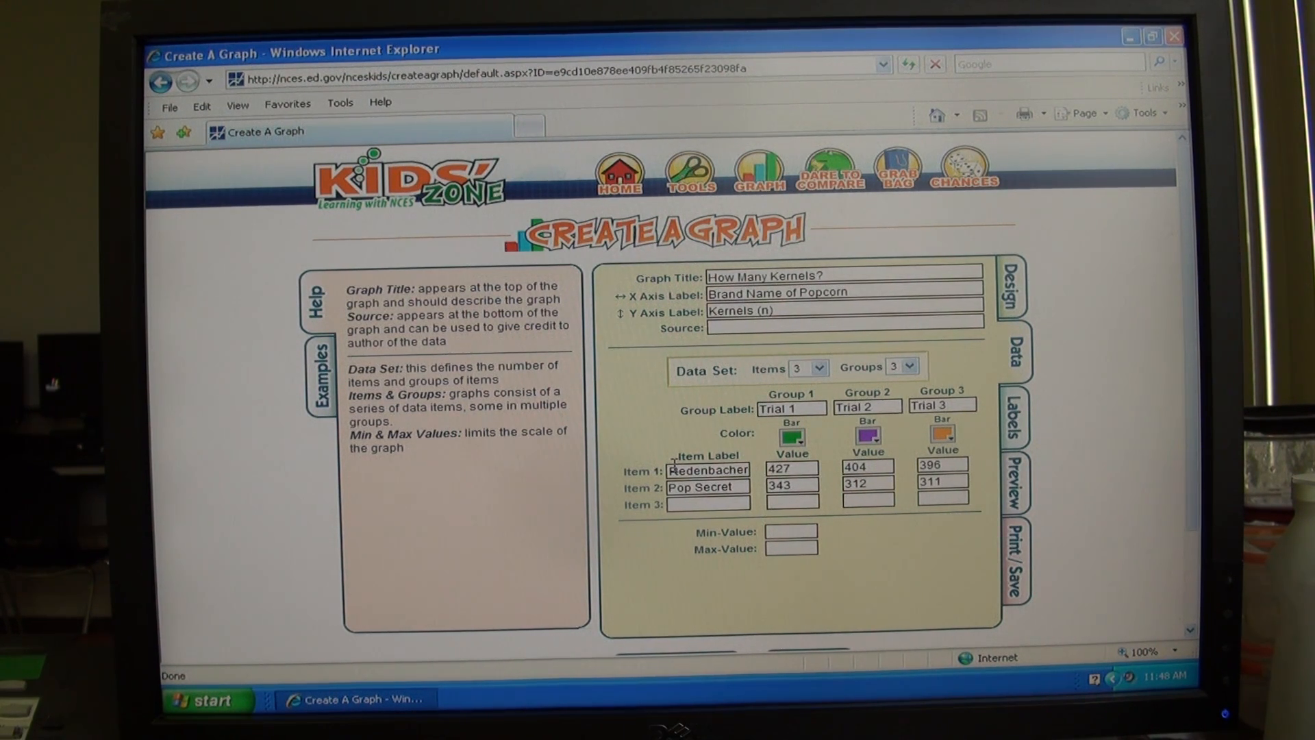
Enter the ACT II label and its trial kernel counts starting 29
type("ACT II")
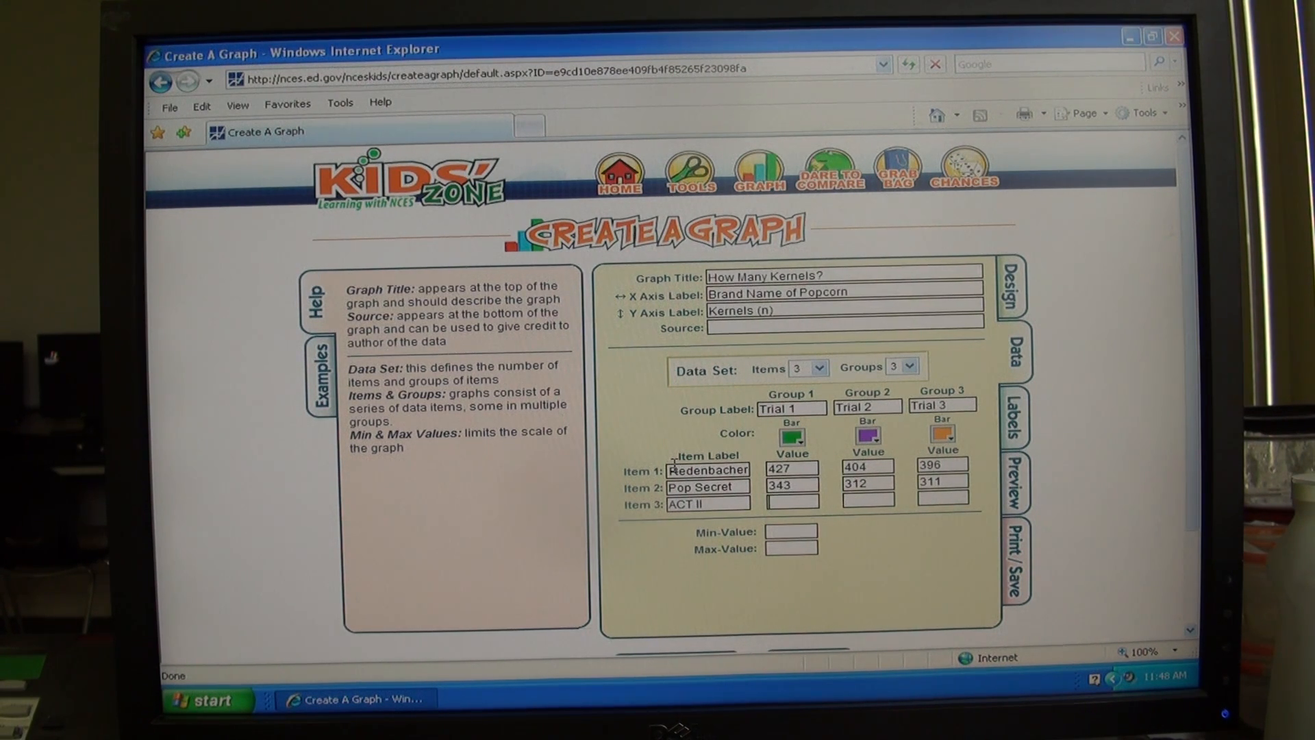
type("296")
type("299")
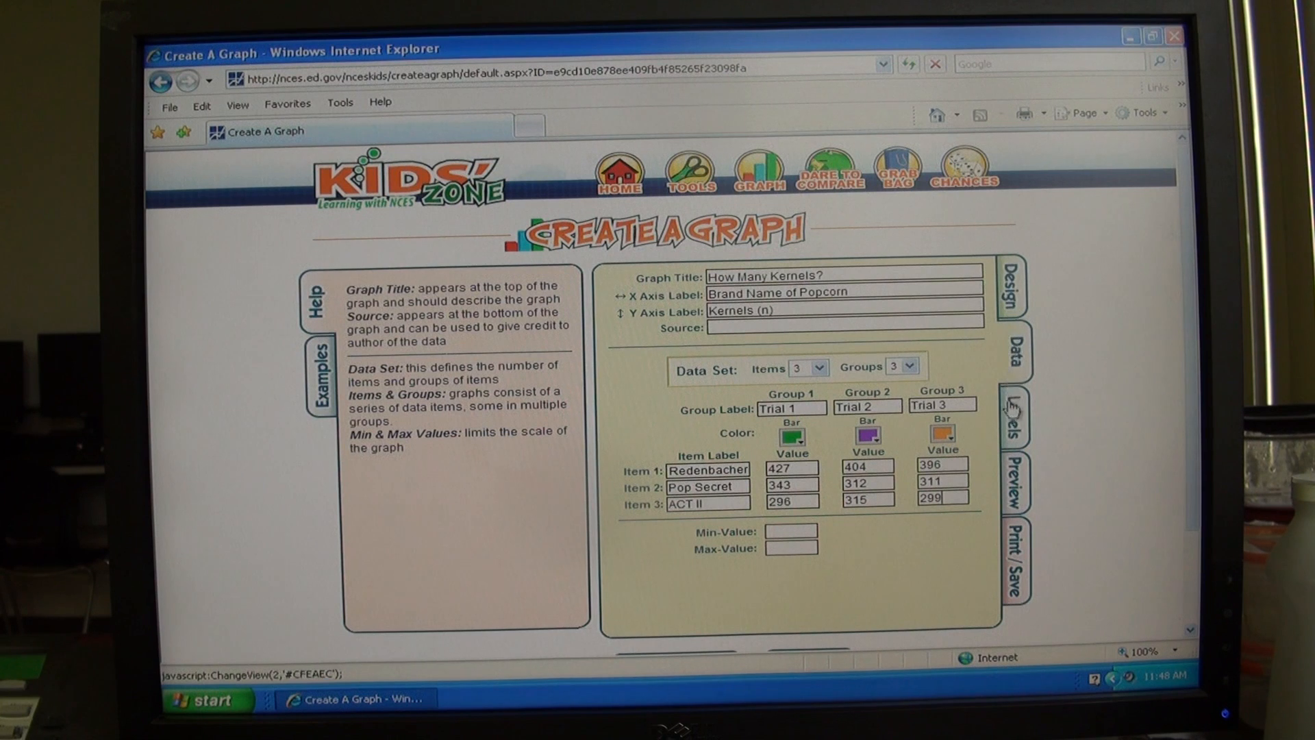
Switch to the Labels page with data label and font settings
left_click(1015, 419)
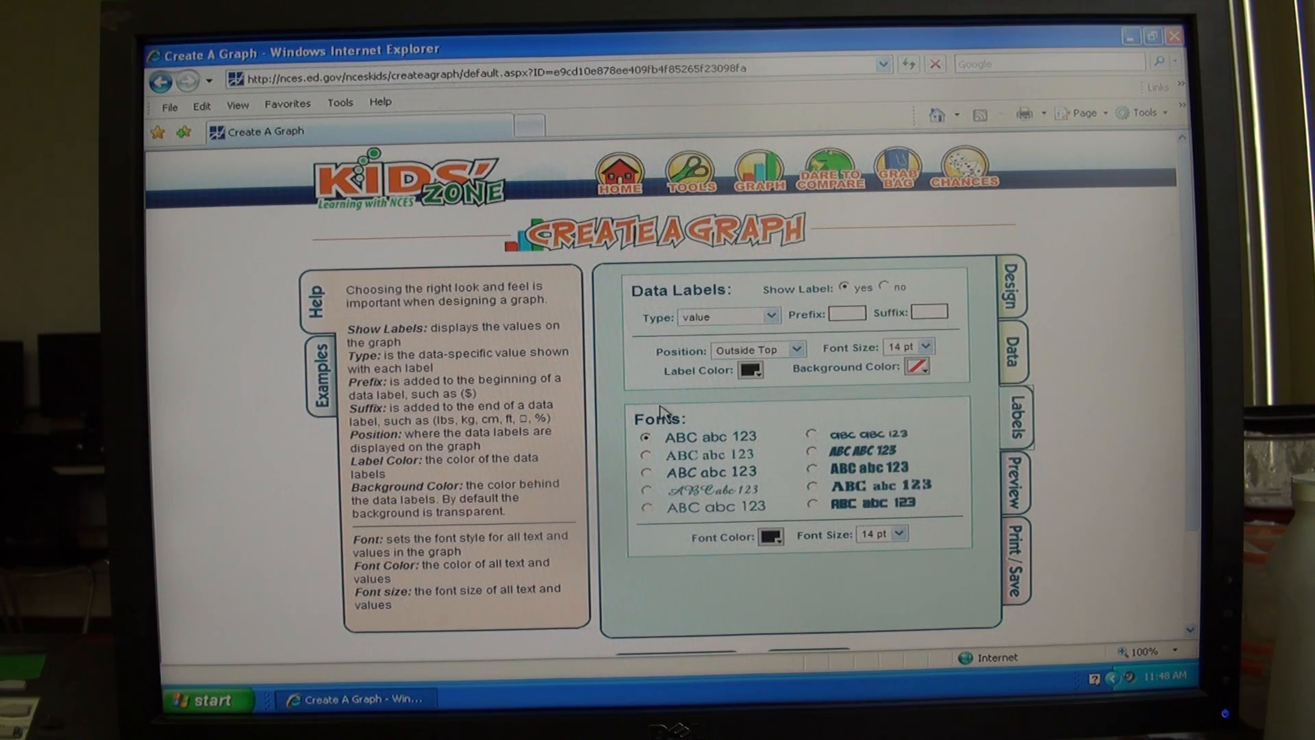
mouse_move(956, 373)
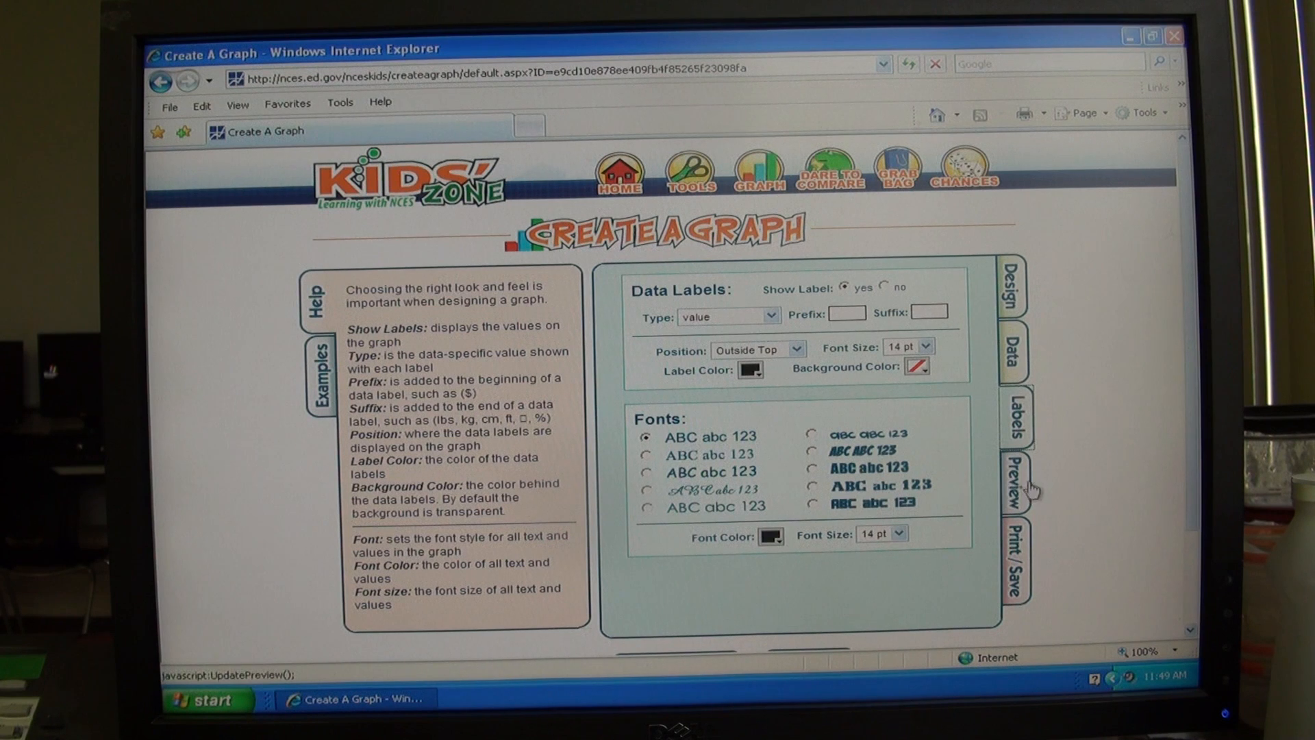
mouse_move(1015, 486)
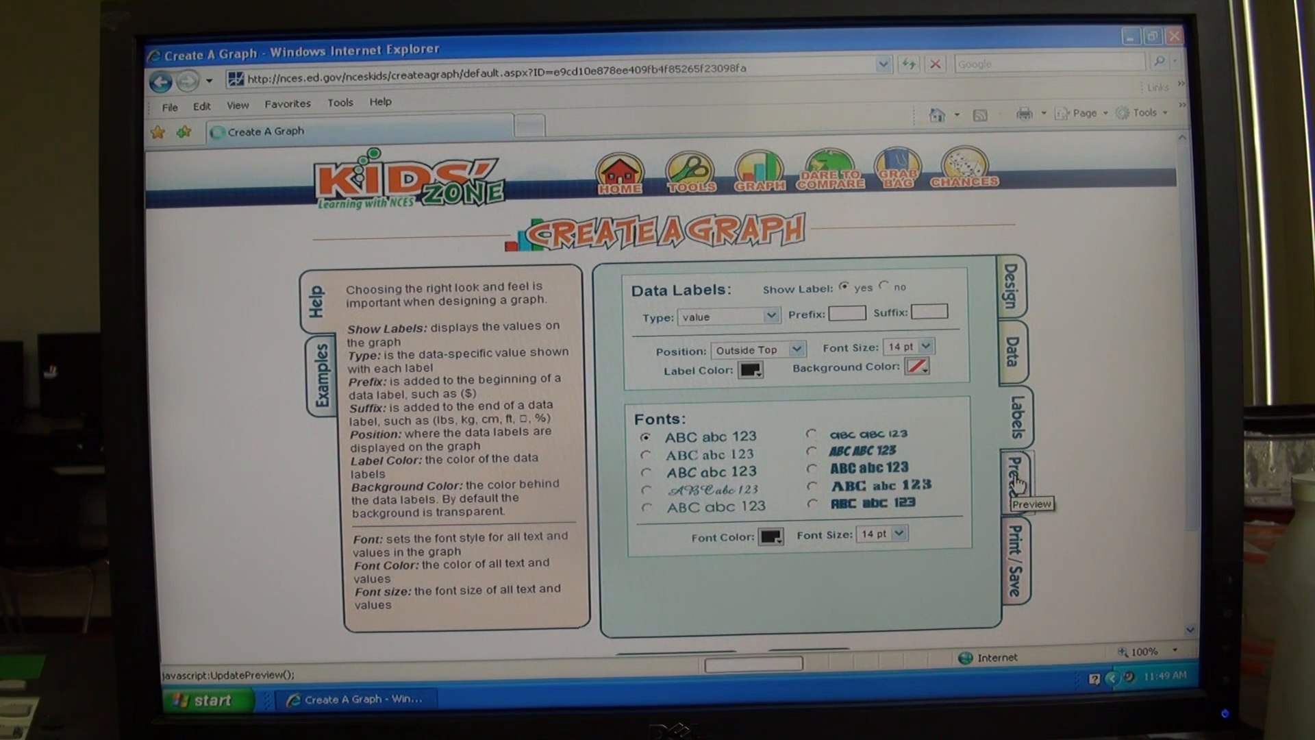
Preview the 'How Many Kernels?' bar graph with all three trials
left_click(1017, 493)
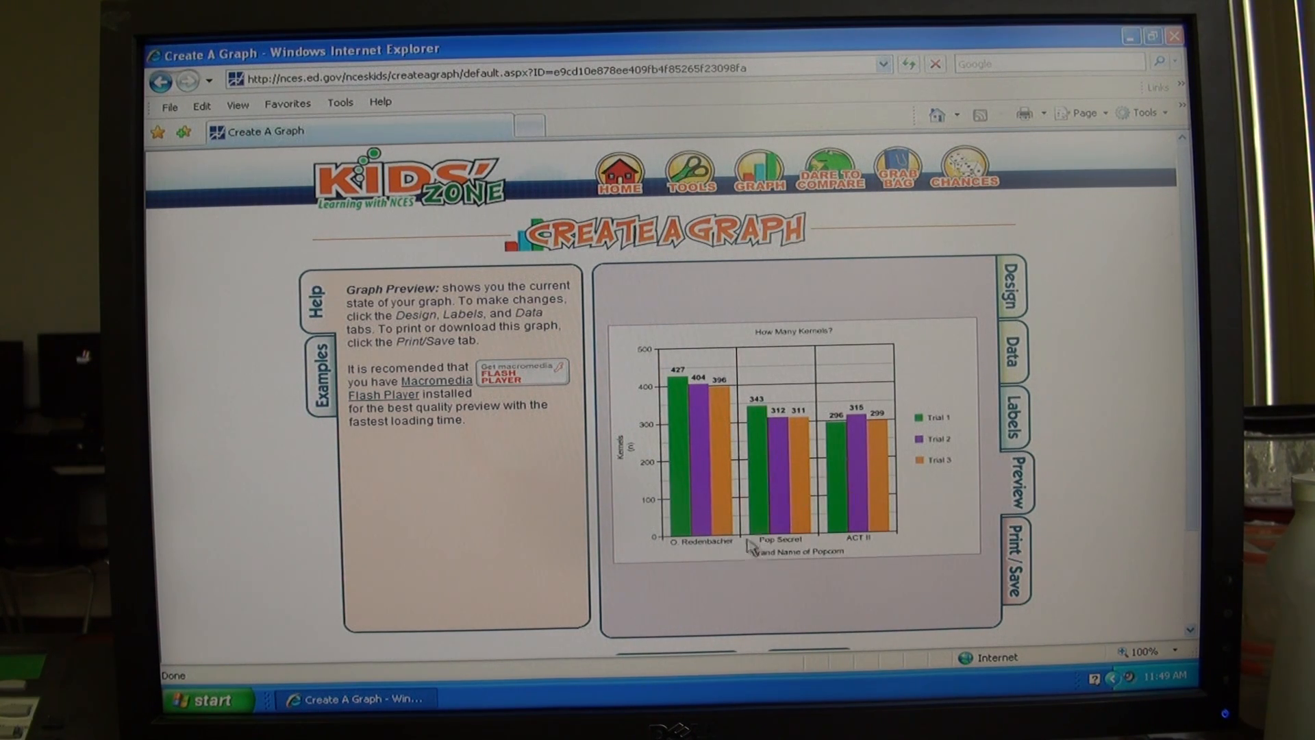
mouse_move(775, 488)
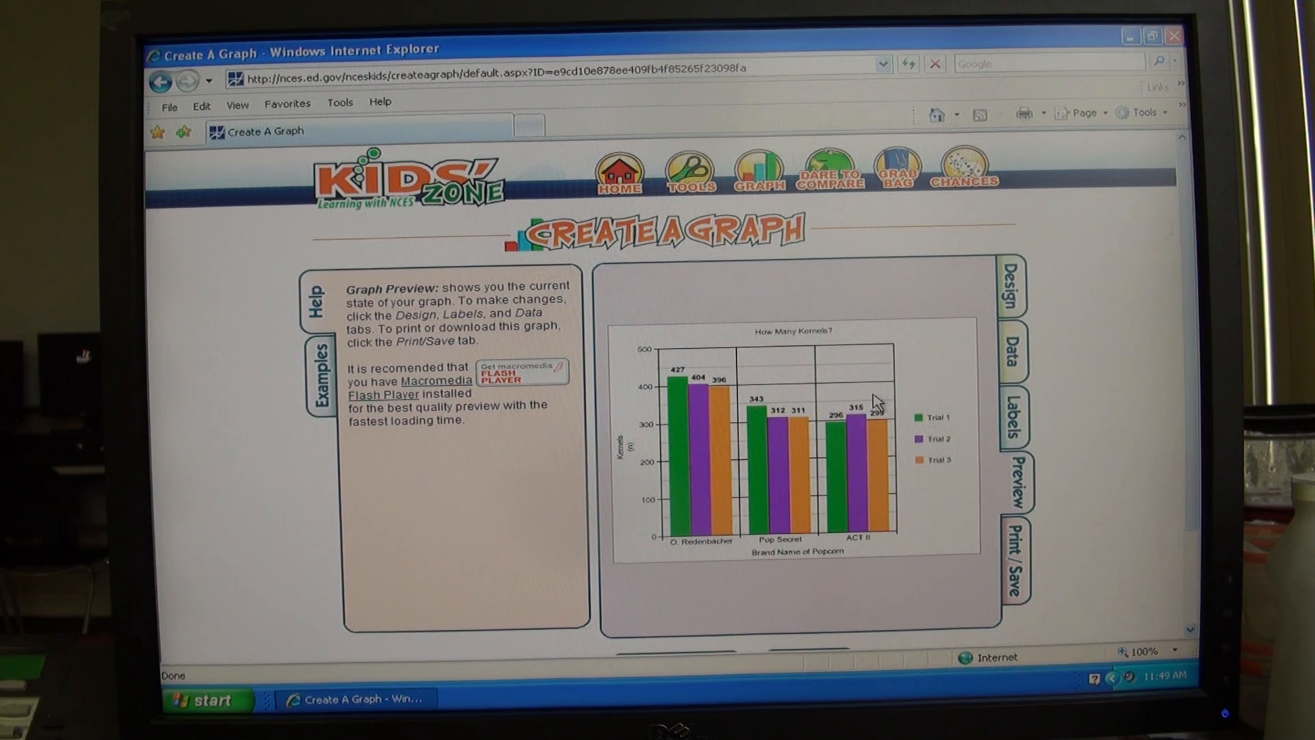
mouse_move(813, 369)
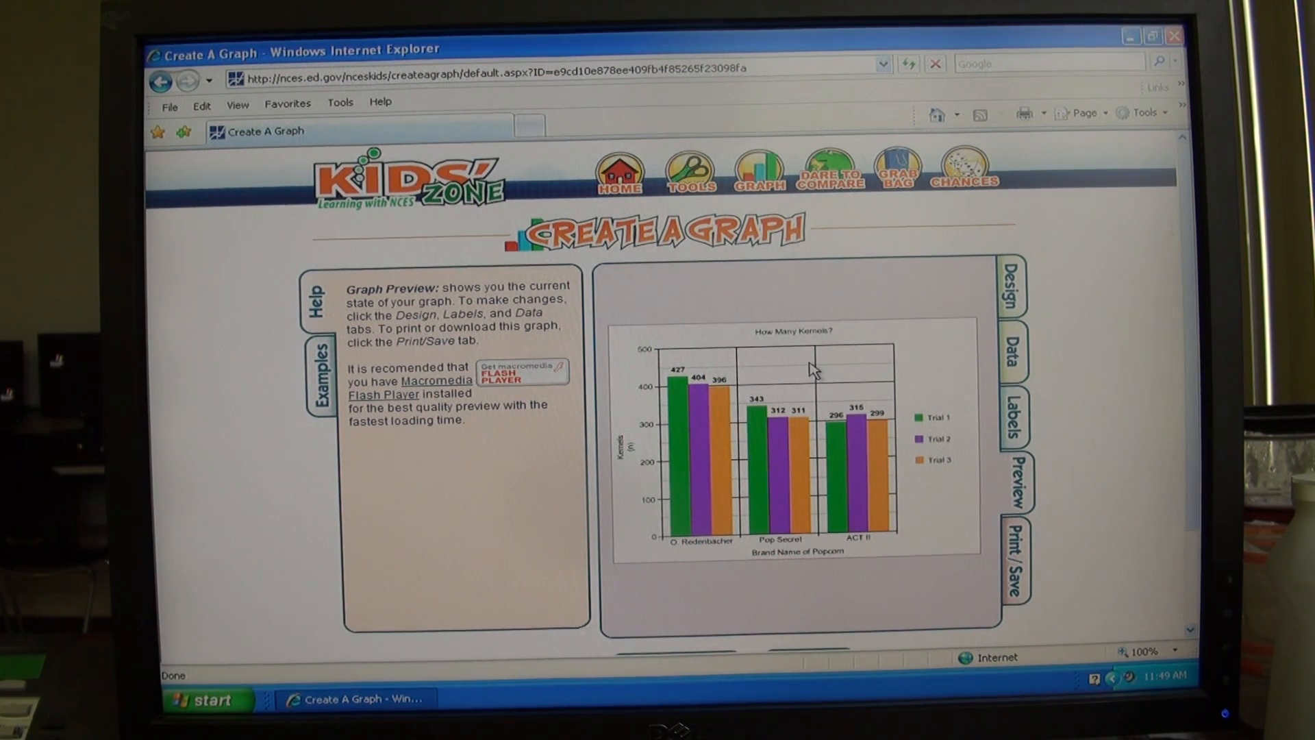
mouse_move(920, 342)
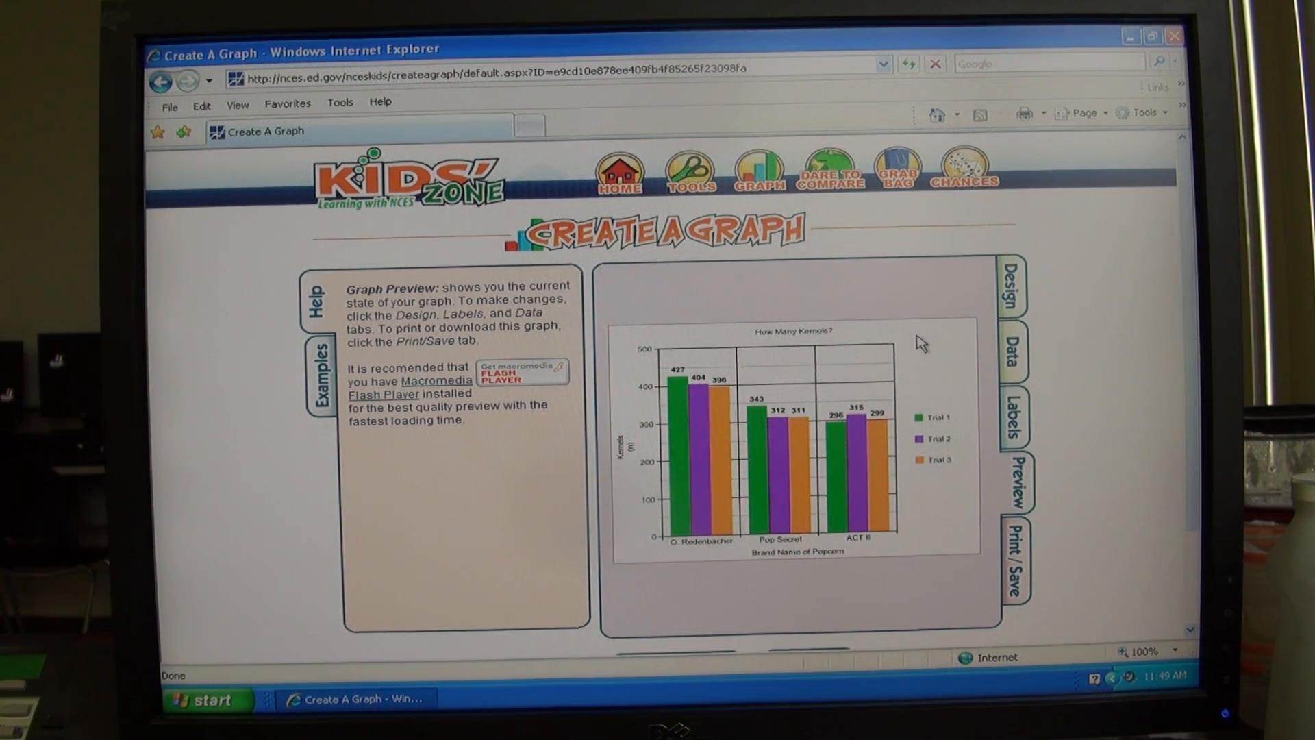
mouse_move(1015, 549)
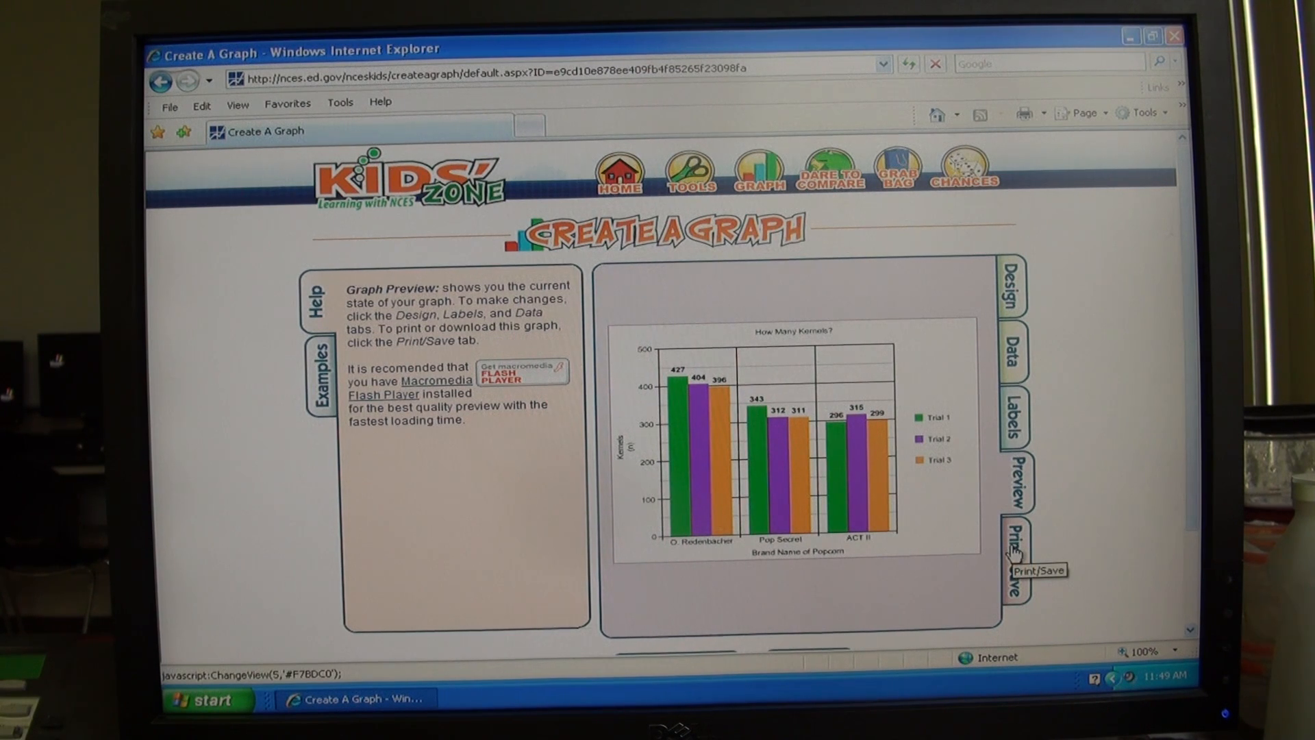
Bring up the Print A Graph window from Print/Save with PDF as the format
left_click(1016, 553)
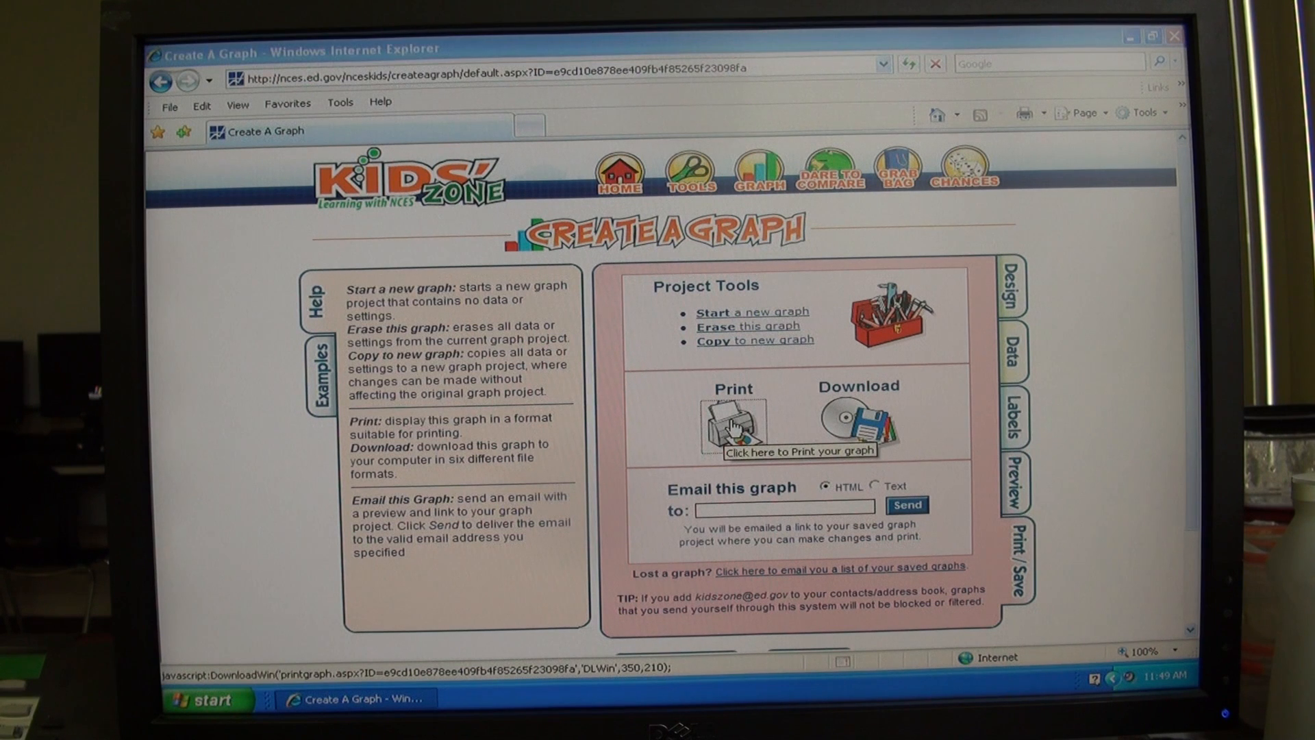
left_click(730, 427)
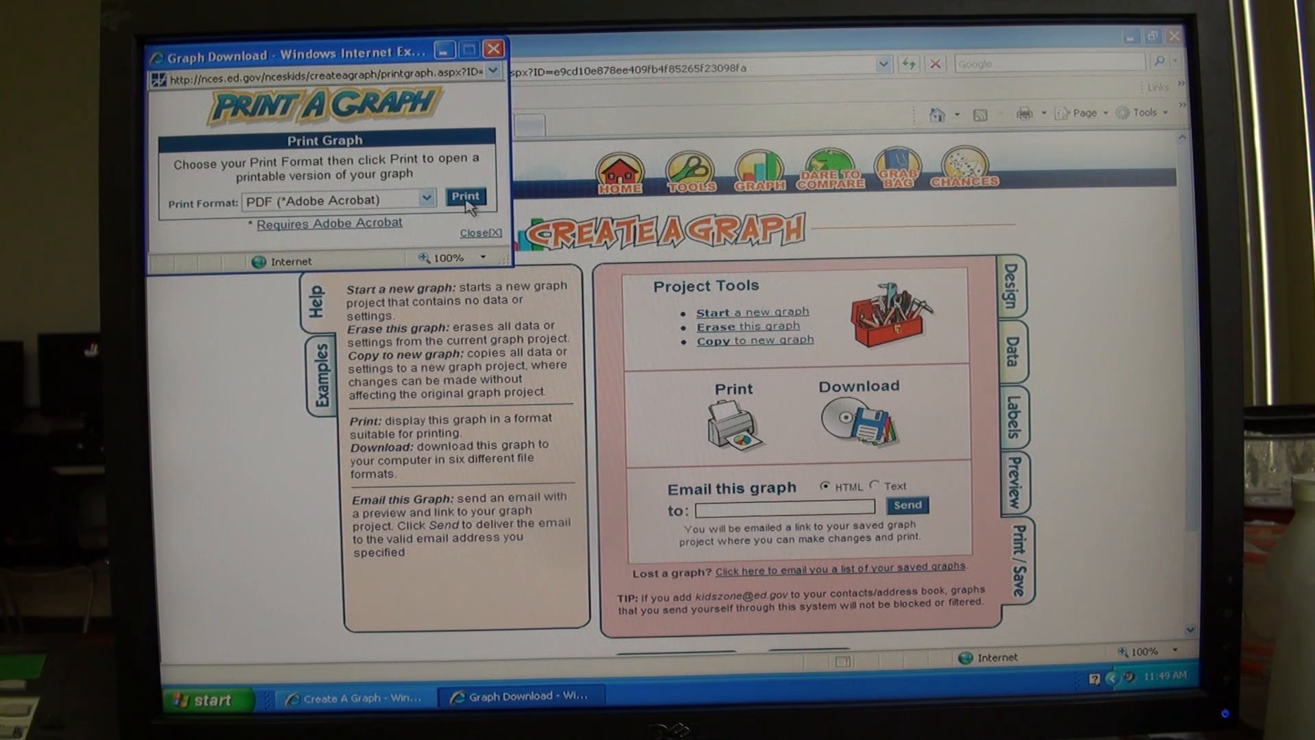
View the graph as a maximized PDF in Adobe Reader, then exit the PDF via File > Exit
left_click(465, 196)
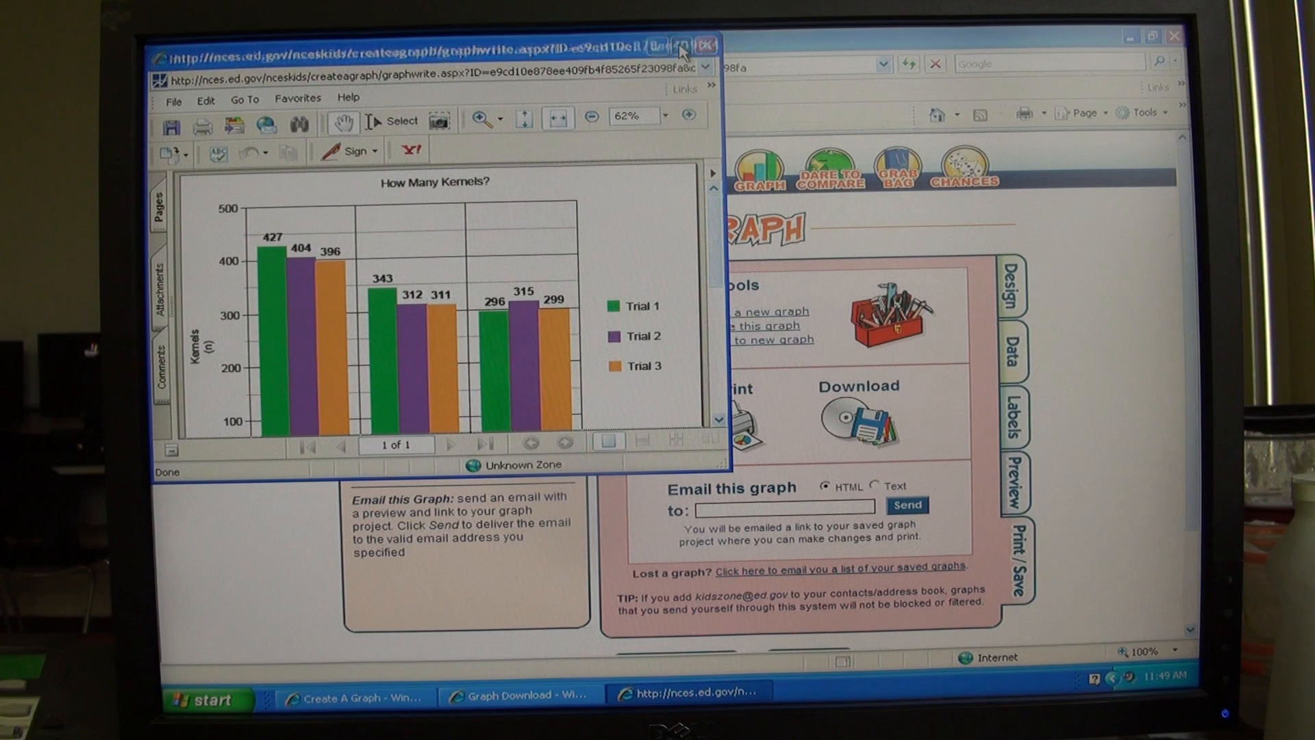
left_click(682, 45)
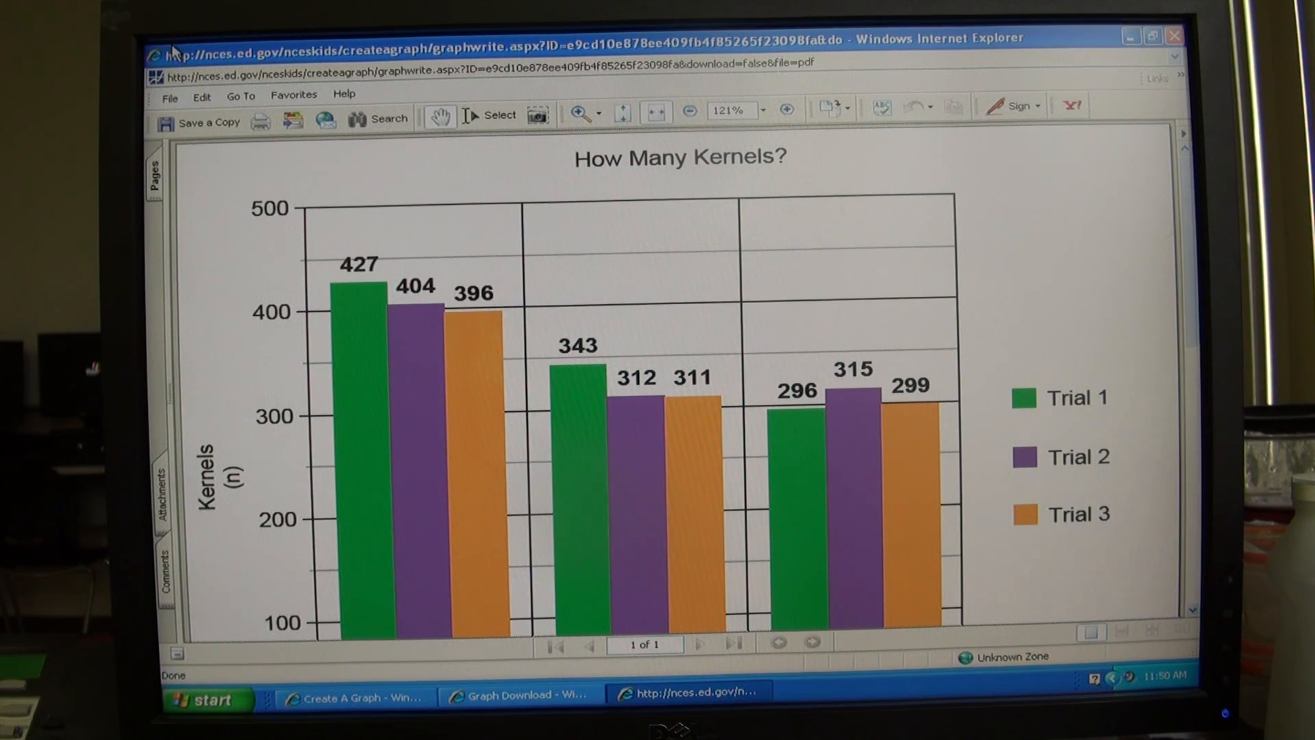
left_click(170, 94)
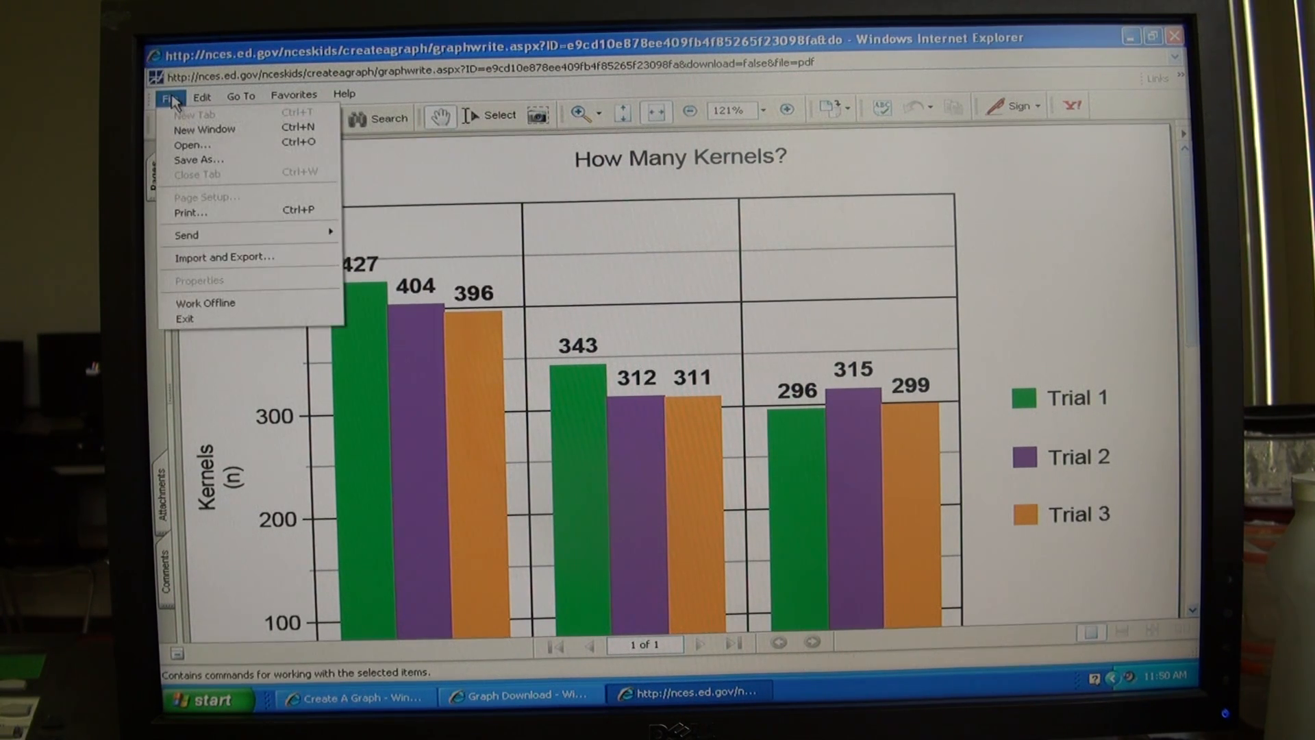
left_click(190, 211)
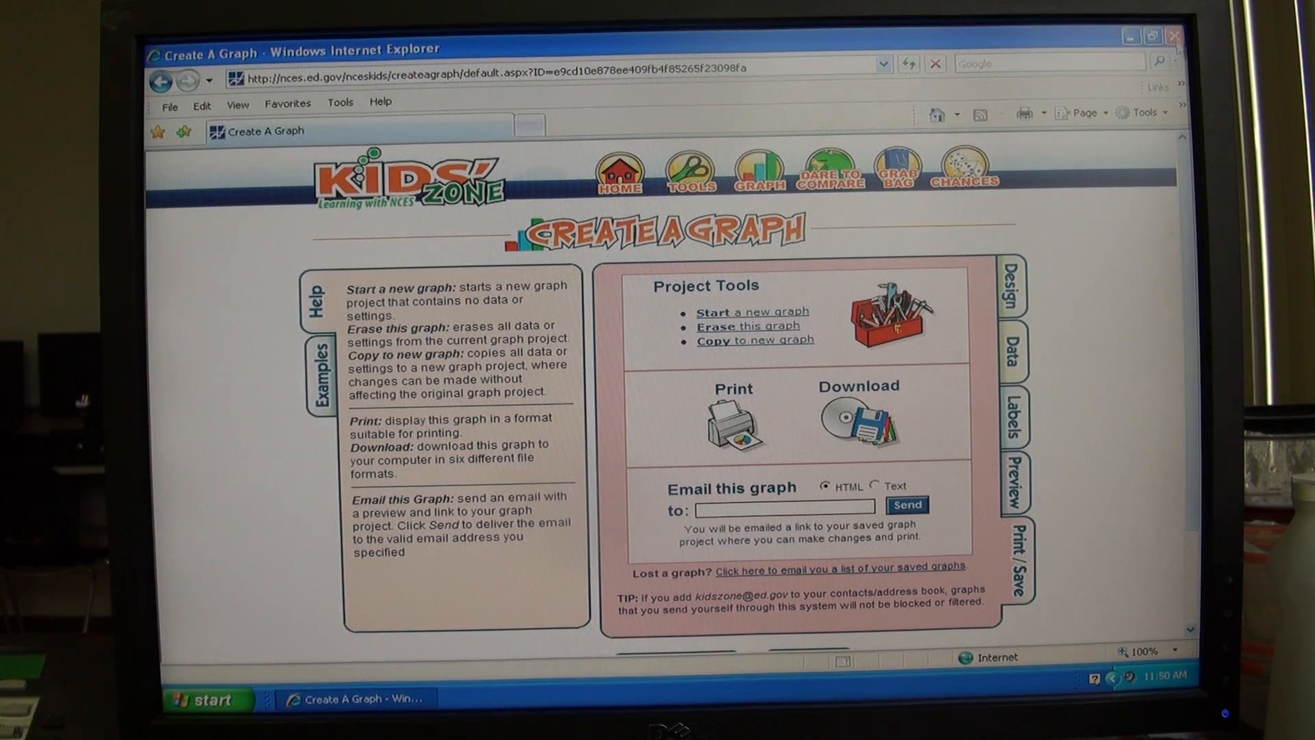
Close the browser and launch Excel with a blank Book1 workbook
left_click(1175, 36)
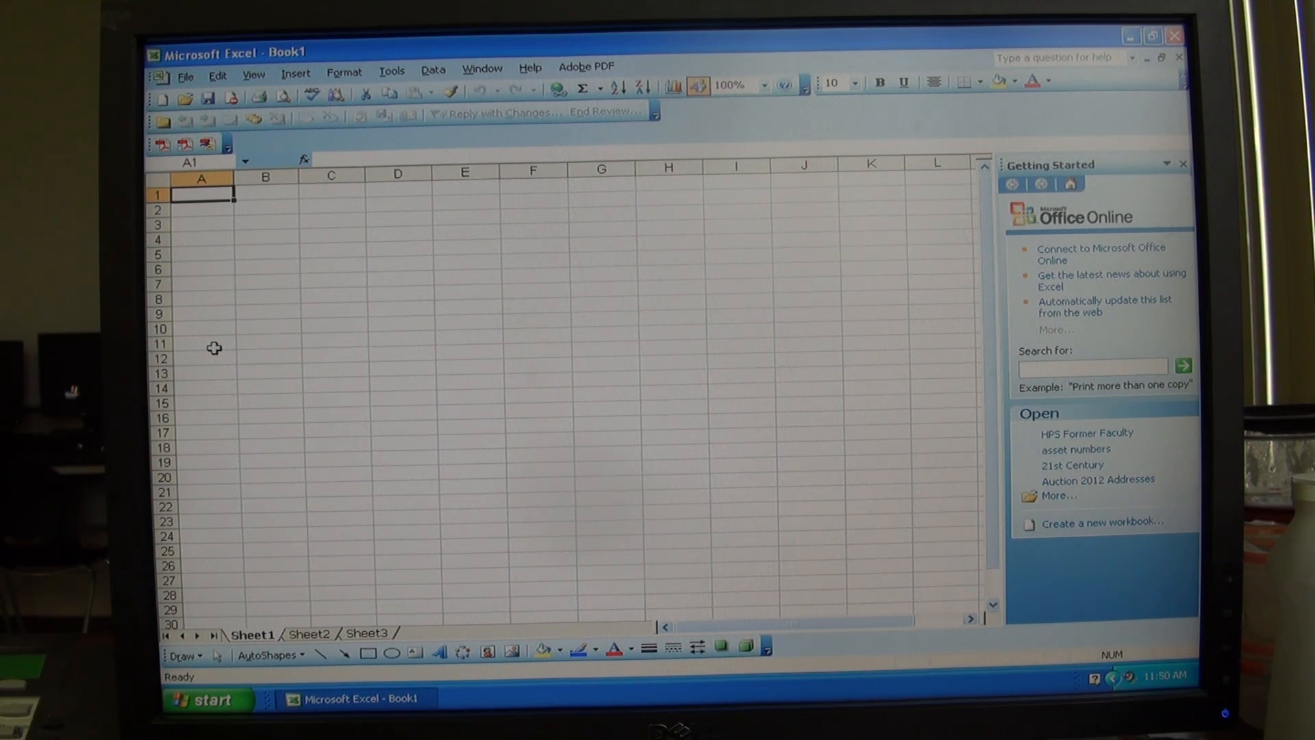
mouse_move(228, 352)
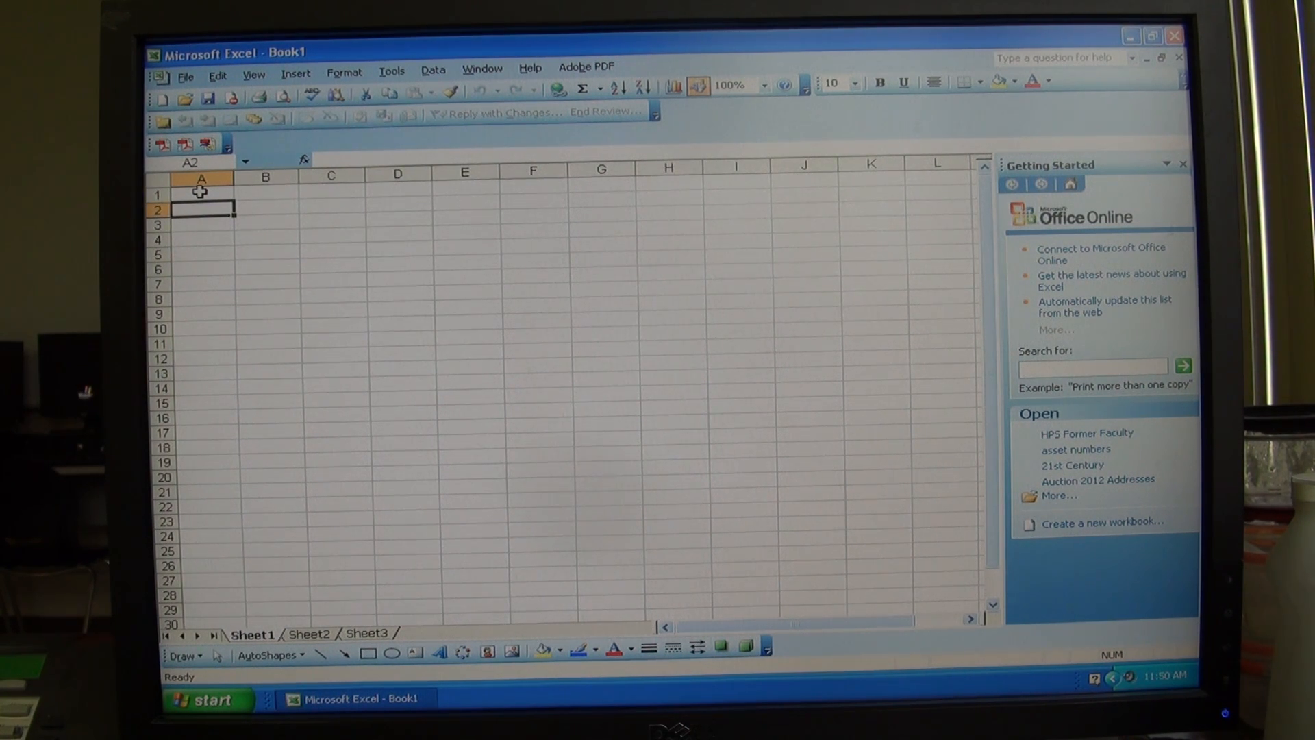
Enter O. Redenbacher, Pop Secret and ACT II in A2:A4 and widen column A to fit
type("O. R")
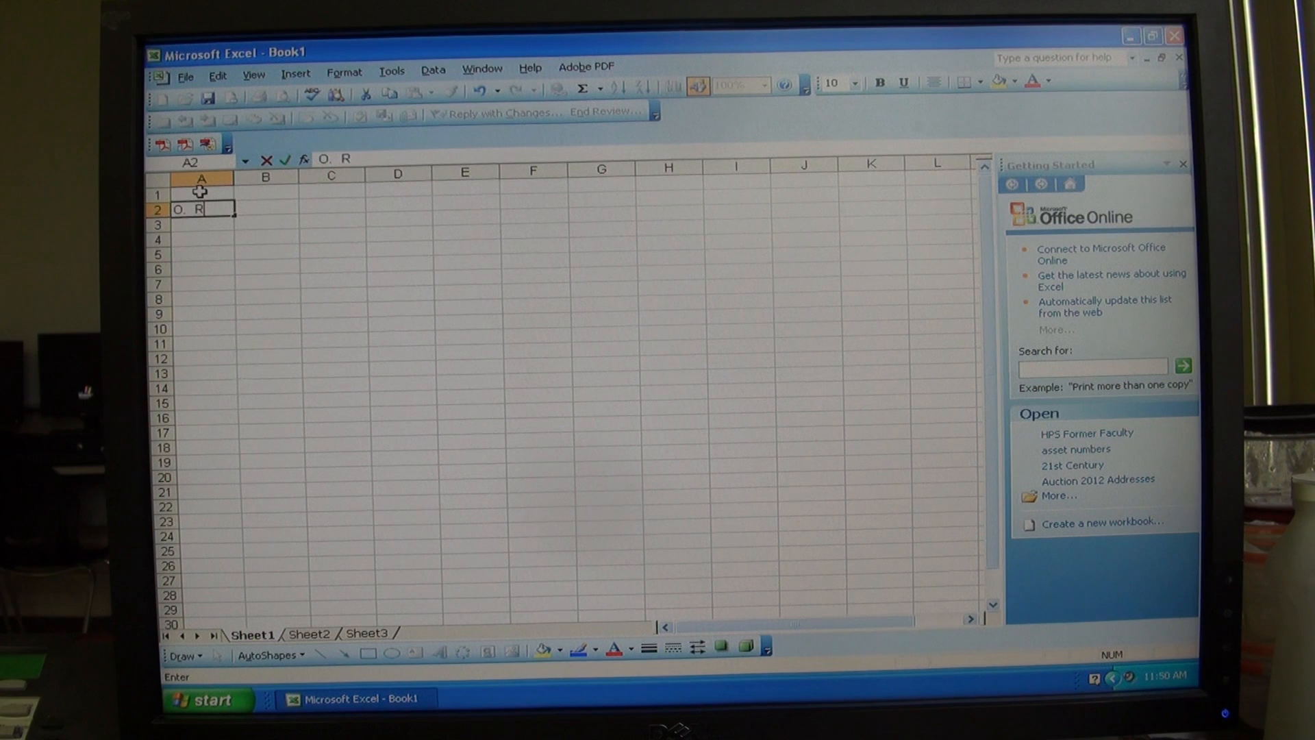
type("edenbacher")
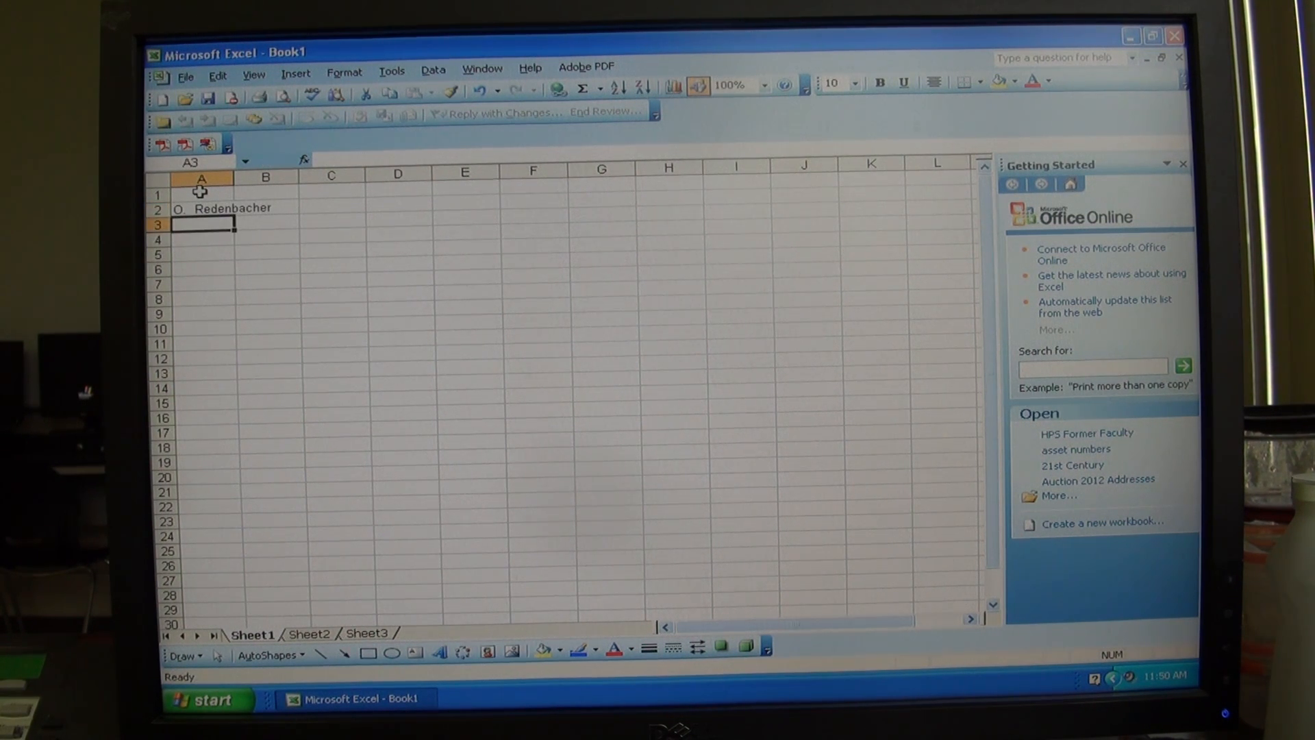
type("Pop Secret")
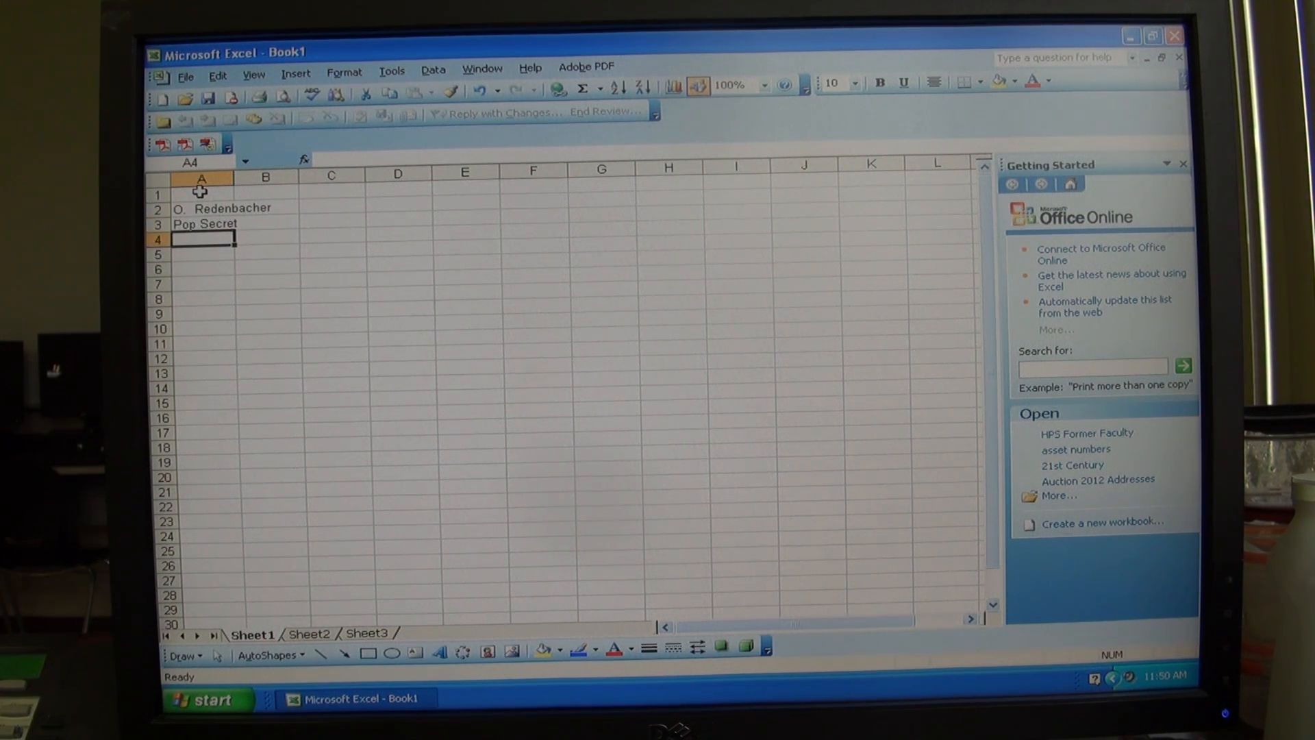
type("ACT")
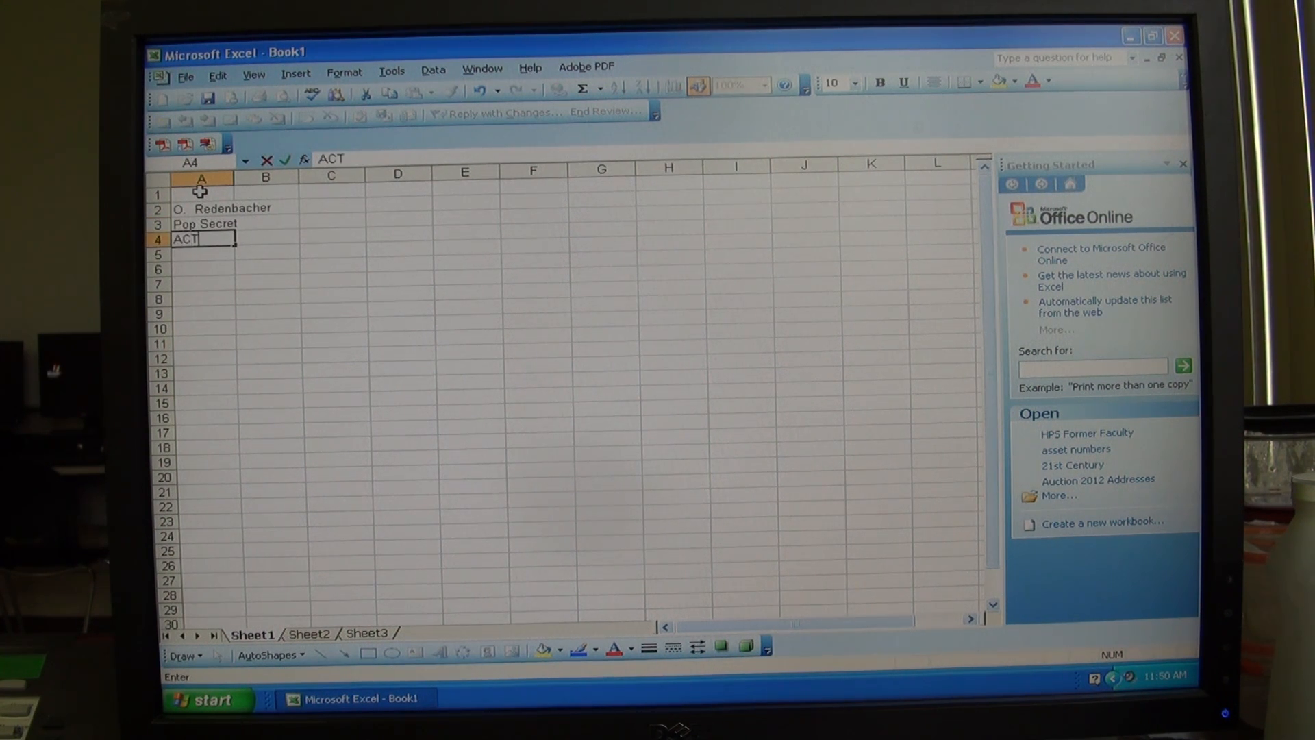
type("II")
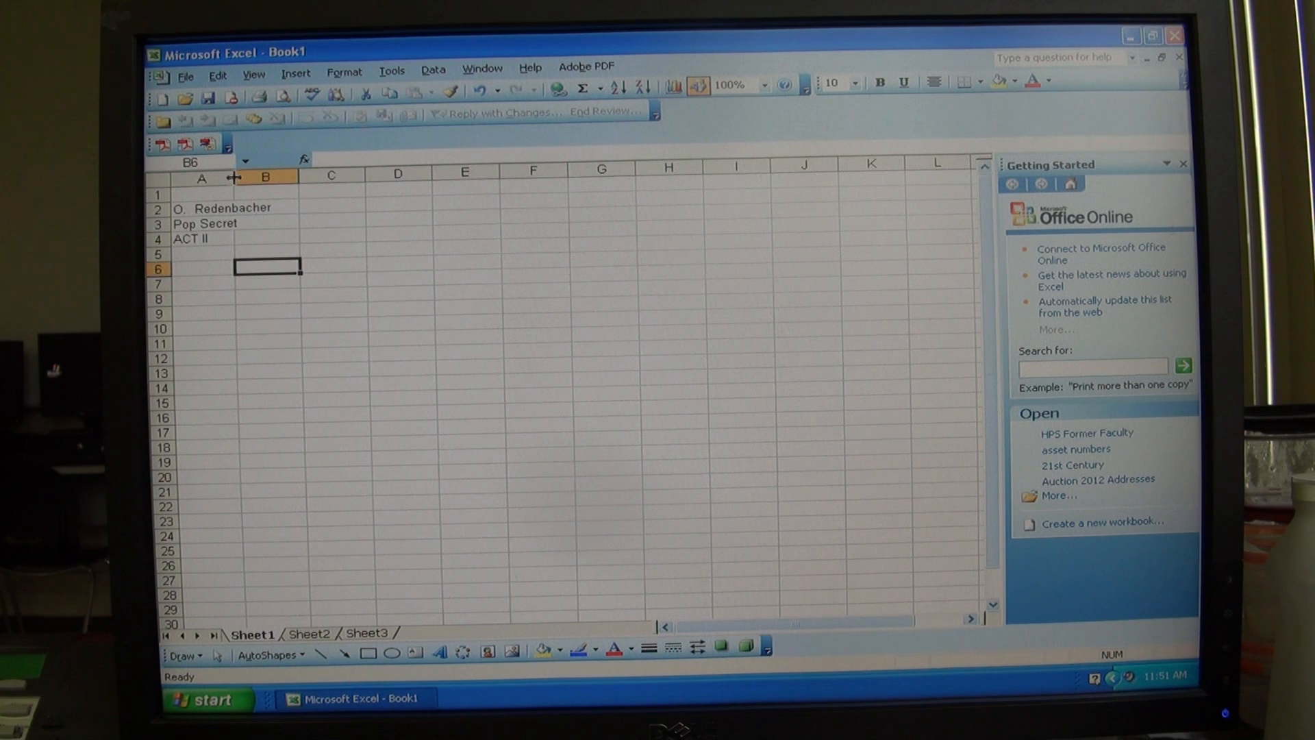
left_click_drag(234, 177, 235, 176)
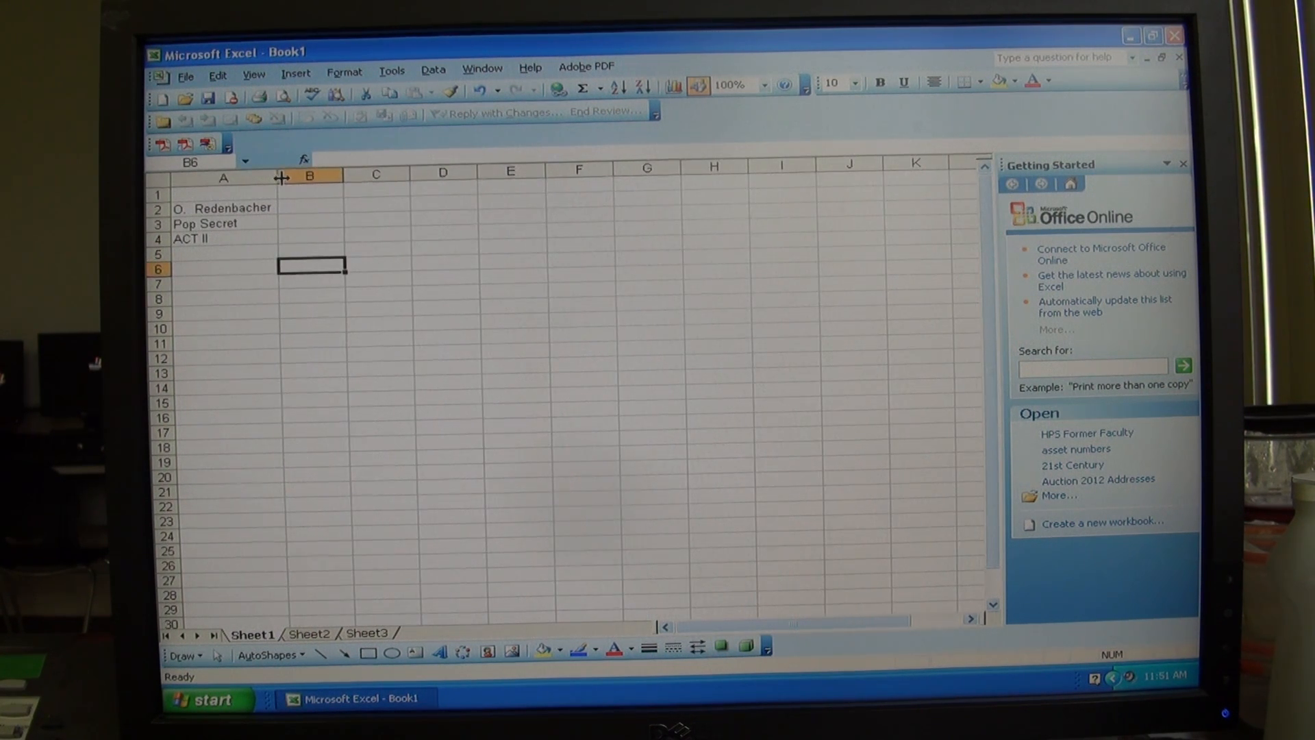
Enter the headers Trial 1, Trial 2 and Trial 3 in B1:D1
left_click(308, 193)
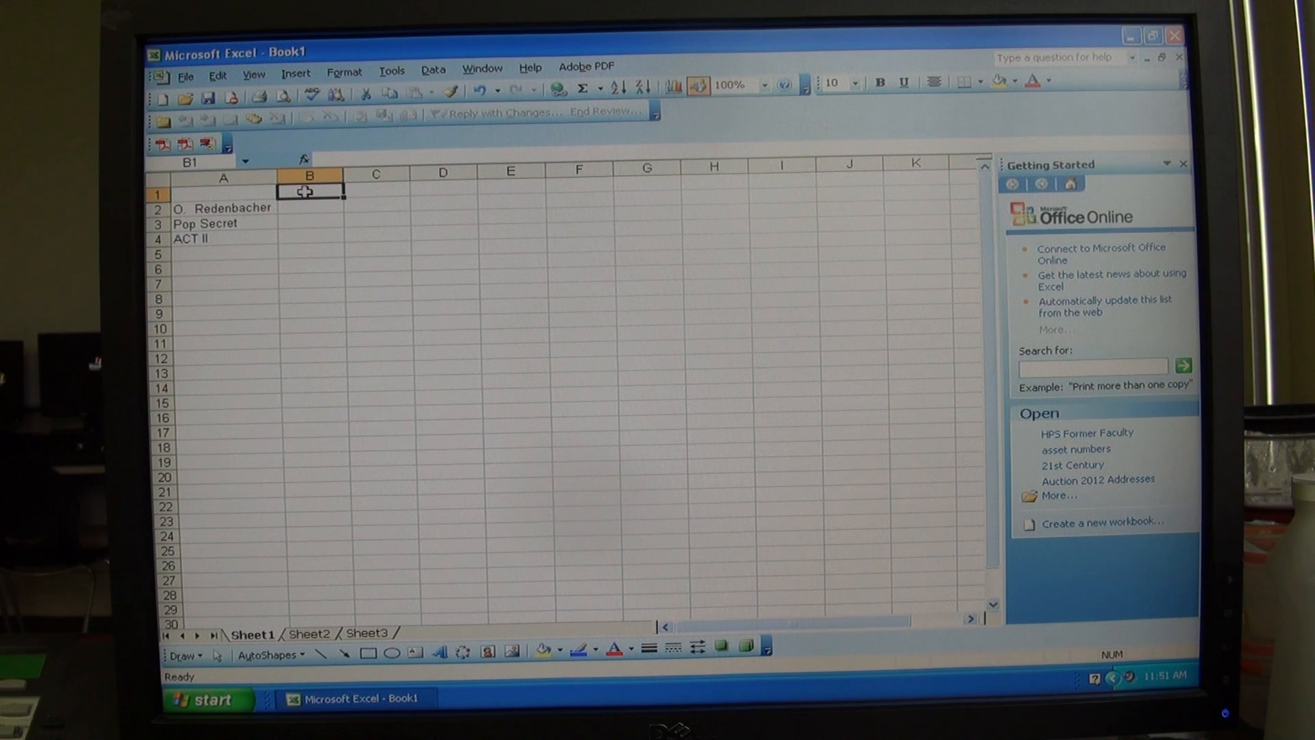
type("Trial")
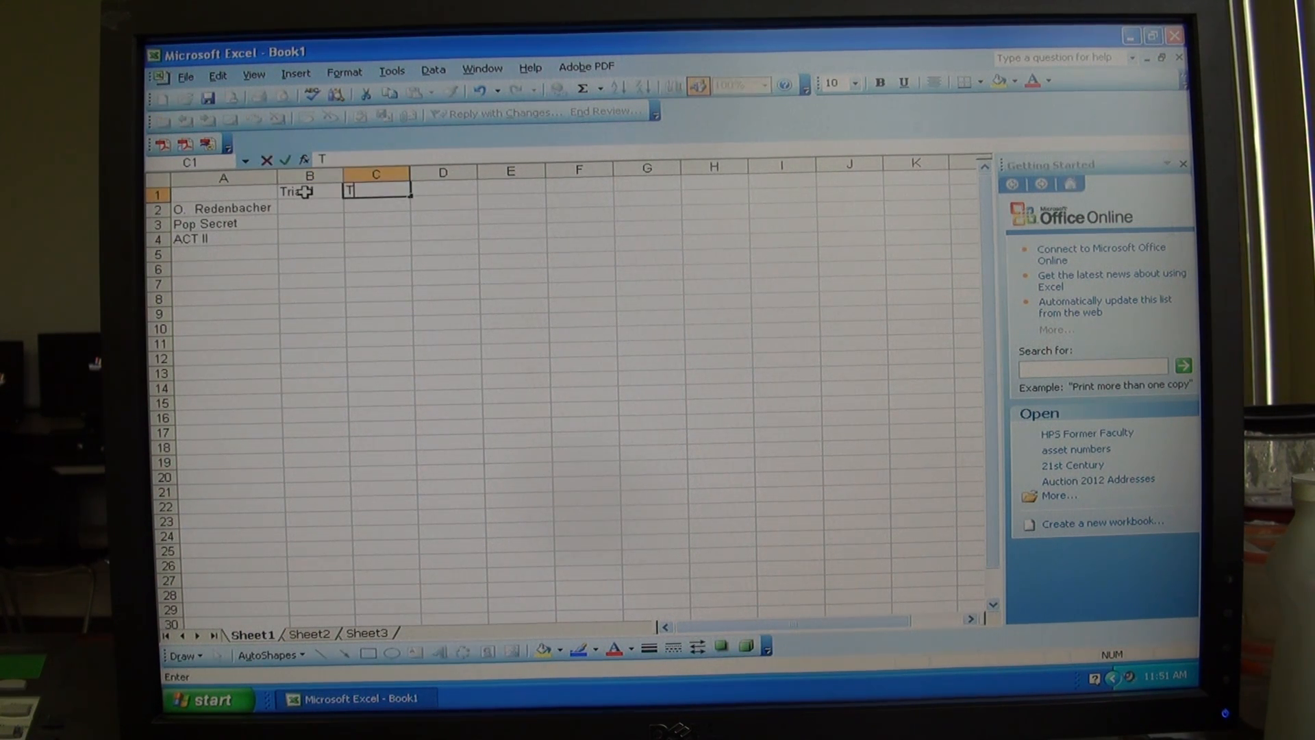
type("rial 2")
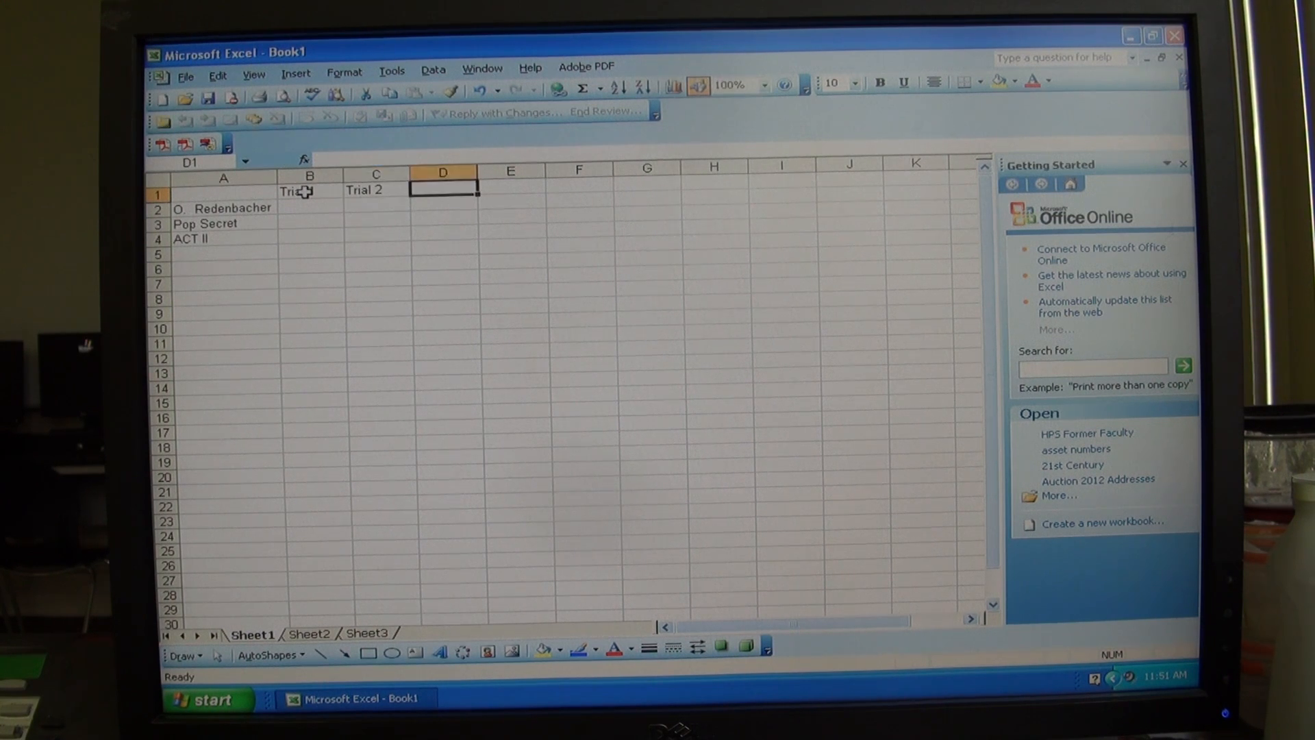
type("Trial 3")
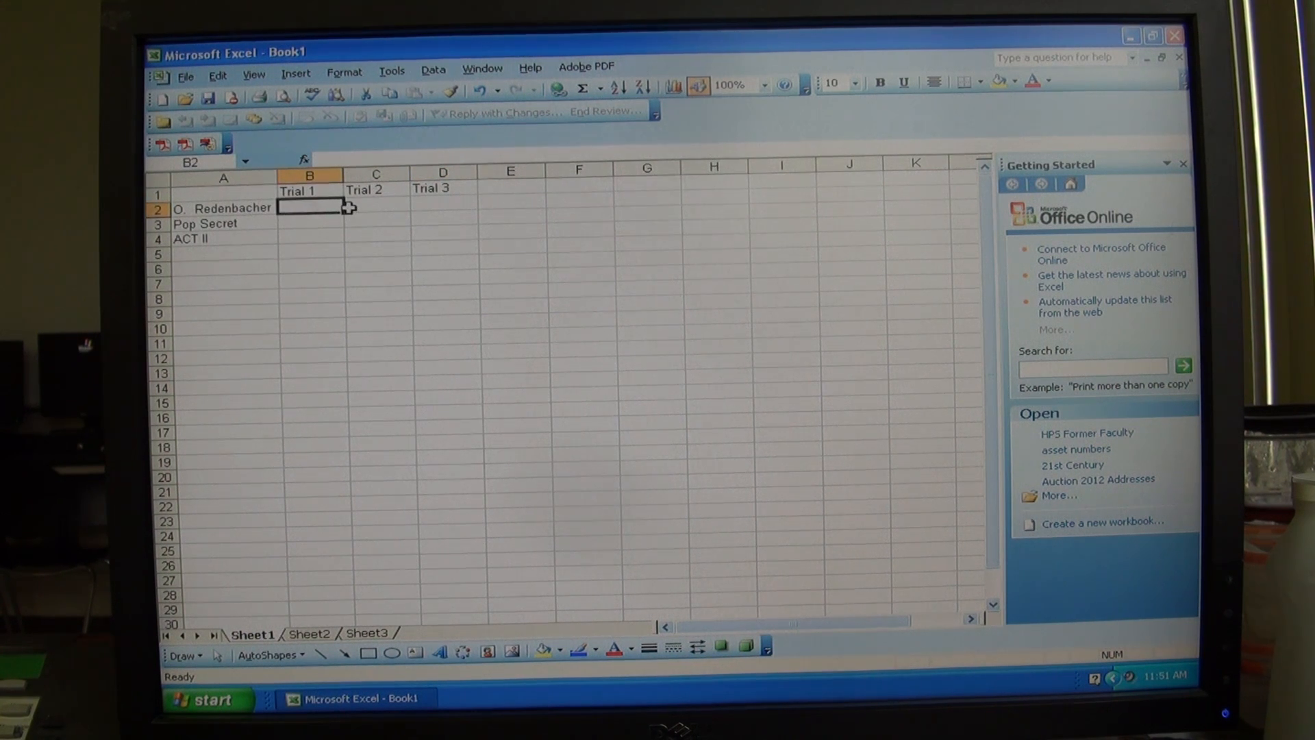
Enter the kernel counts 427, 404, 396; 343, 312, 311; 296, 315, 299 in B2:D4 and return to A1
type("42")
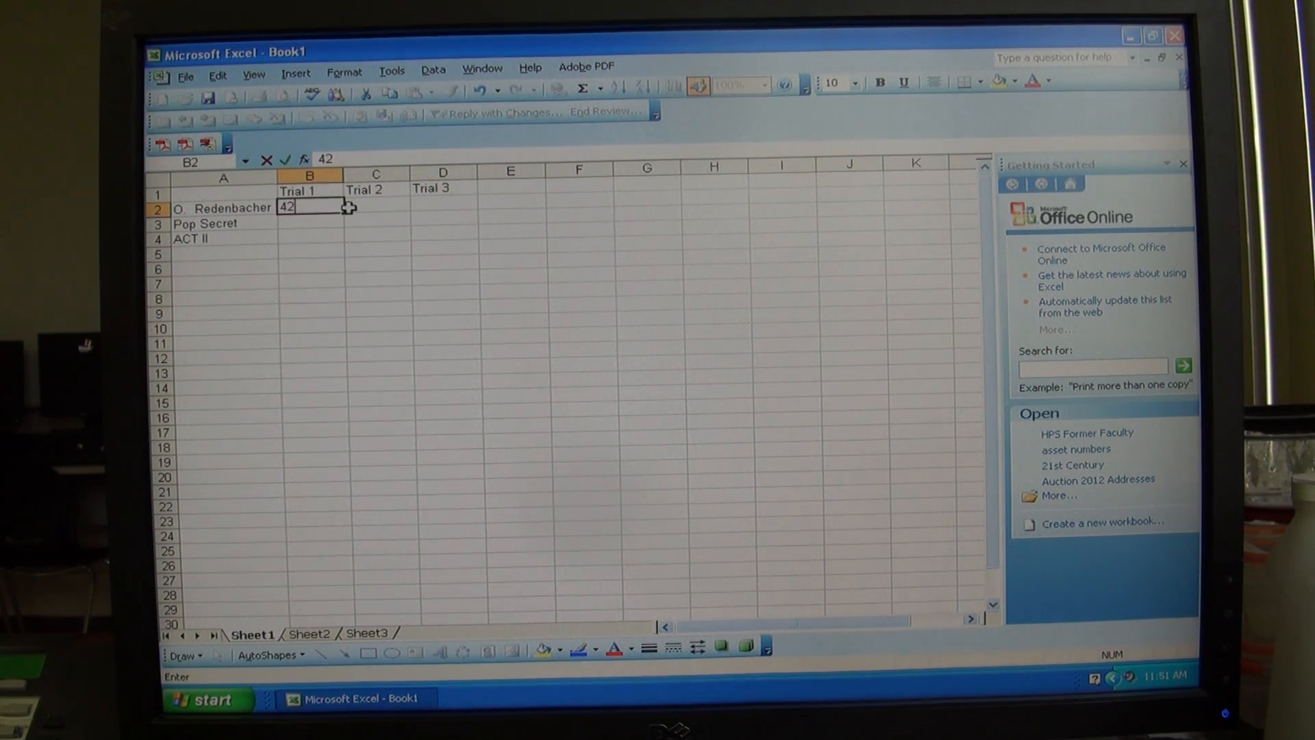
type("7")
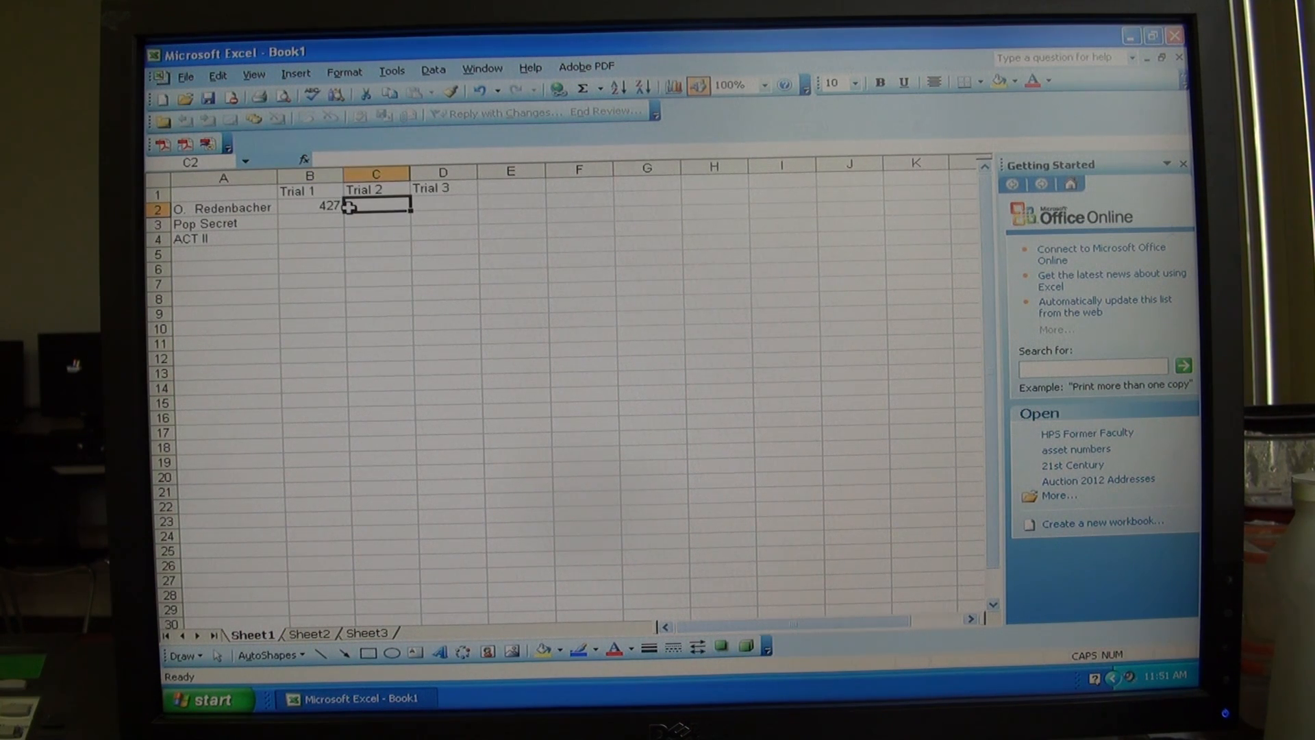
type("404")
left_click(442, 204)
type("396")
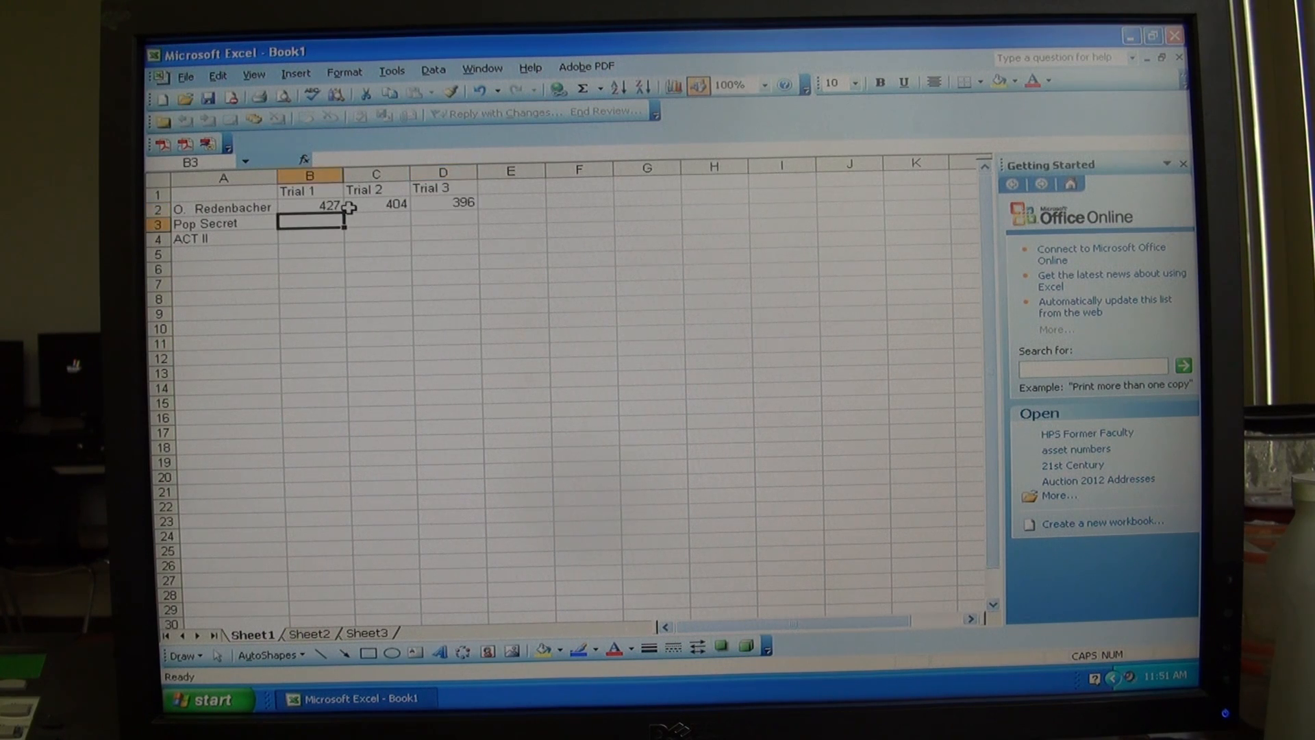
type("343")
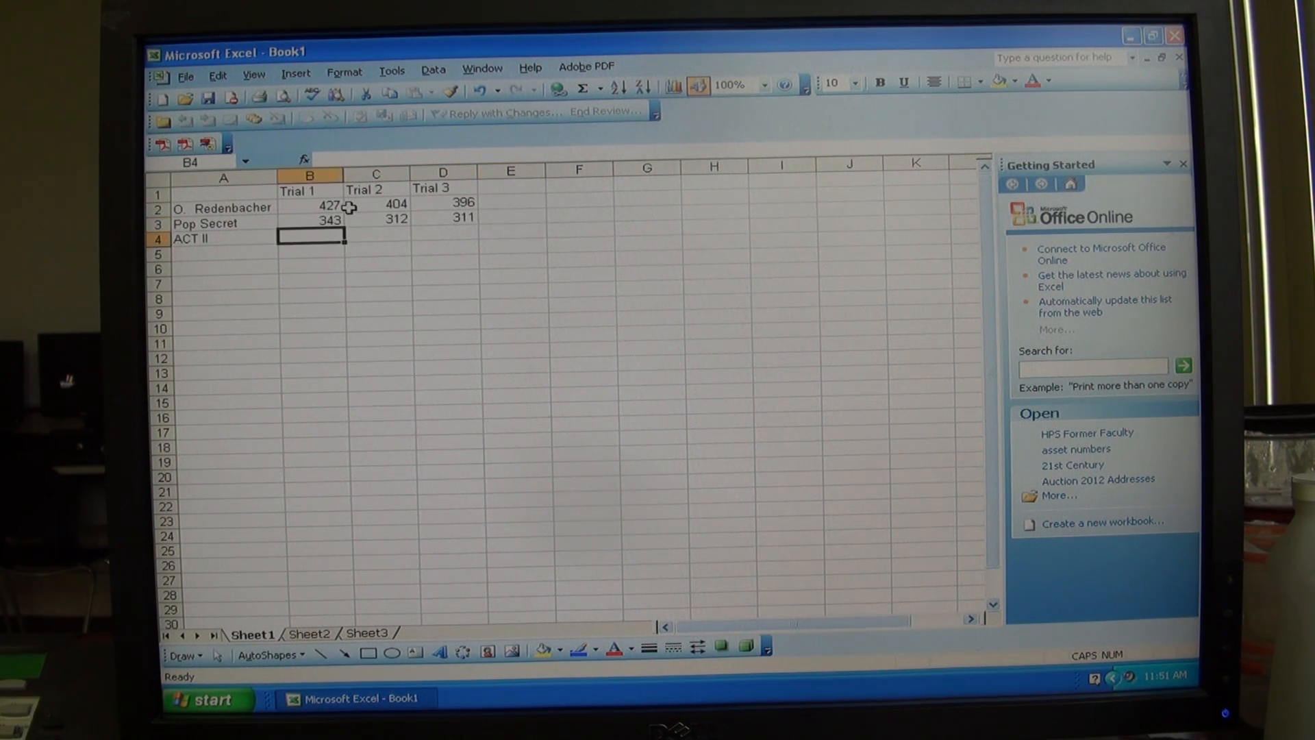
type("296")
left_click(376, 237)
type("315")
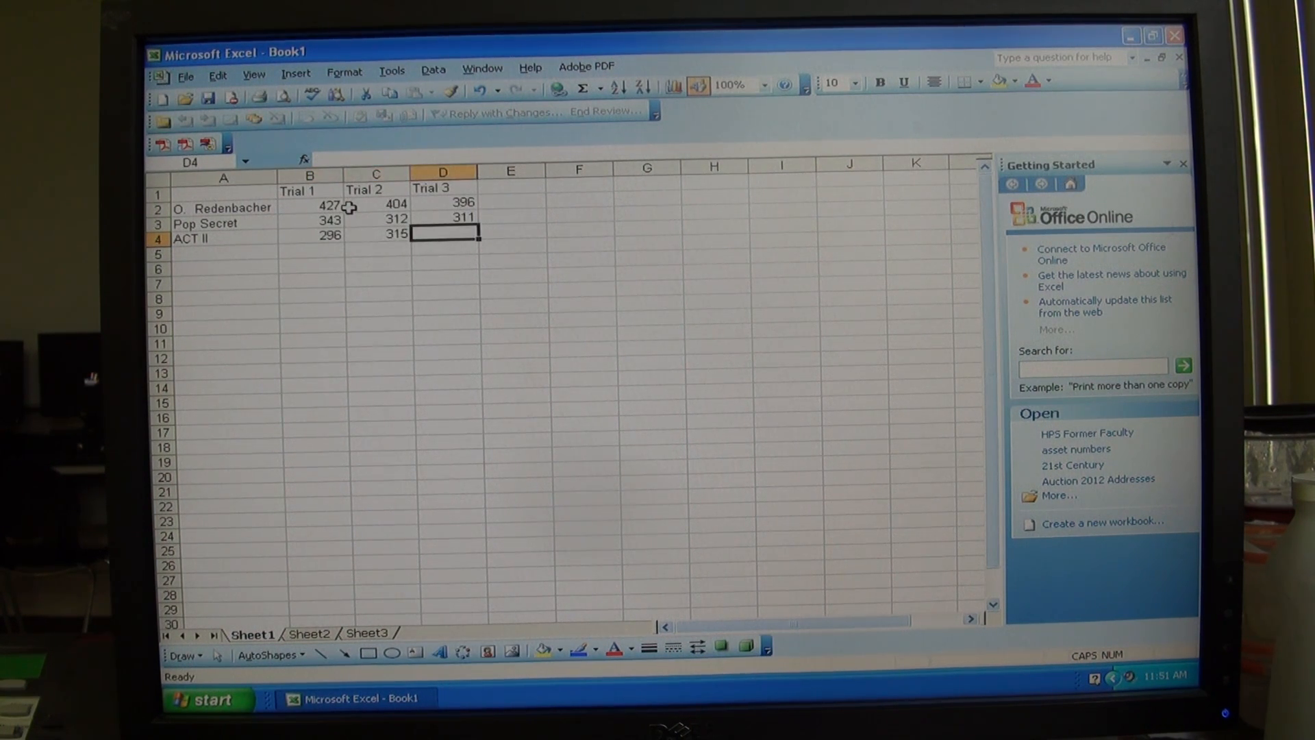
type("299")
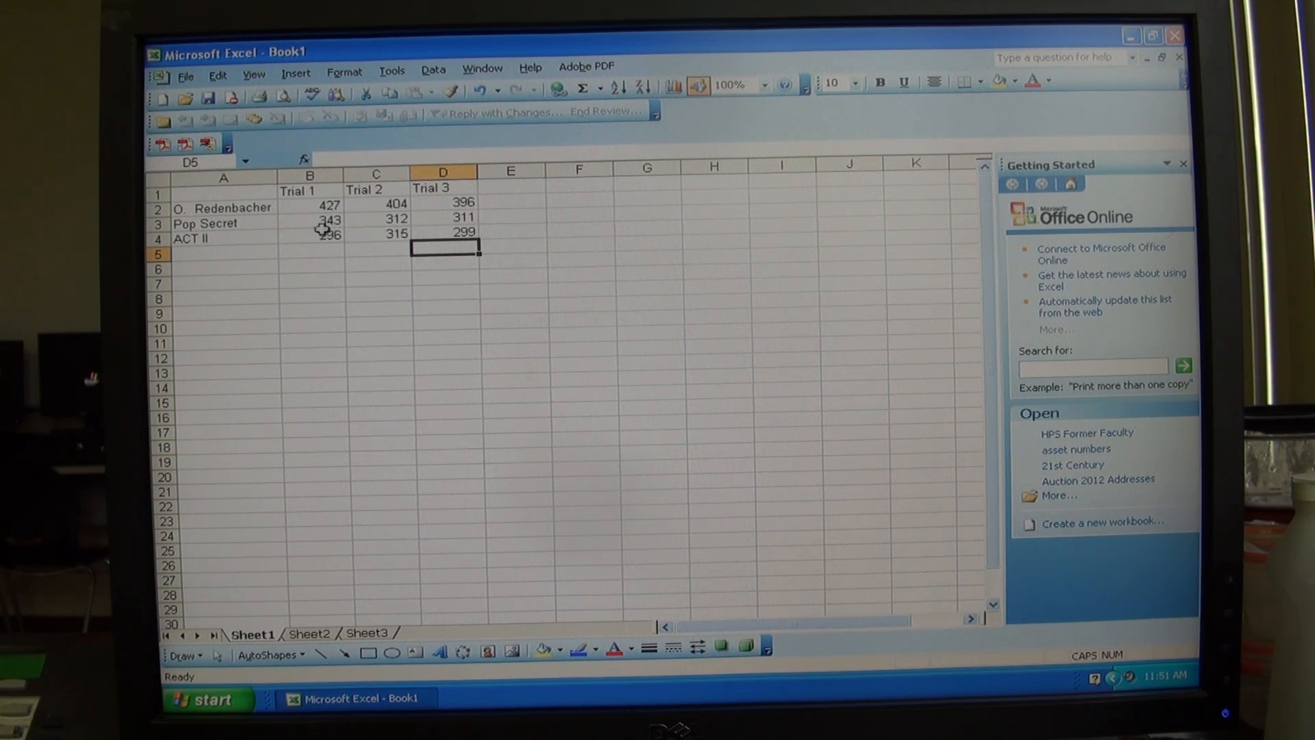
mouse_move(415, 203)
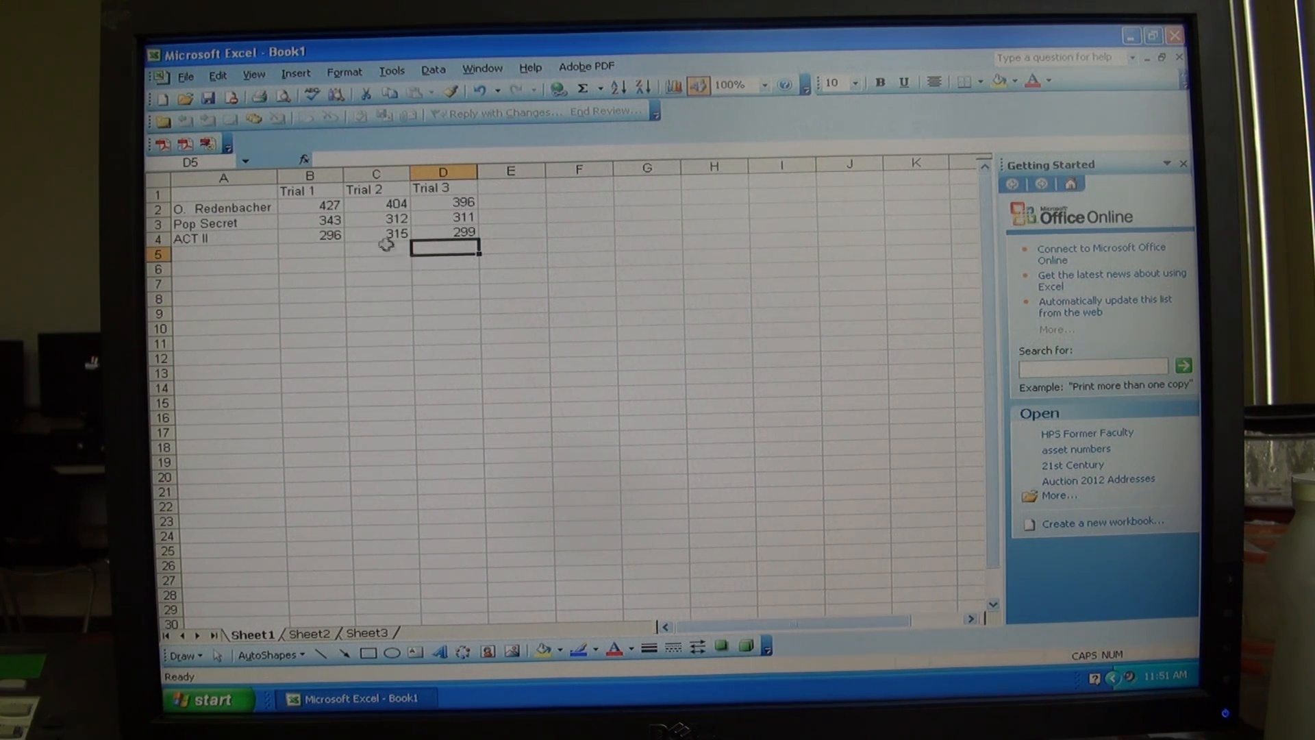
left_click(223, 193)
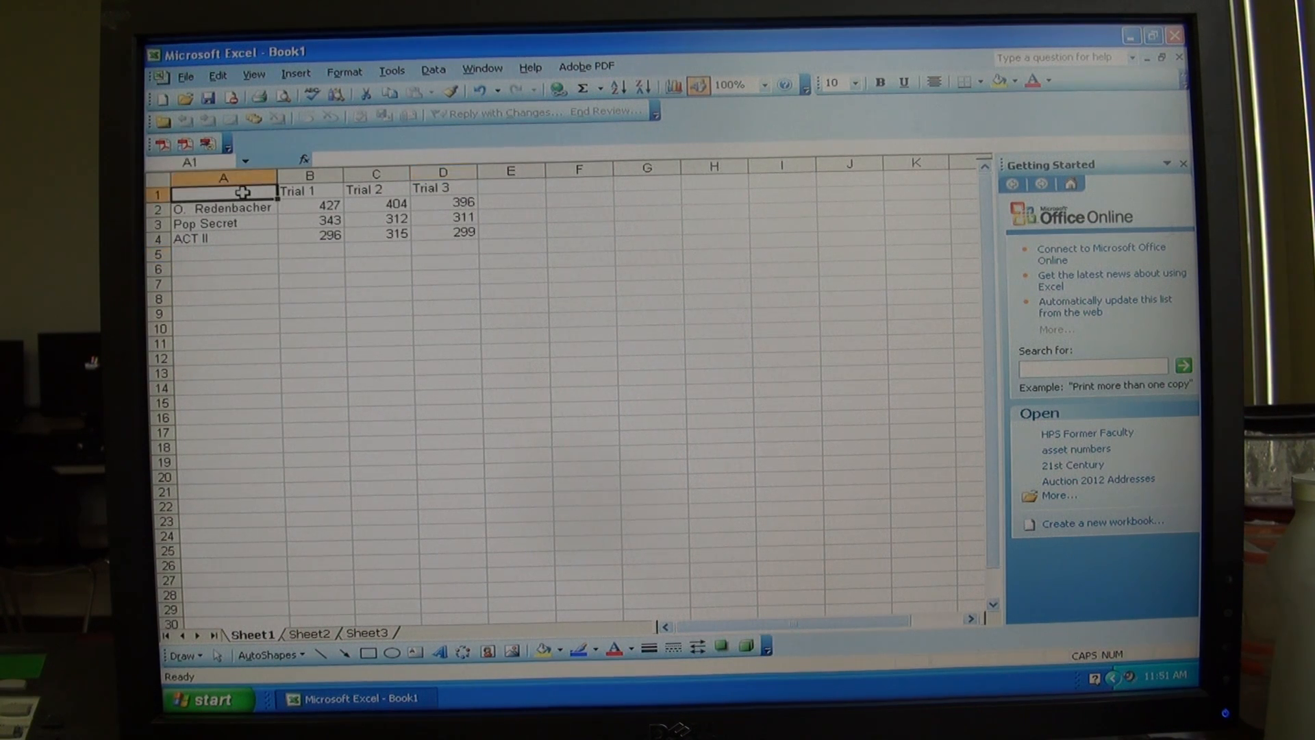
Select the A1:D4 table and start the Chart Wizard from it
left_click_drag(223, 193, 375, 223)
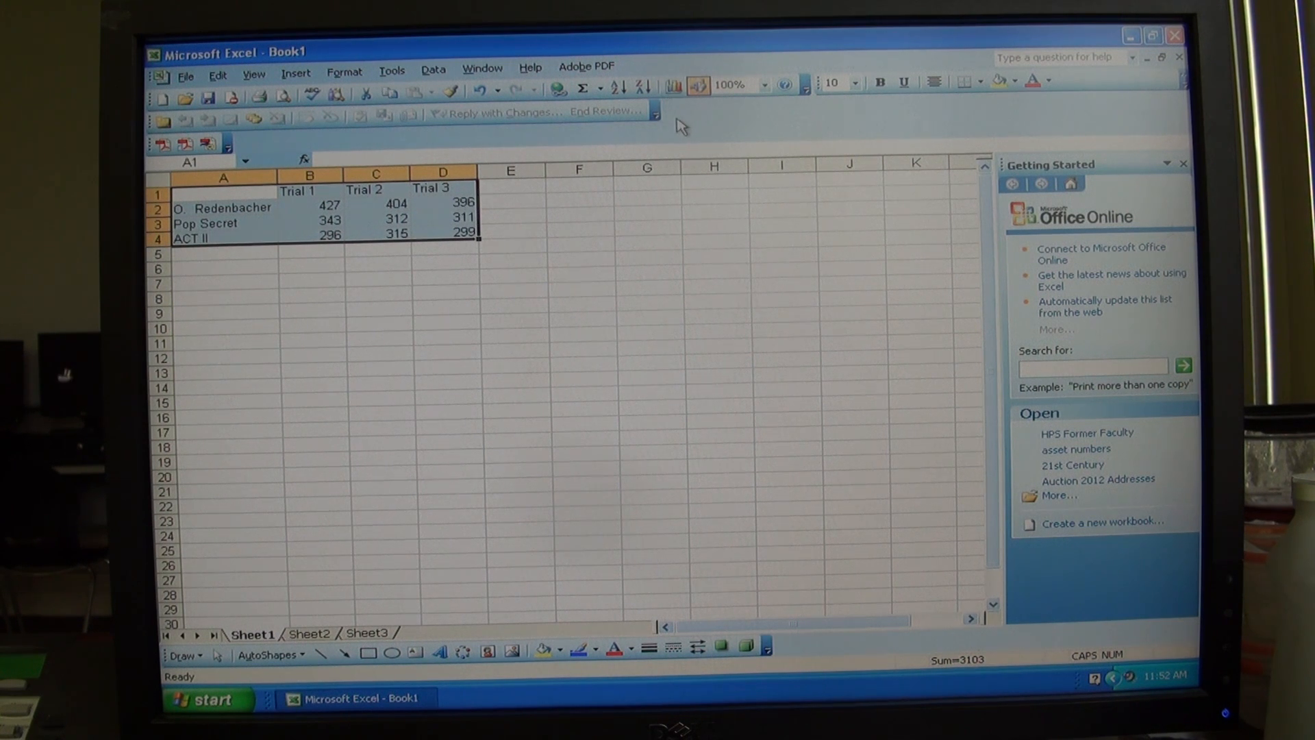
left_click(674, 86)
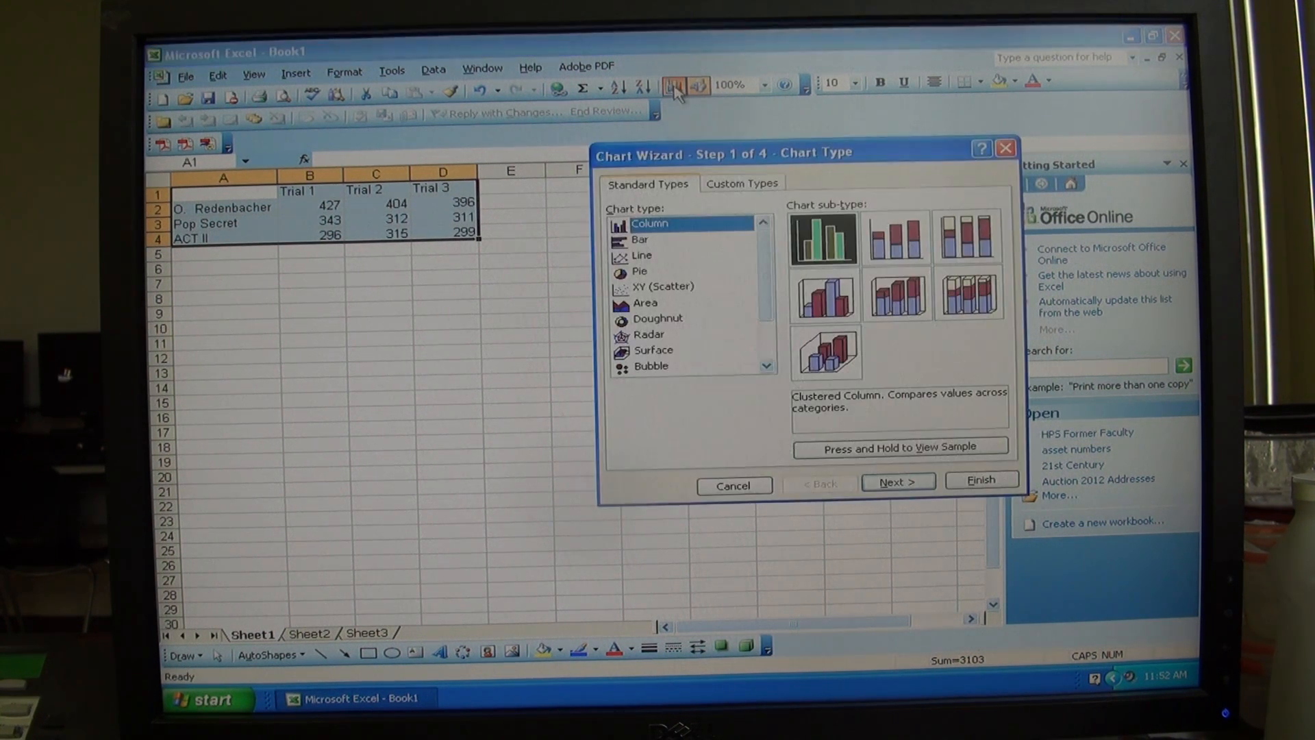
mouse_move(948, 144)
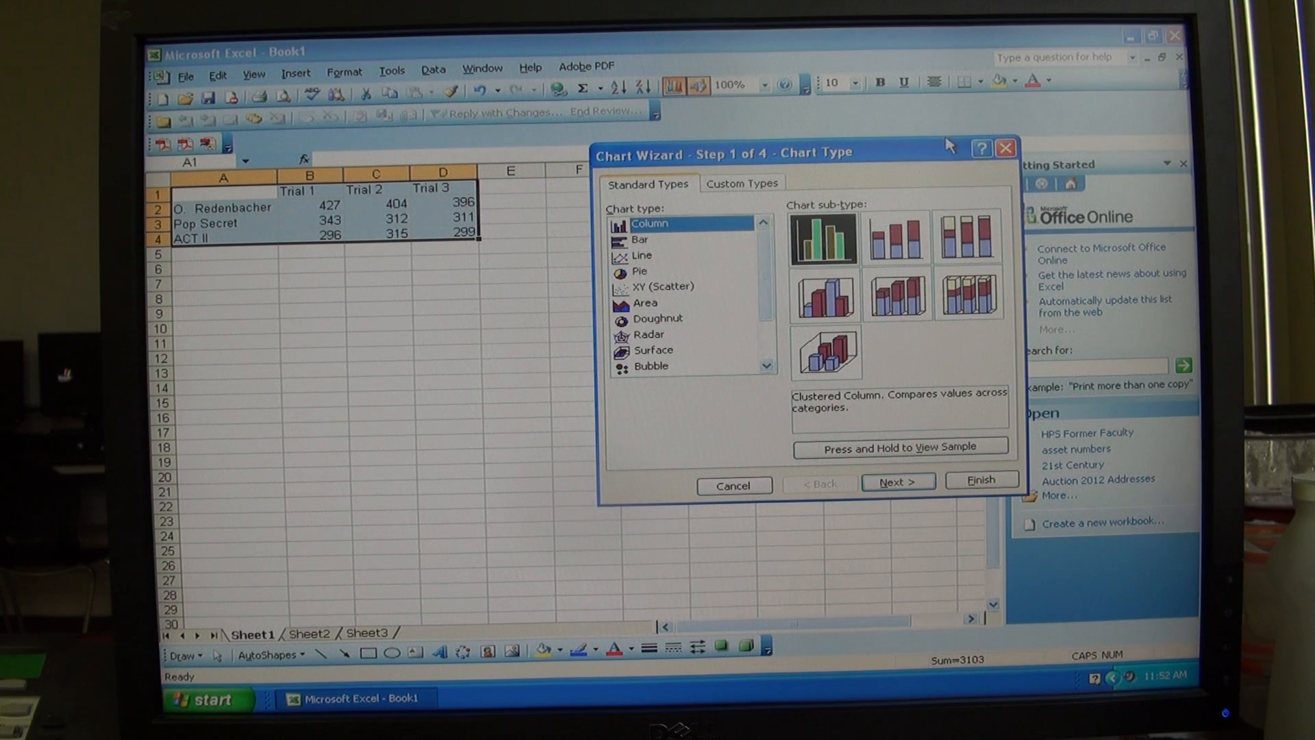
mouse_move(662, 384)
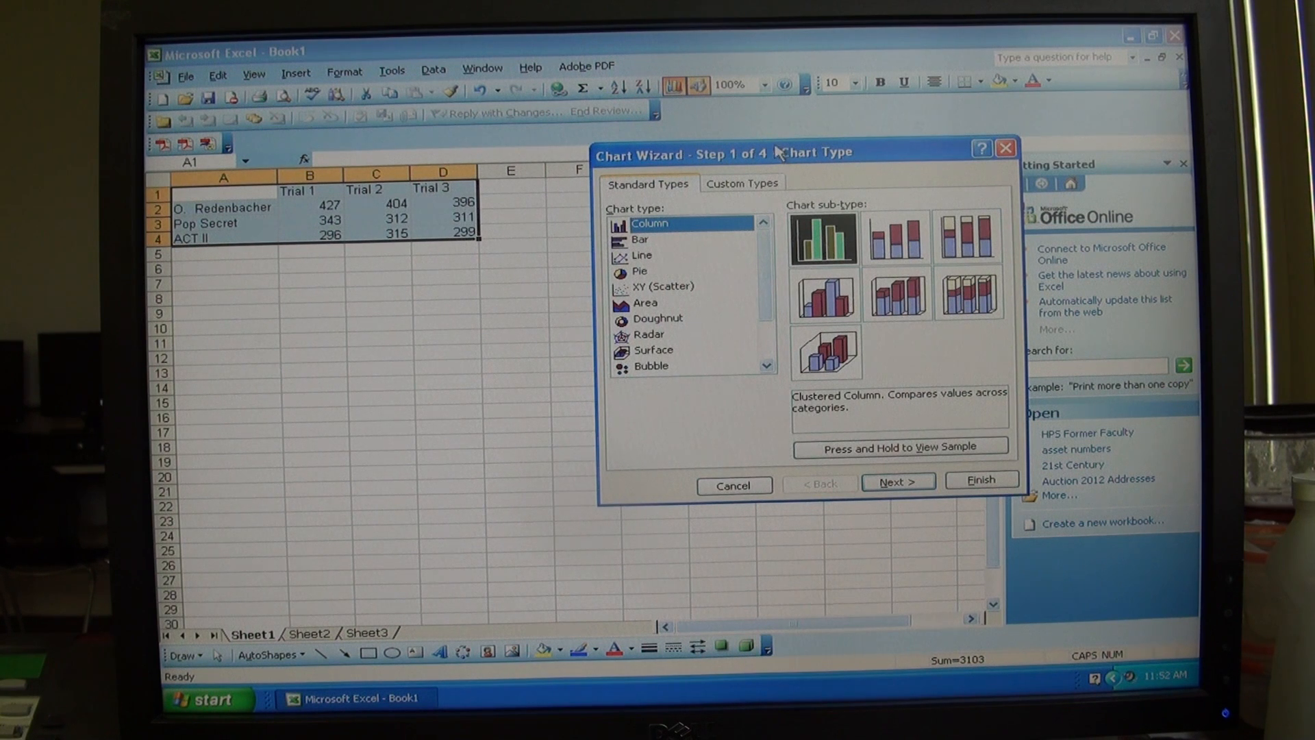
mouse_move(652, 232)
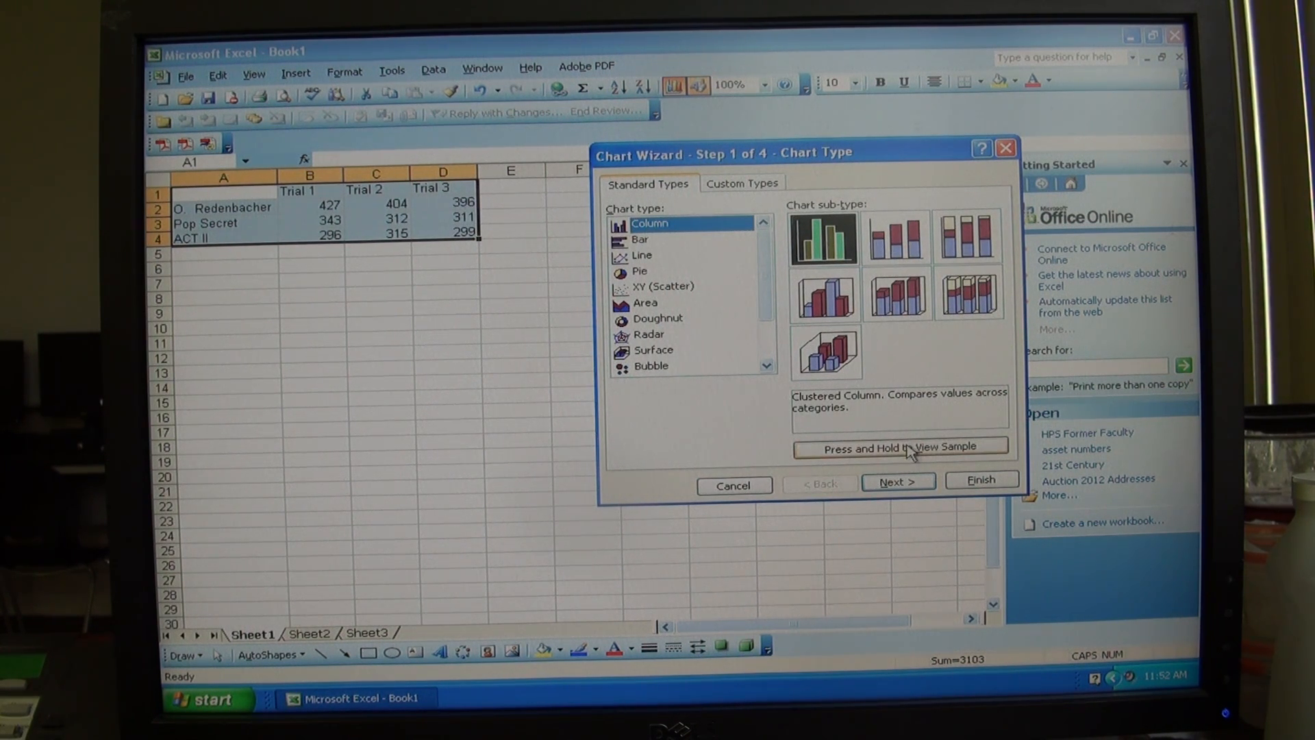
Keep Clustered Column as the chart type, previewing the sample, and advance to step 2
left_click(901, 447)
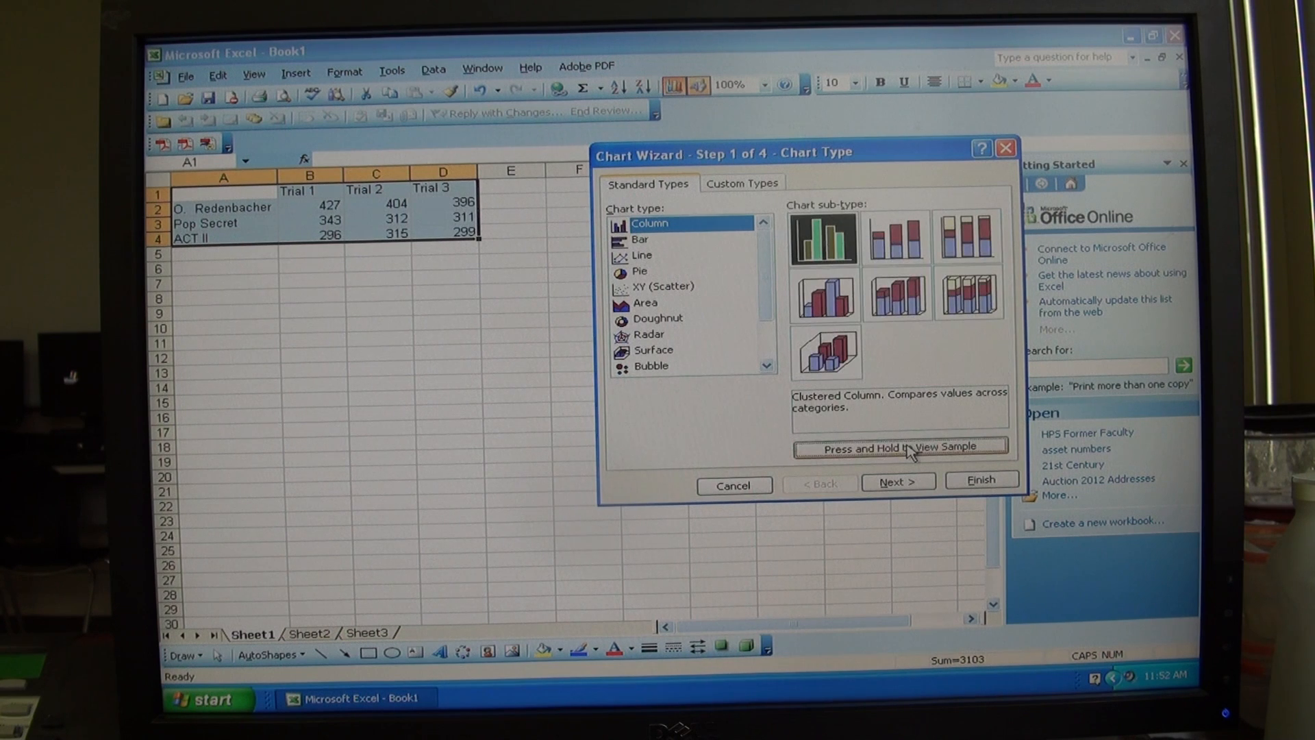
left_click(896, 480)
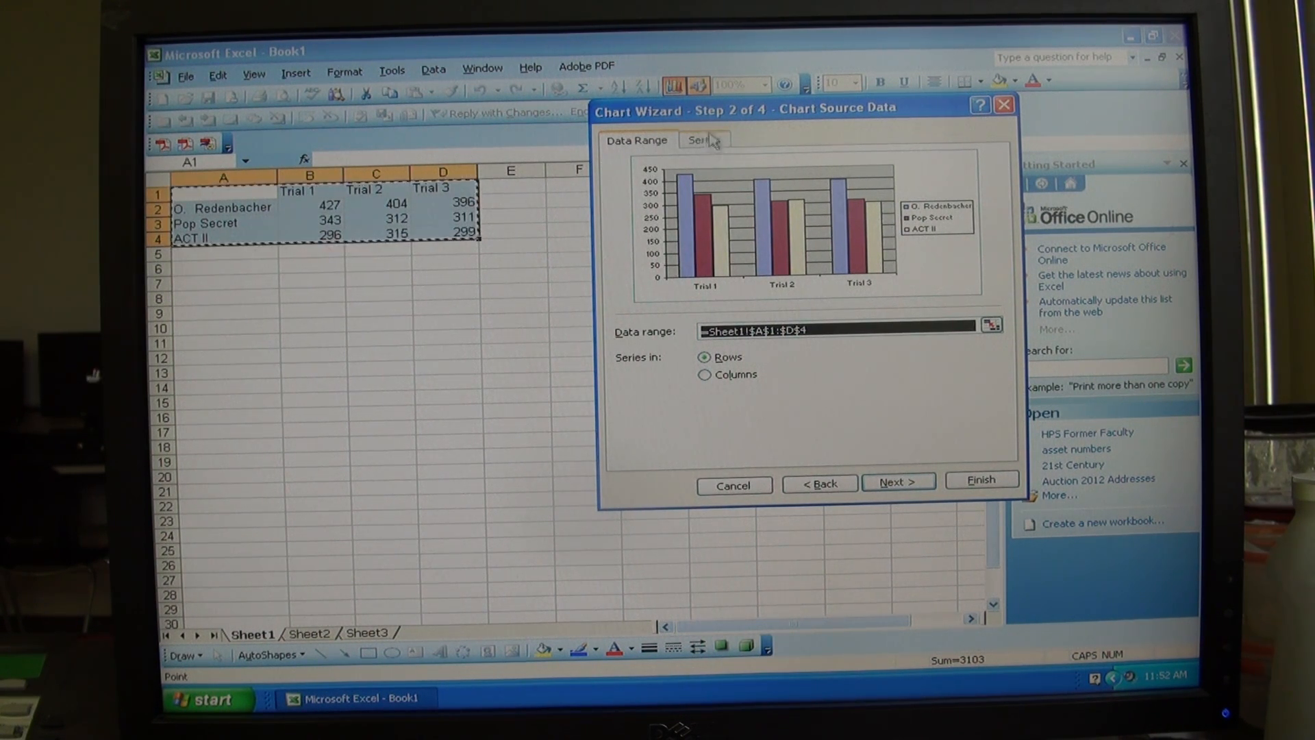
Check the Series and Data Range tabs keep A1:D4 with series in rows, then go to Chart Options
left_click(703, 140)
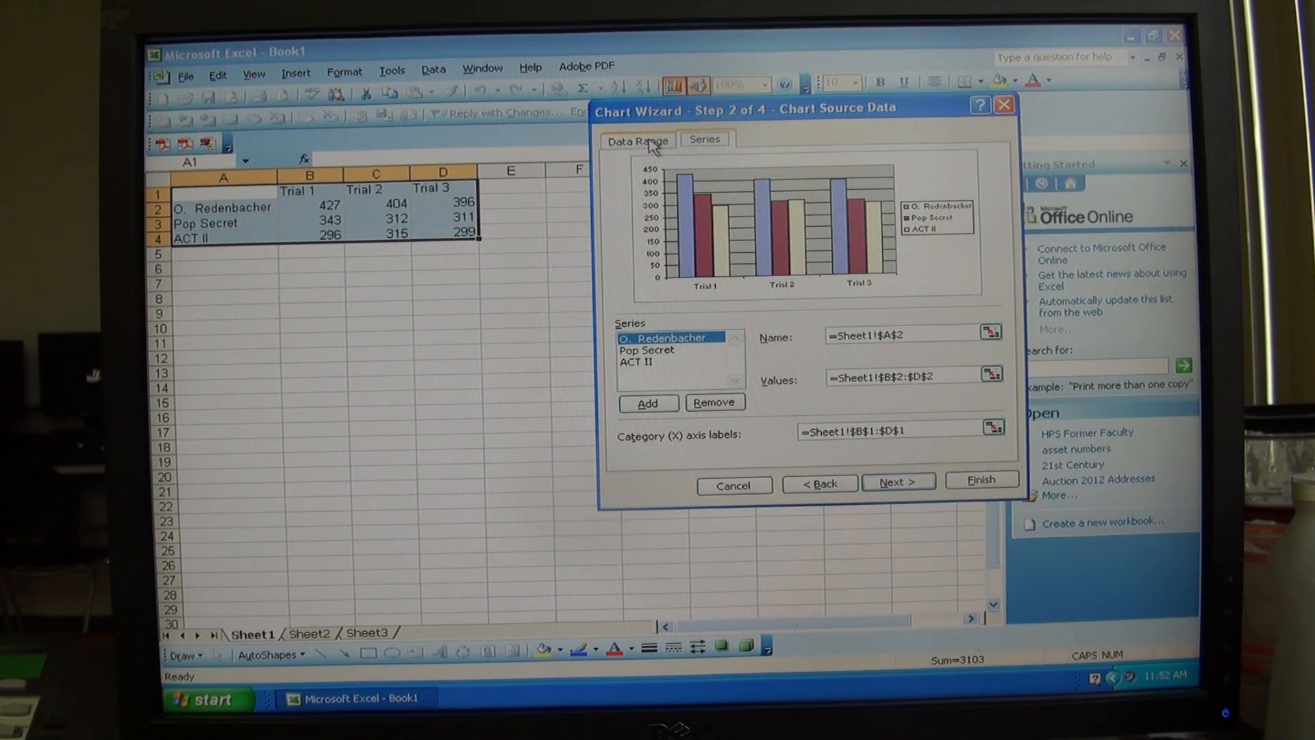
left_click(637, 140)
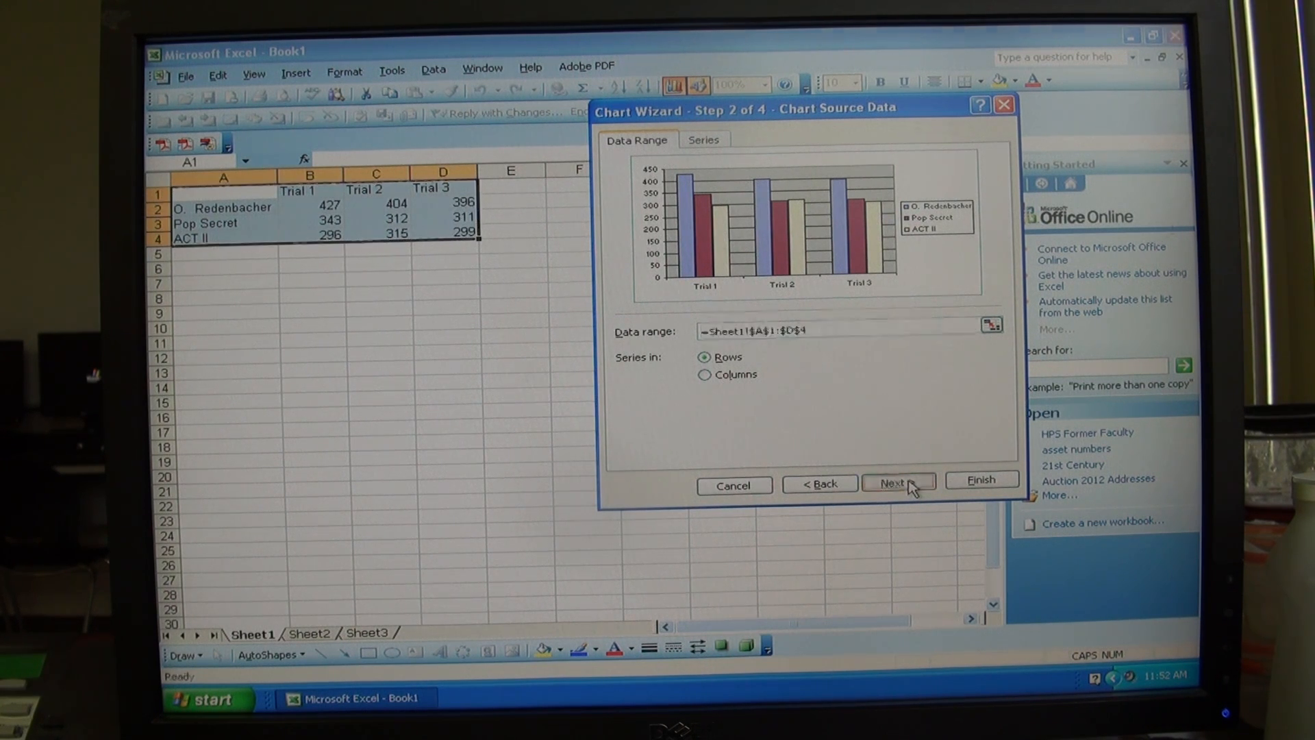
left_click(898, 482)
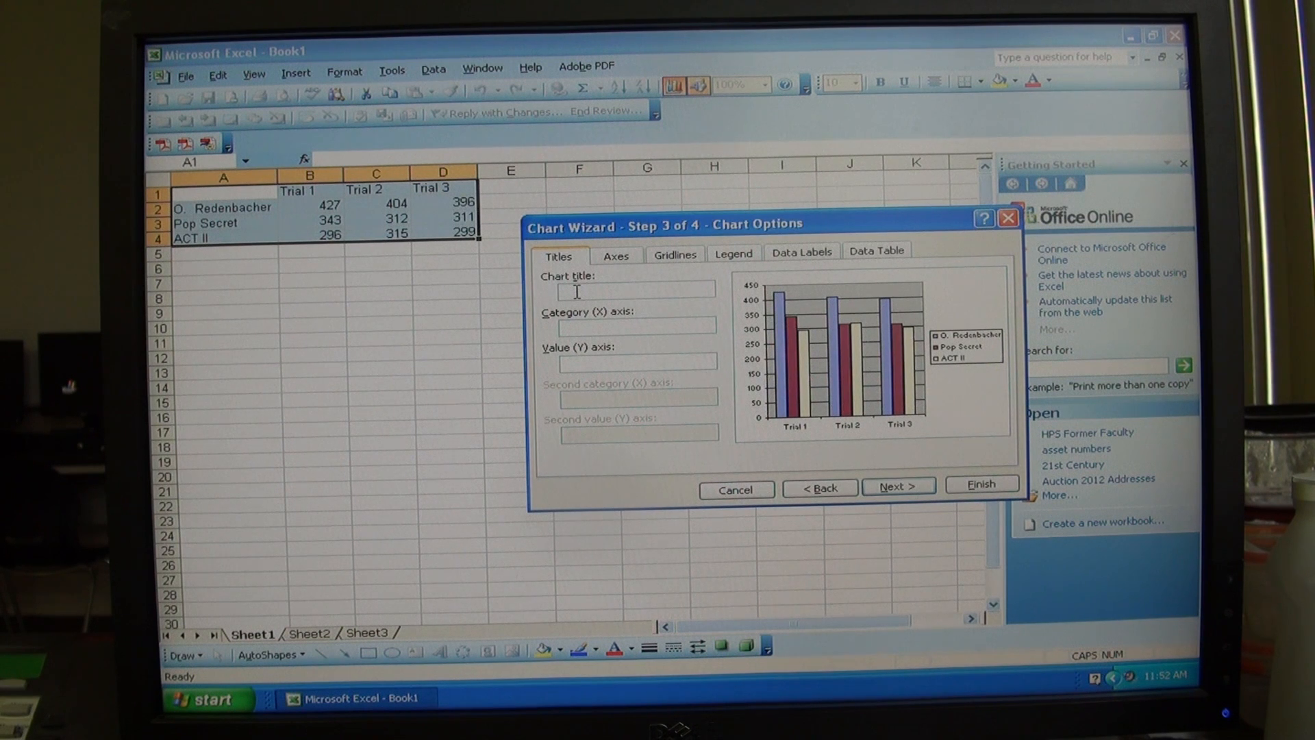
Title the chart How Many Kernels? with X axis Trials and Y axis Kernels (n), then advance
type("hl")
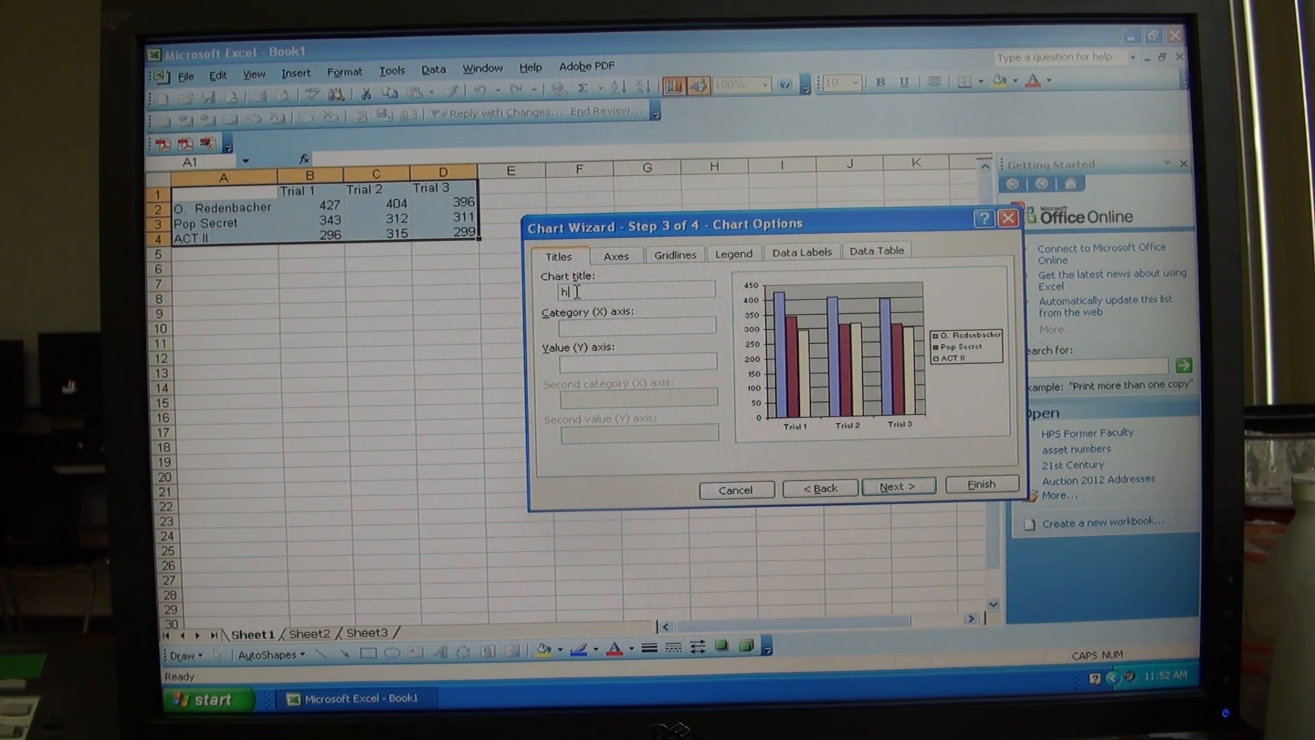
key("Backspace")
type("How Many Ker")
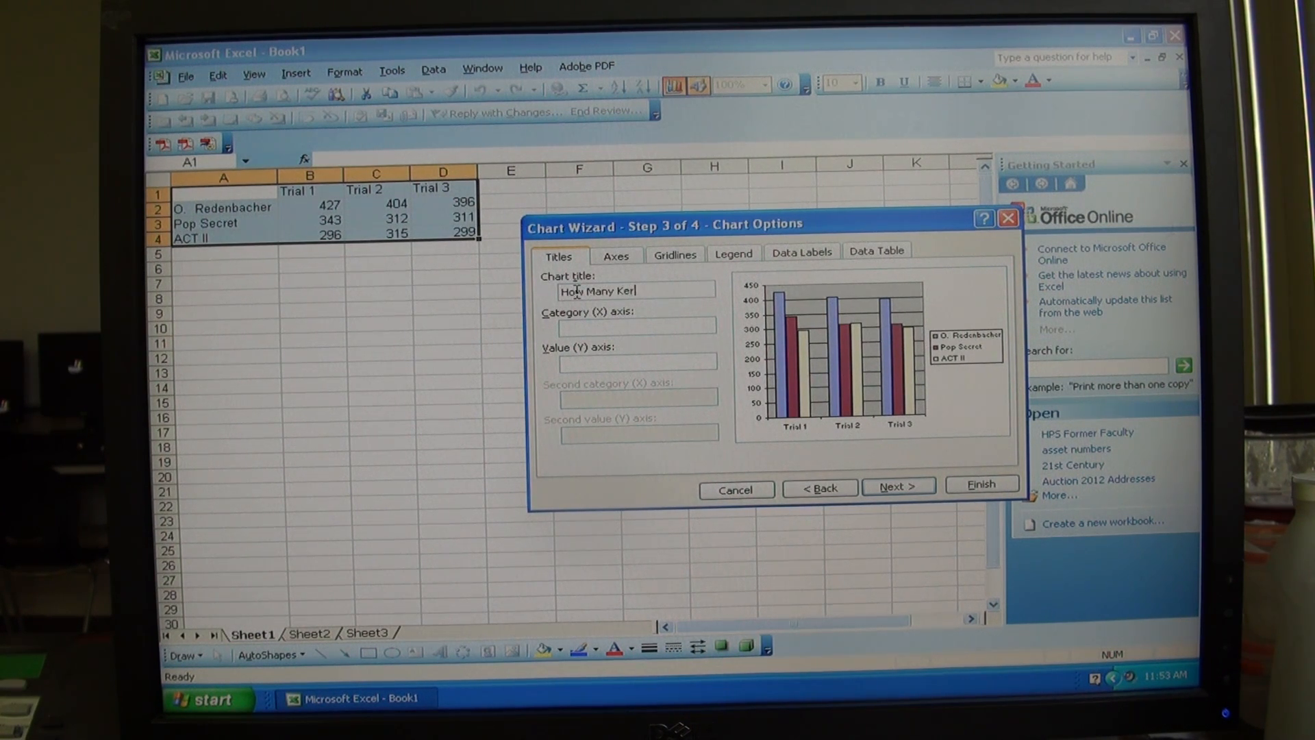
type("nels?")
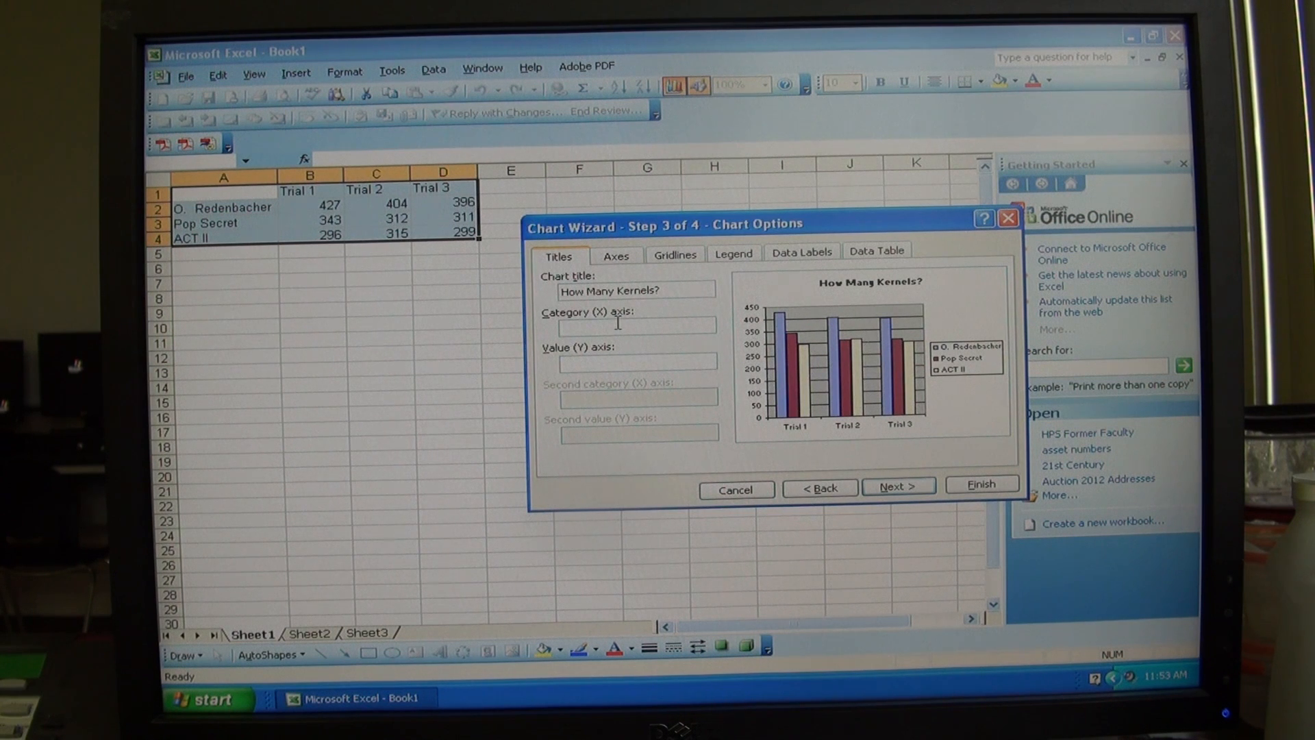
type("Tri")
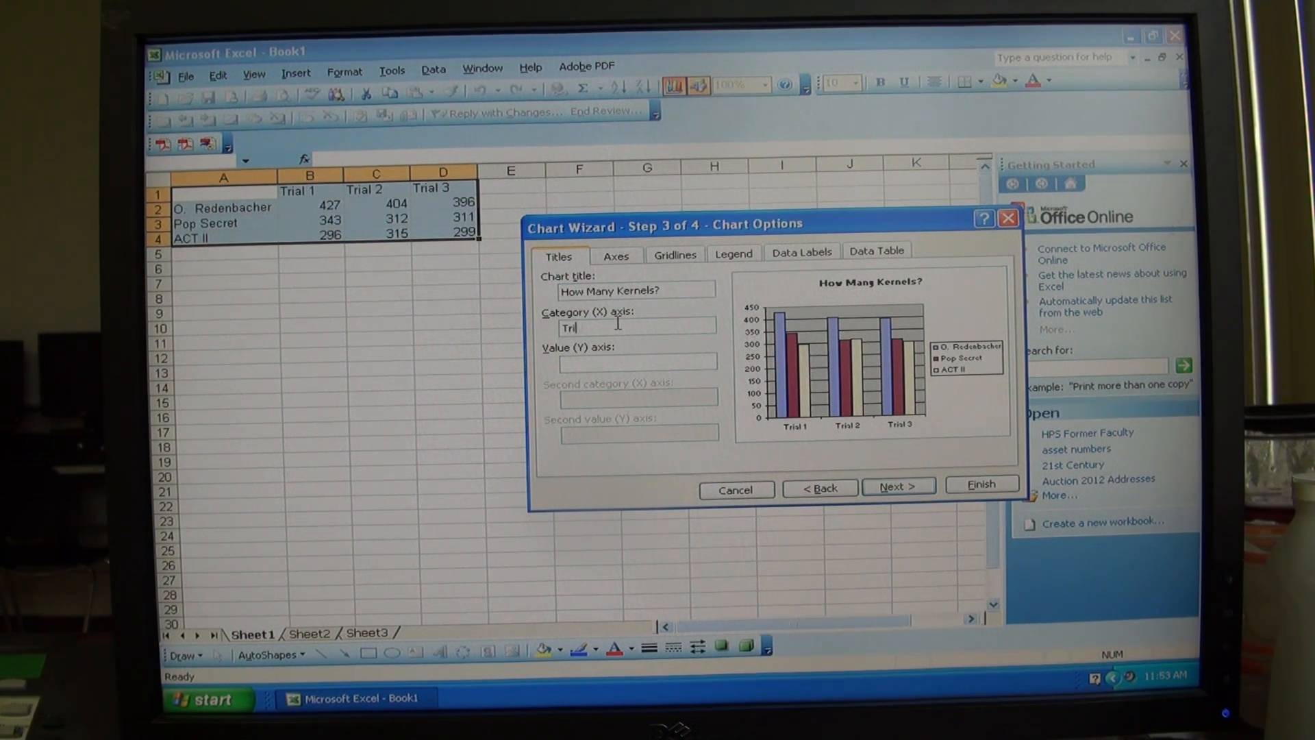
type("als")
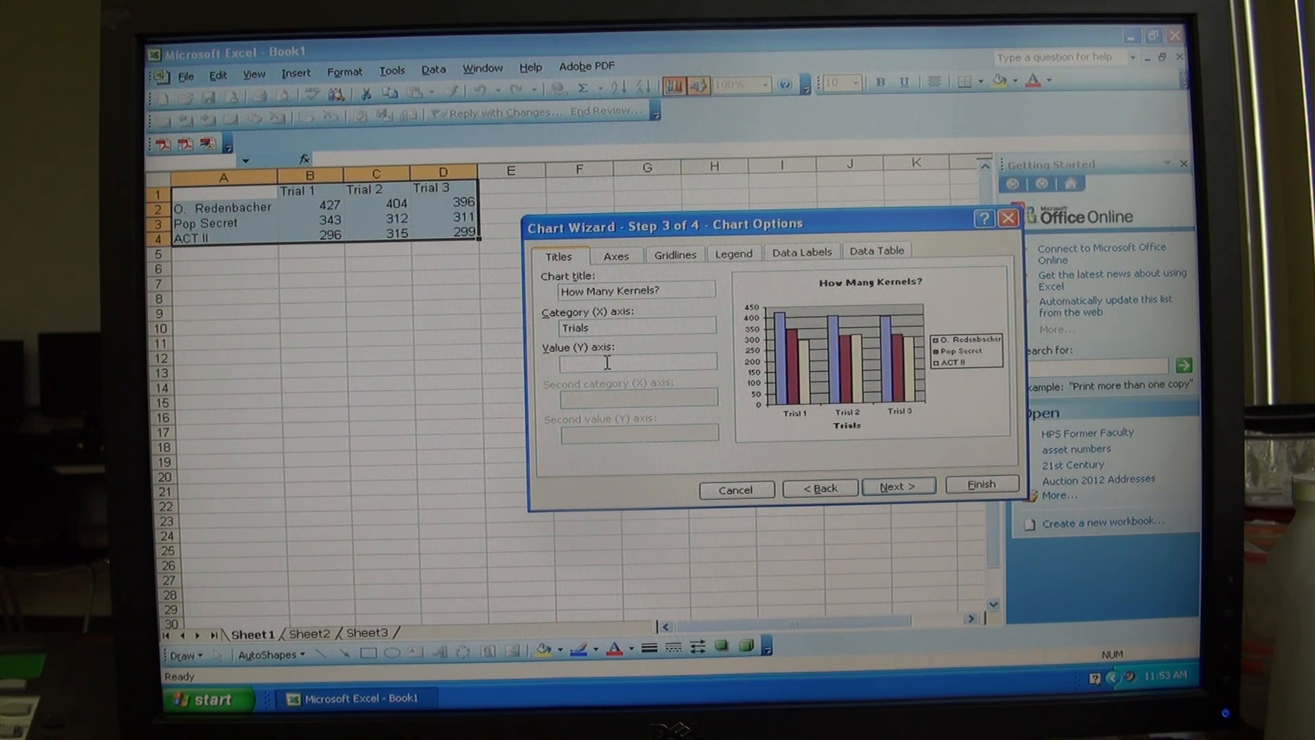
type("k")
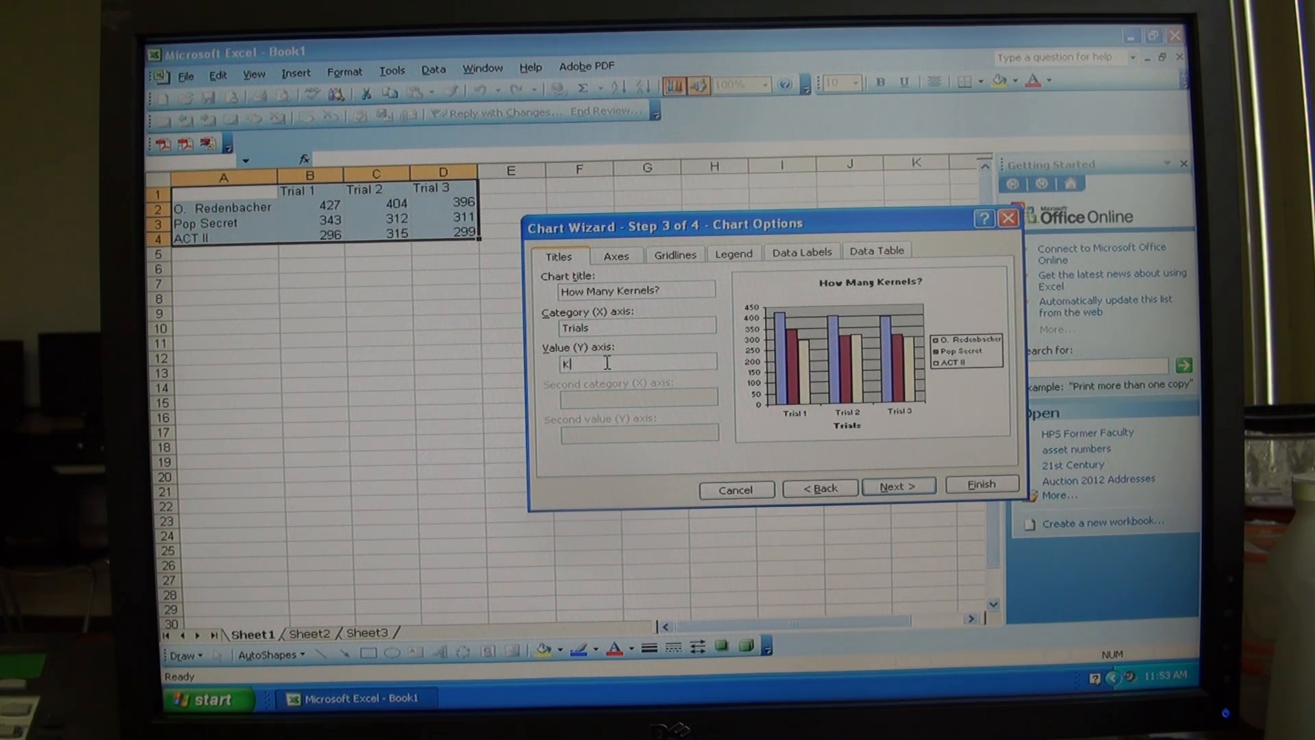
type("ernels")
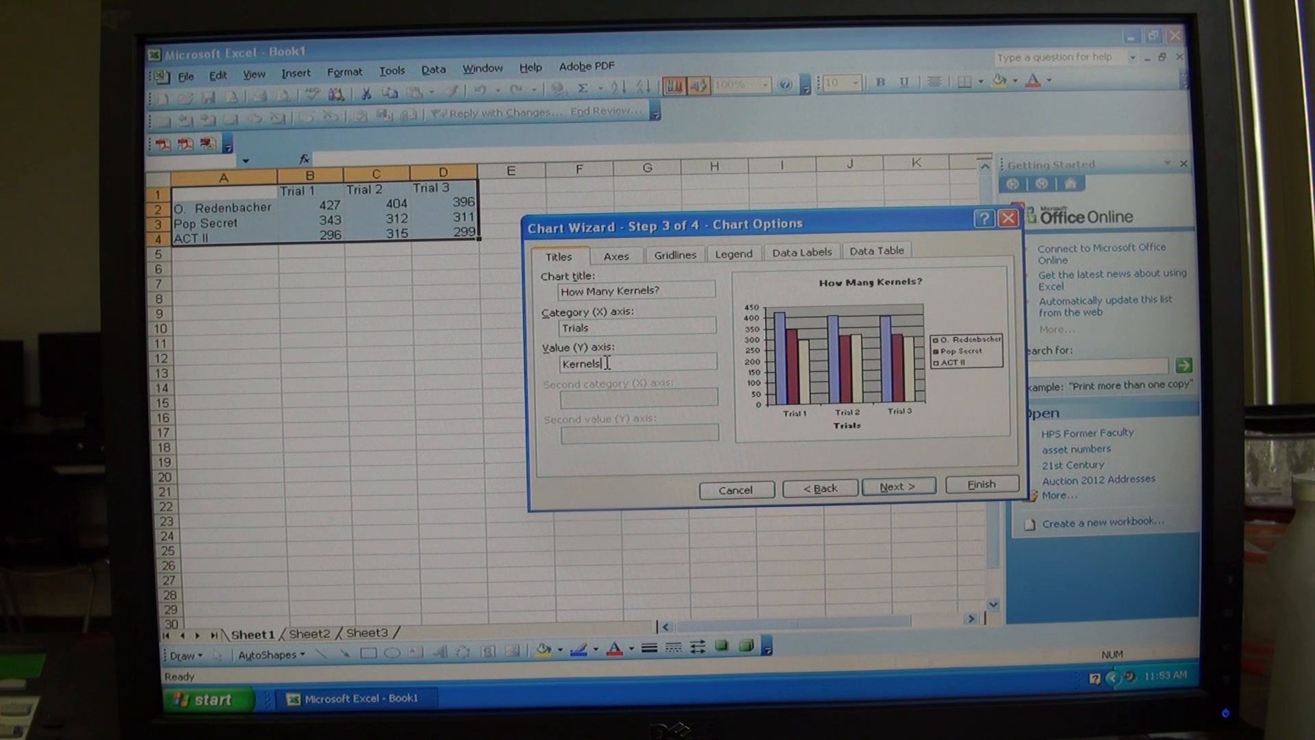
type("(n)")
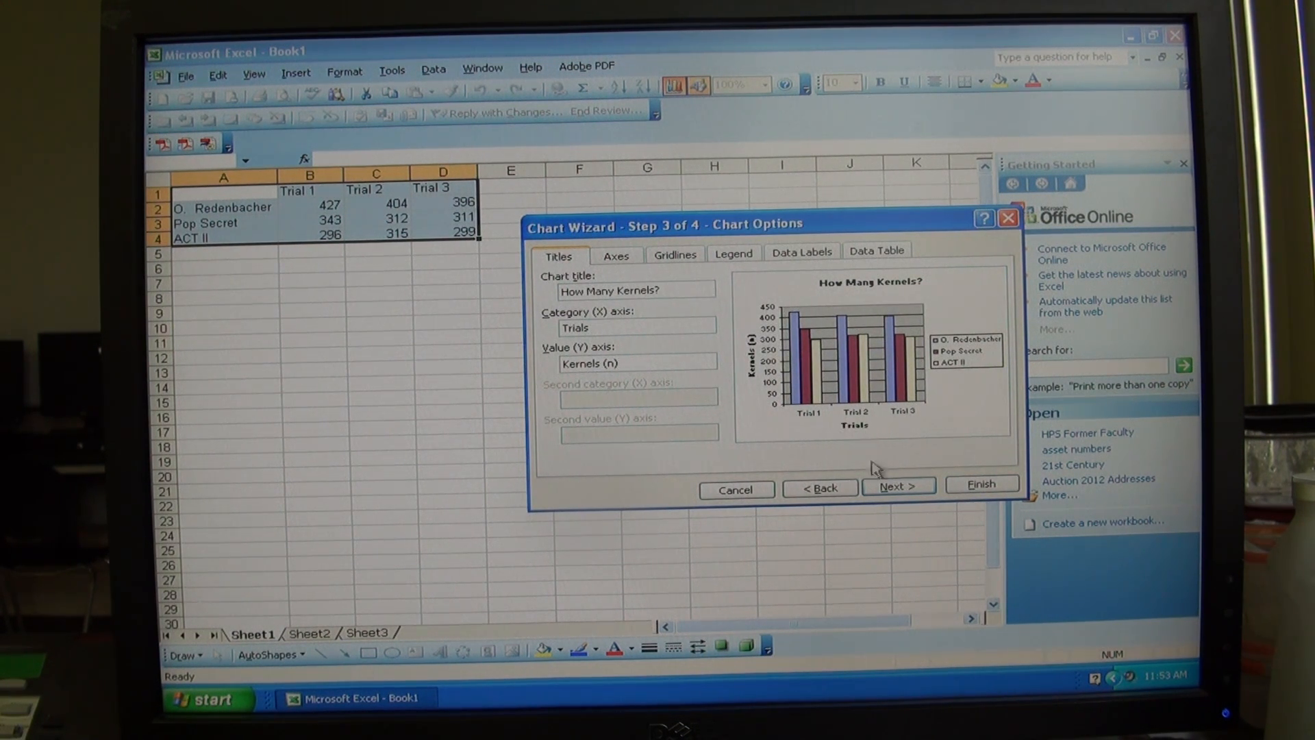
left_click(896, 485)
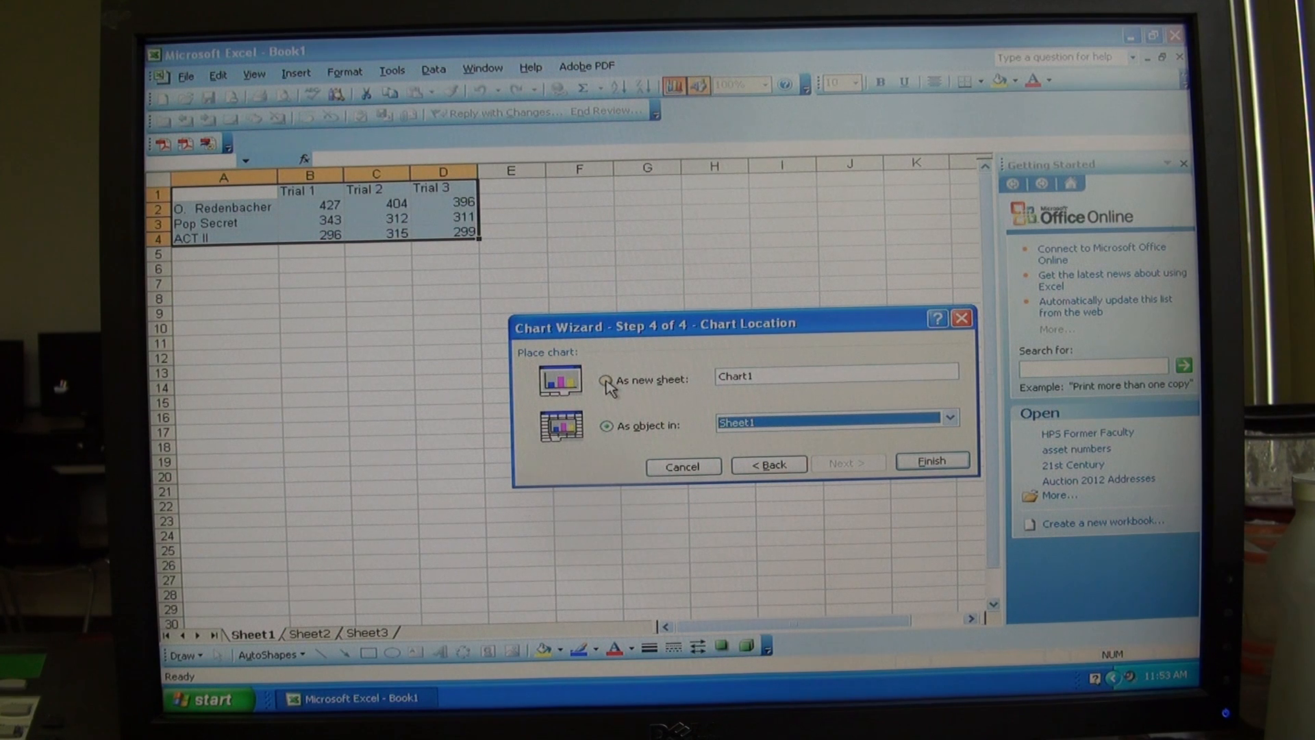
Place the chart as a new sheet Chart1 and finish the wizard
left_click(604, 425)
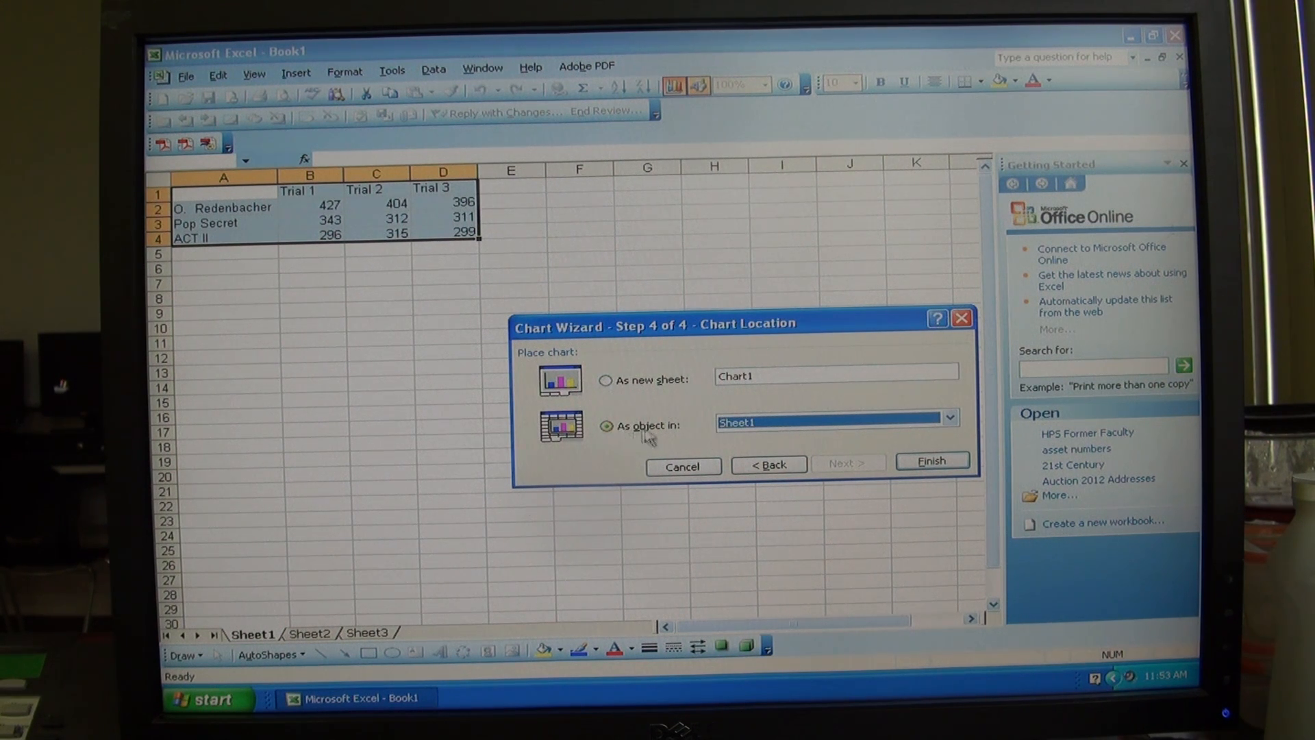
mouse_move(696, 454)
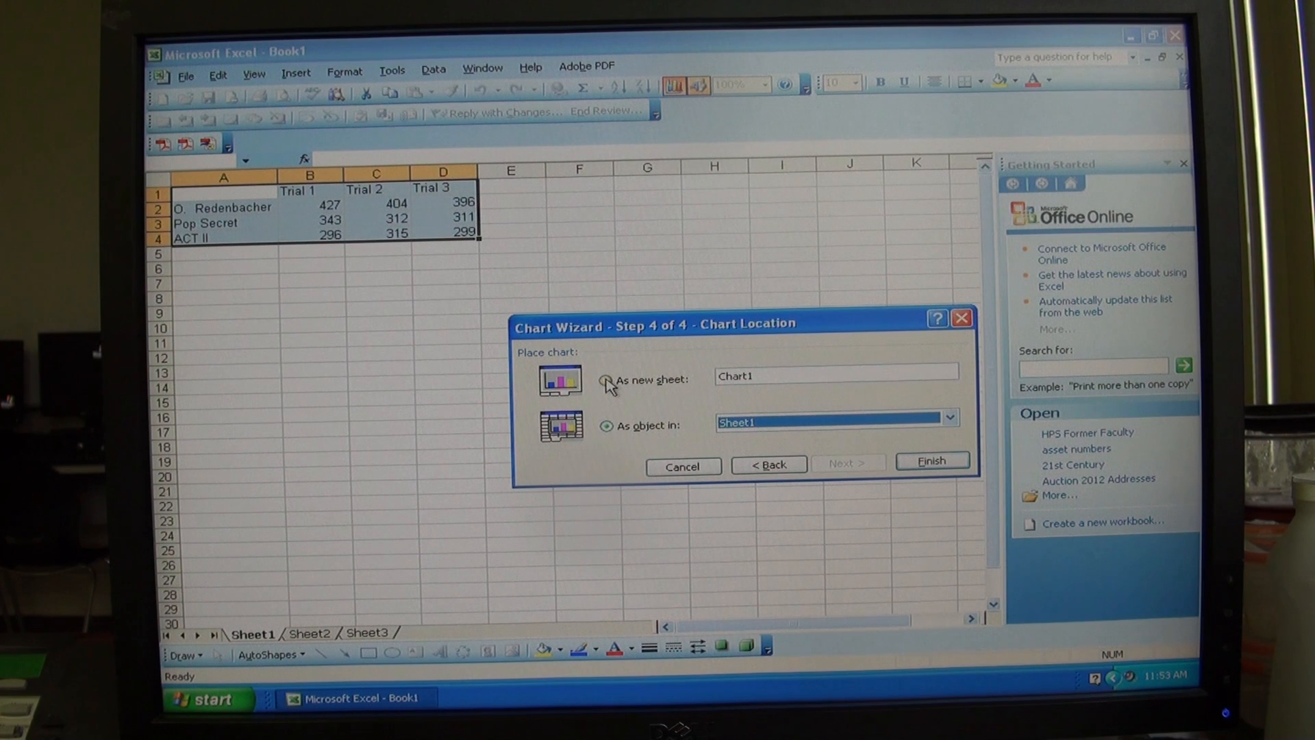
left_click(605, 380)
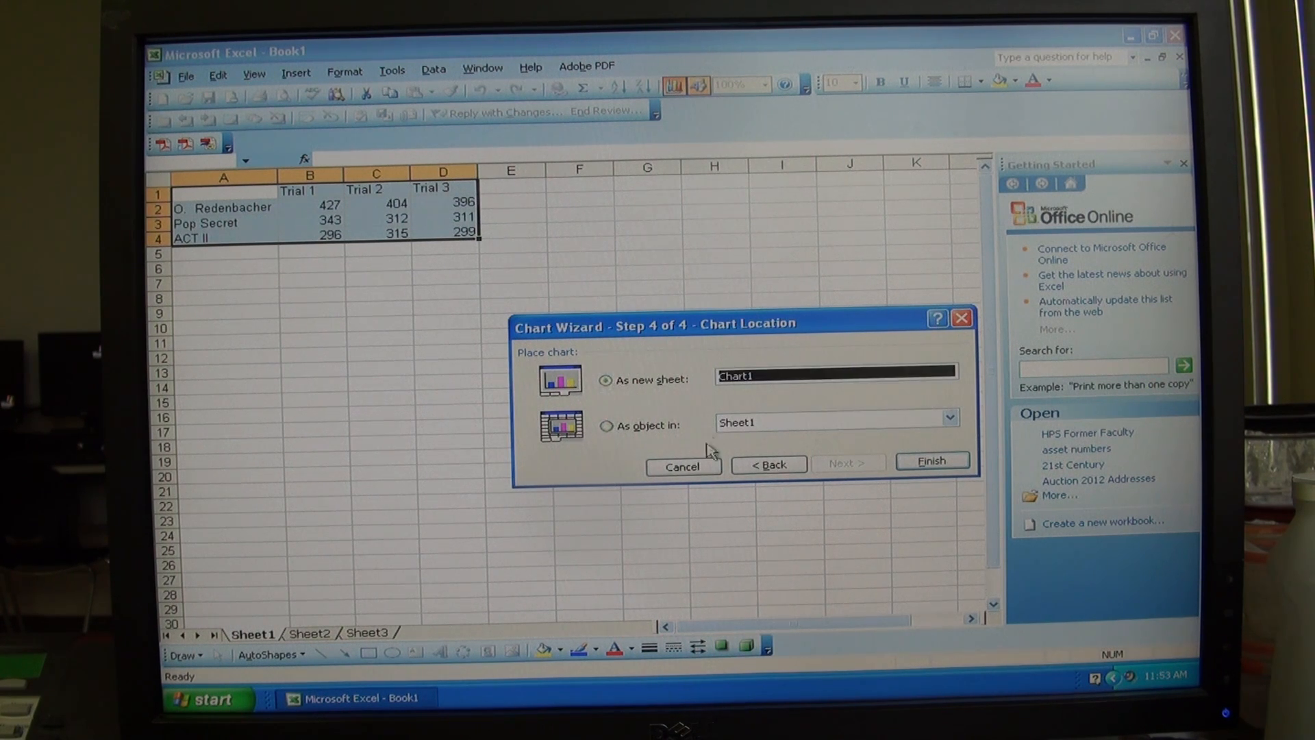
left_click(930, 460)
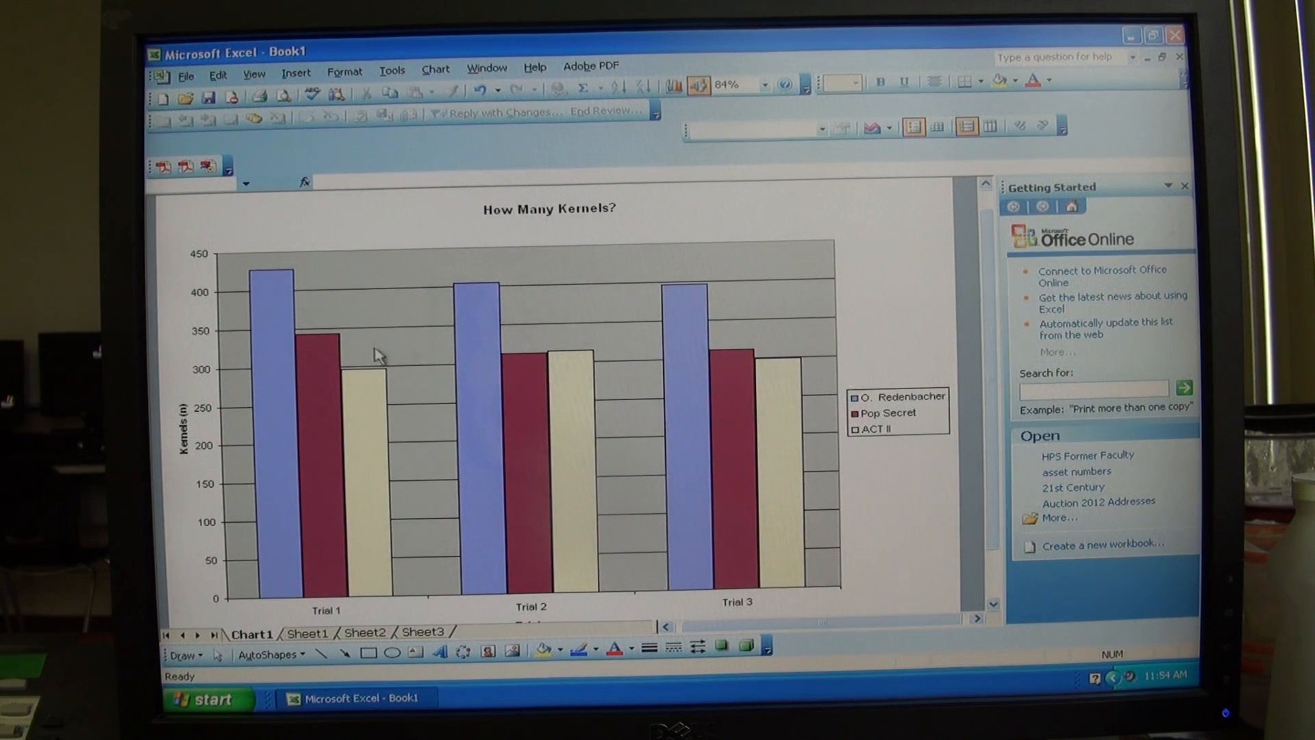
mouse_move(620, 201)
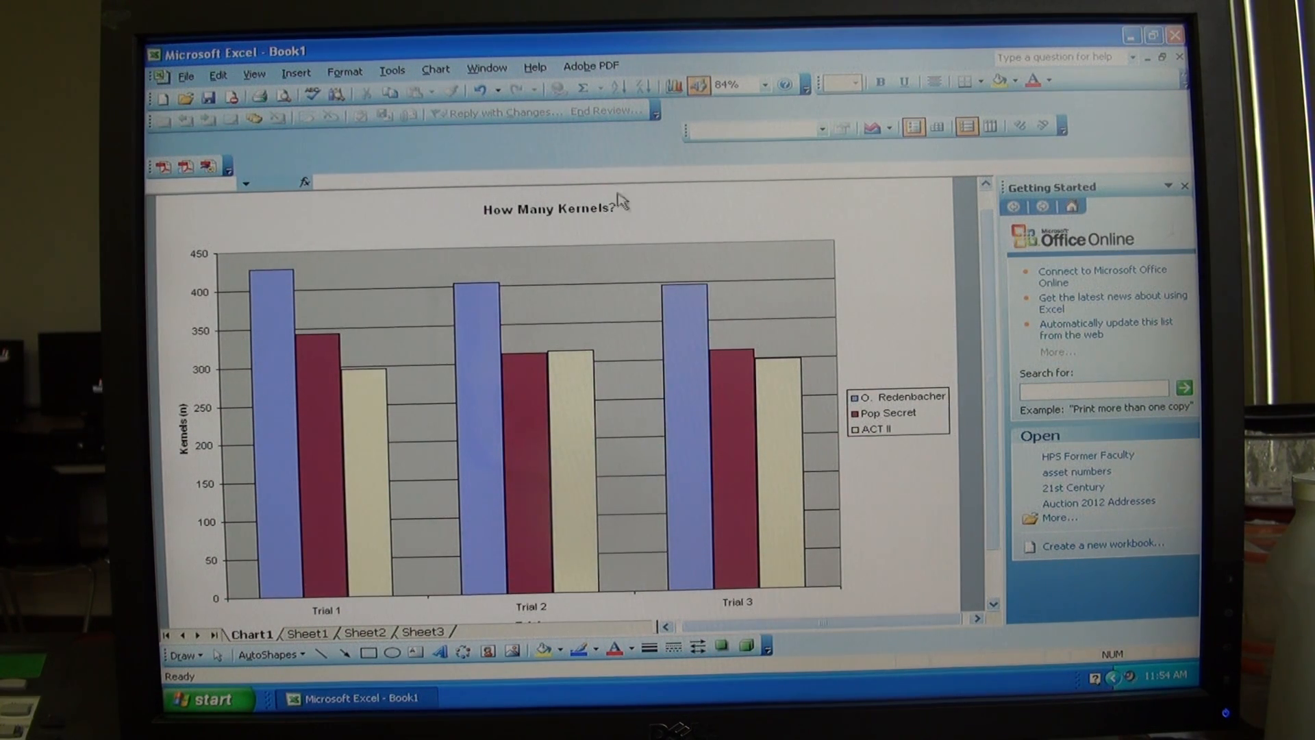
Recolour the O. Redenbacher series green and the ACT II series blue via Format Data Series
left_click(549, 209)
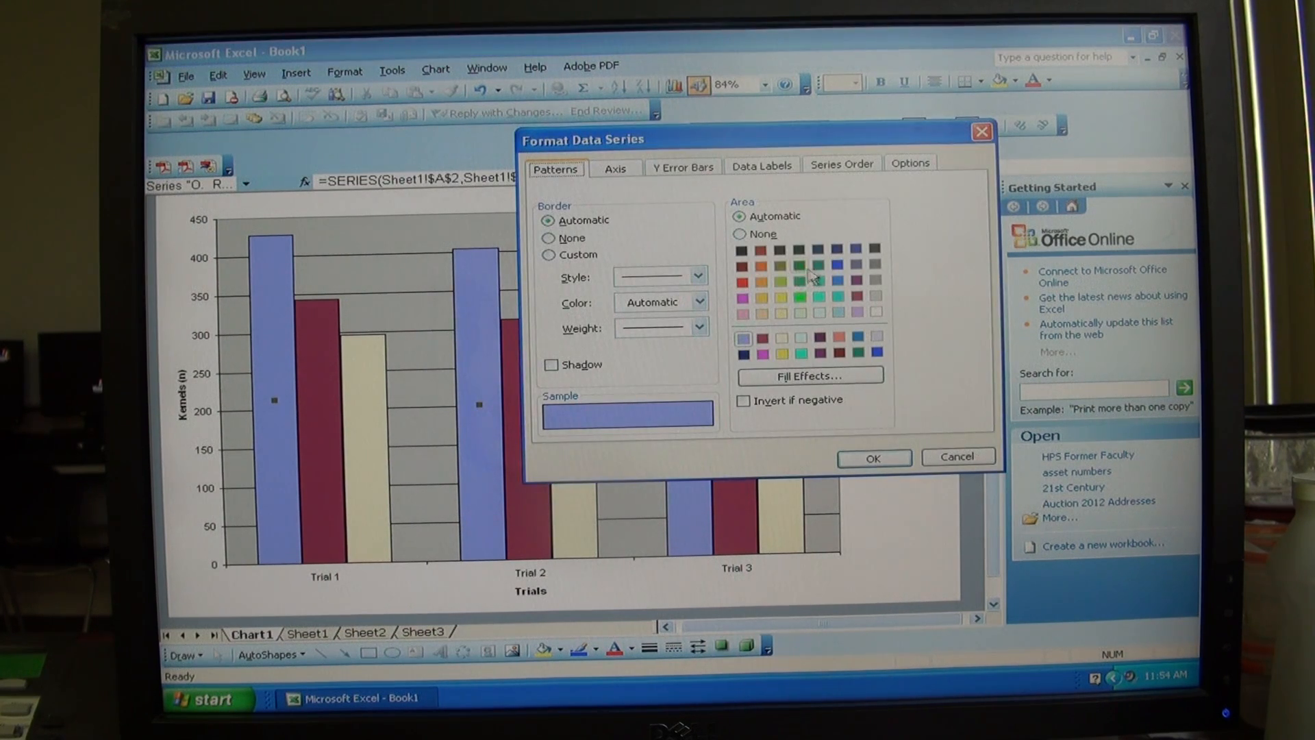
left_click(873, 457)
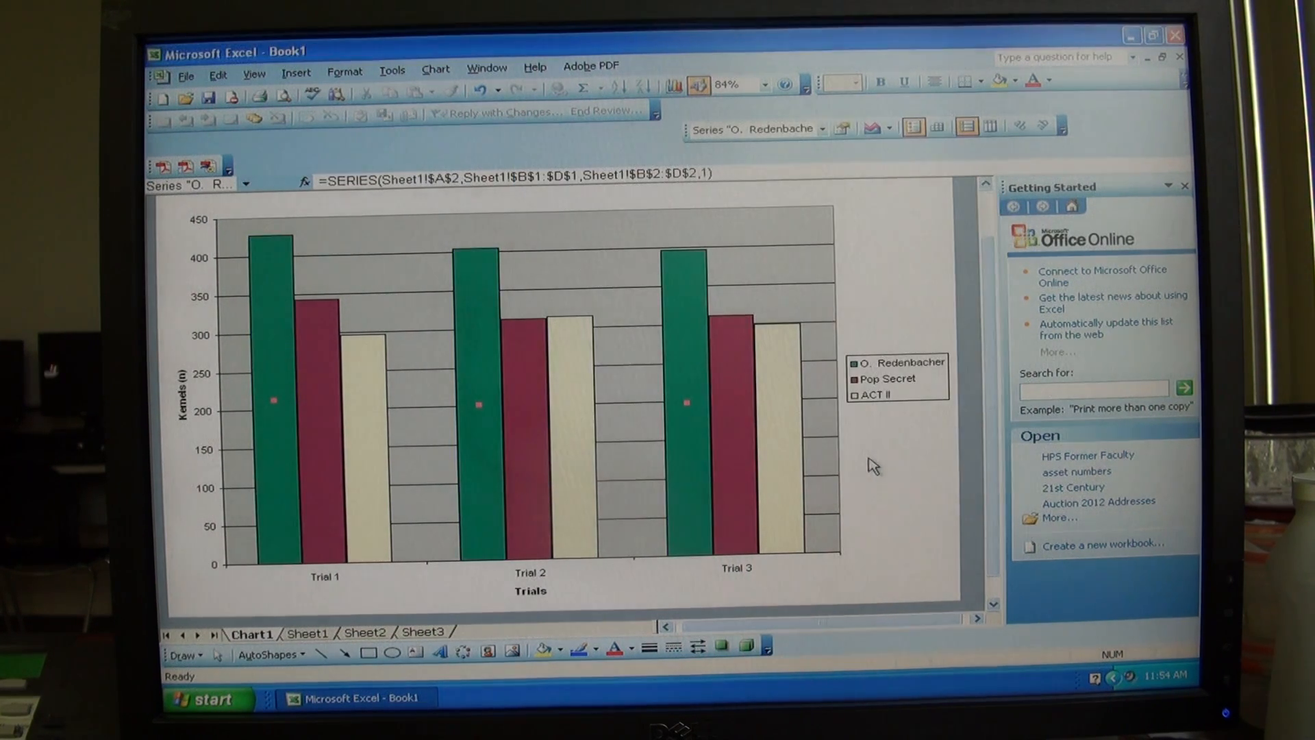
mouse_move(783, 416)
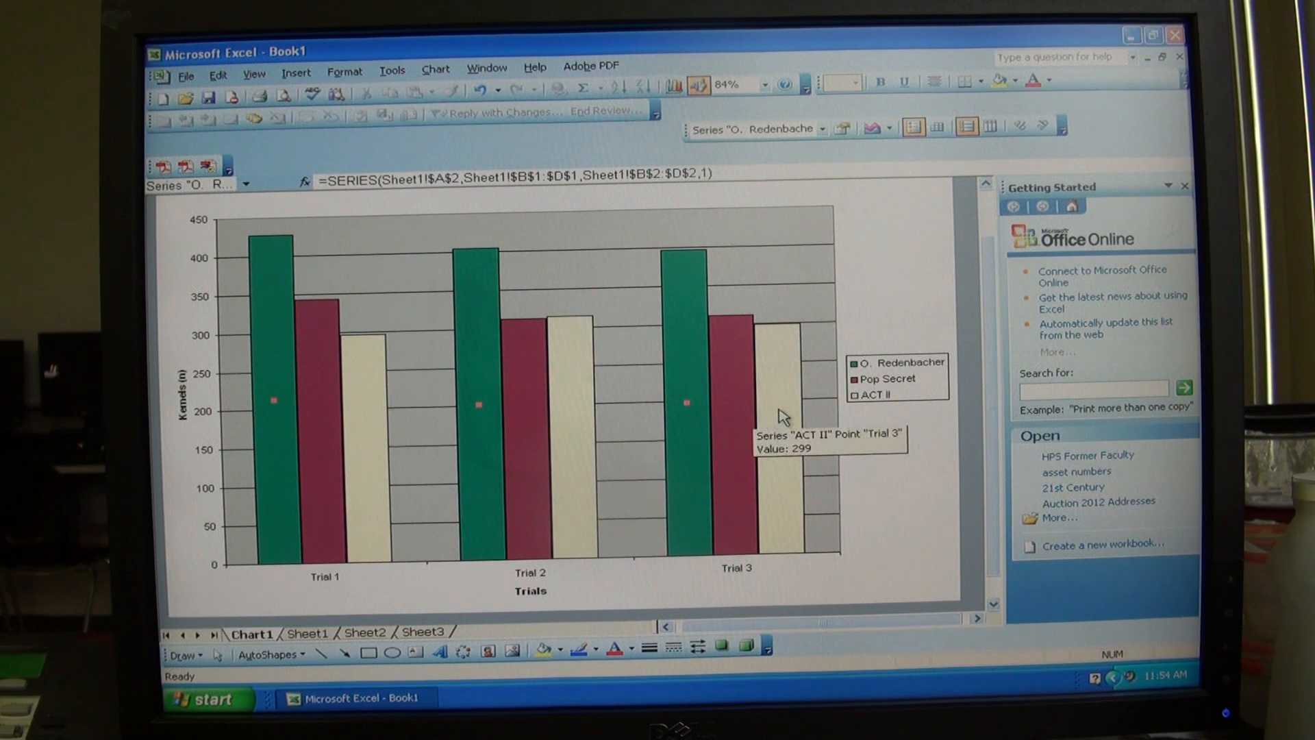
double_click(771, 387)
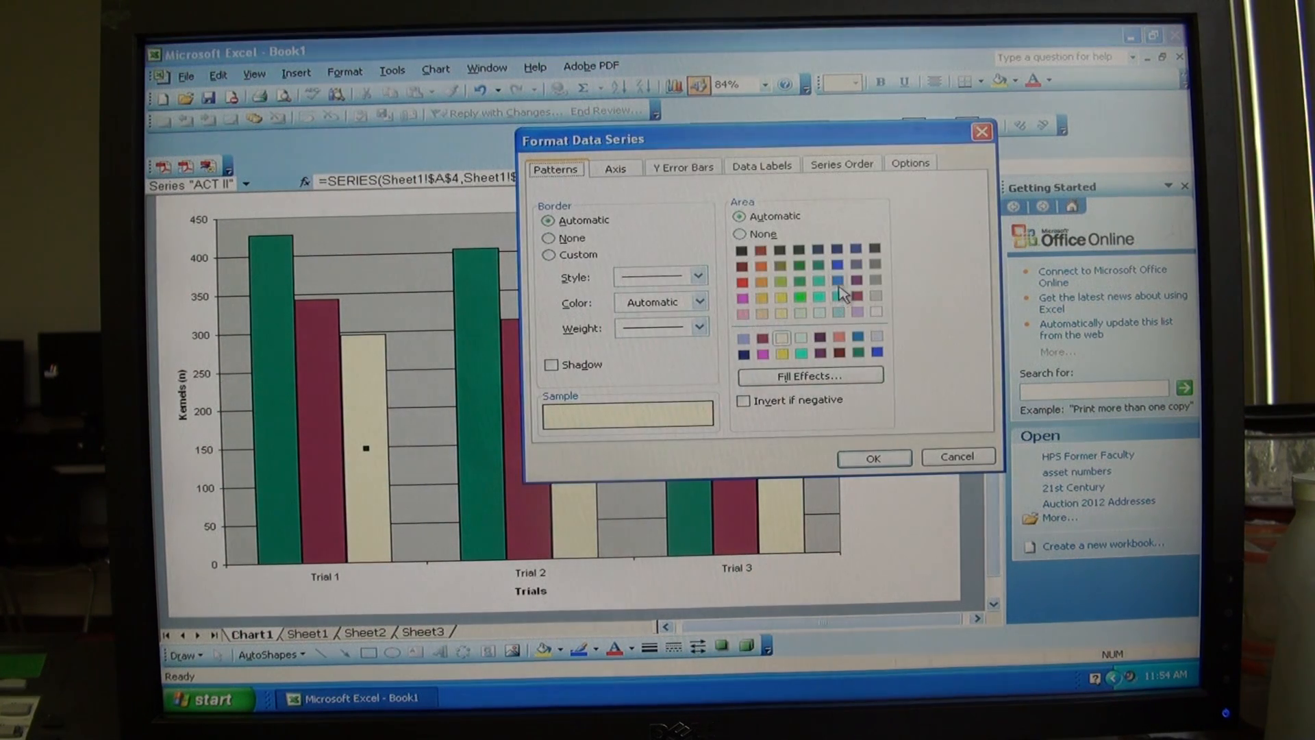
left_click(872, 457)
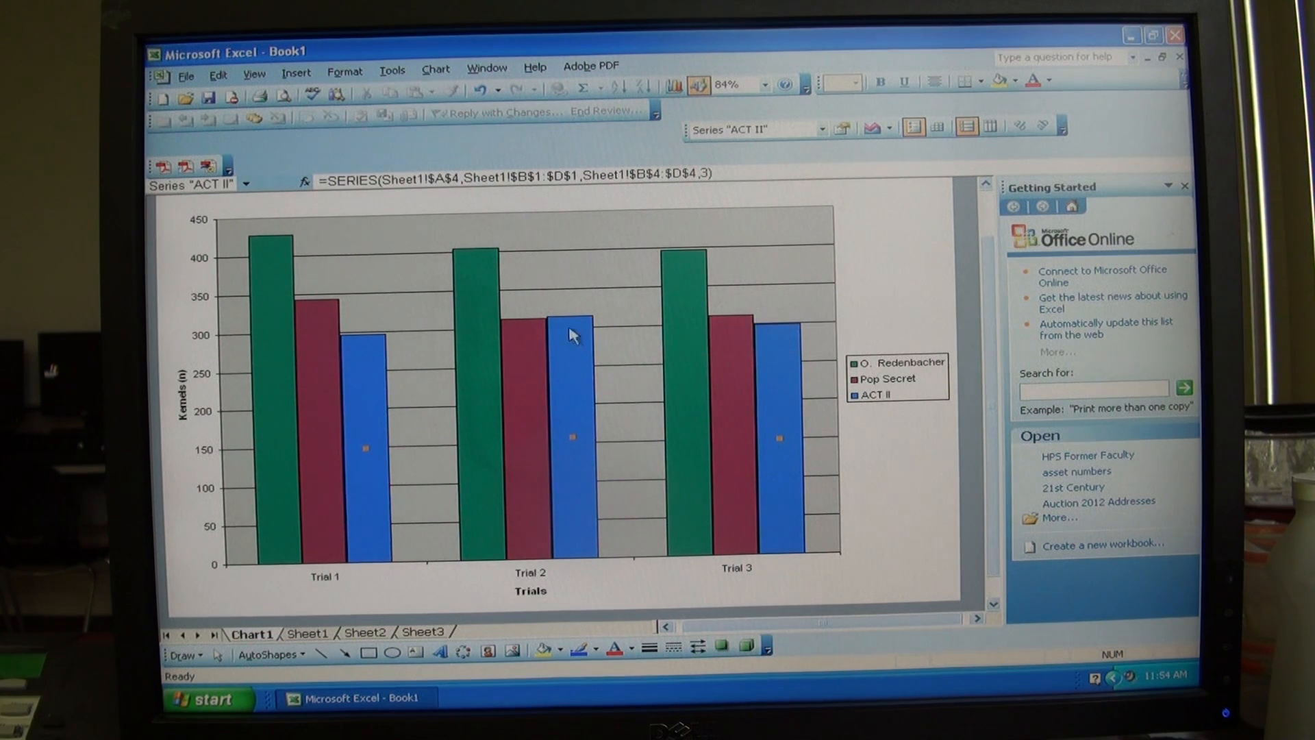
Apply a pink speckled texture fill to the plot area through Fill Effects, replacing plain grey
double_click(570, 336)
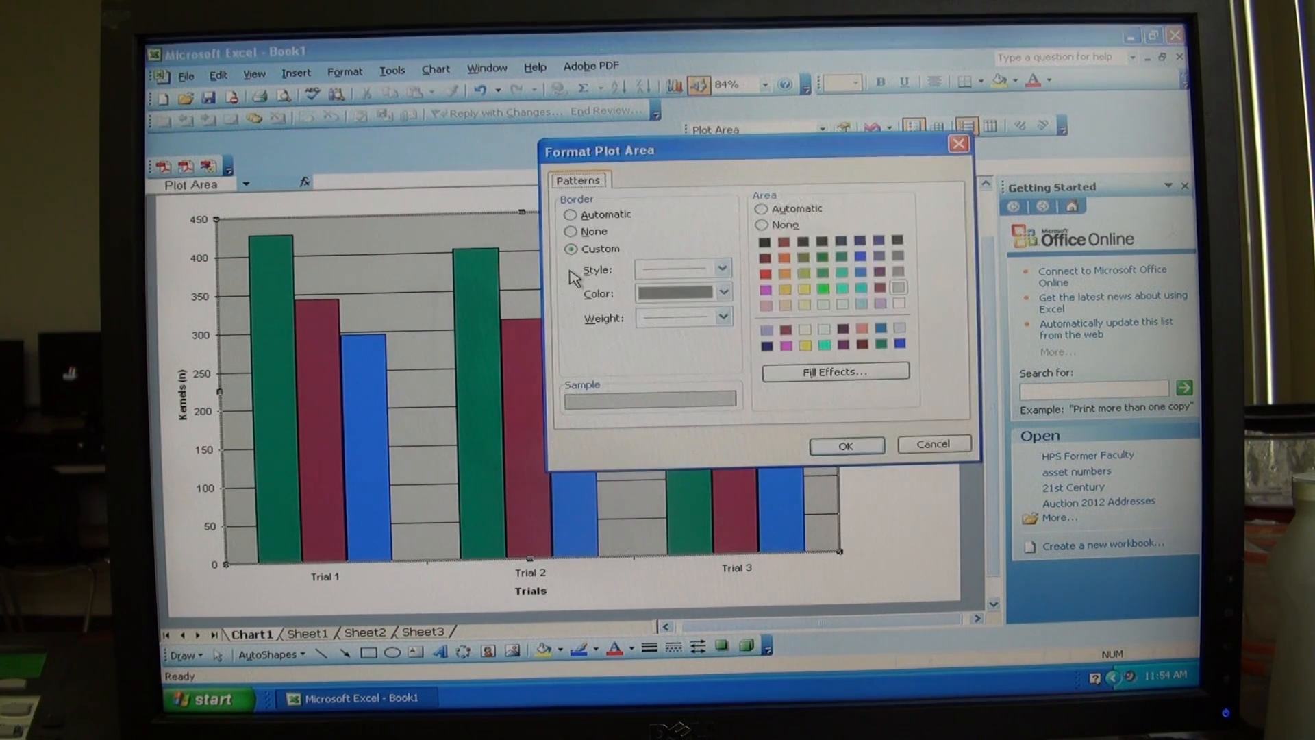
mouse_move(606, 306)
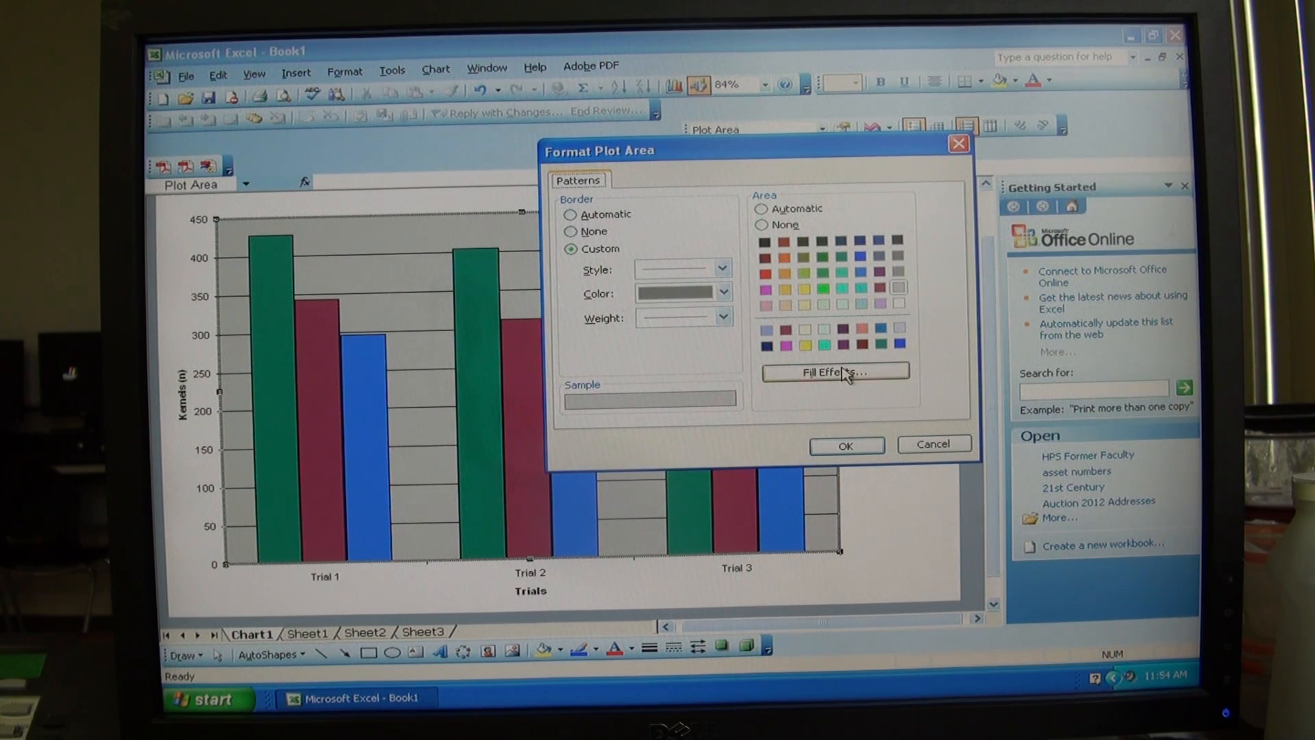
left_click(834, 371)
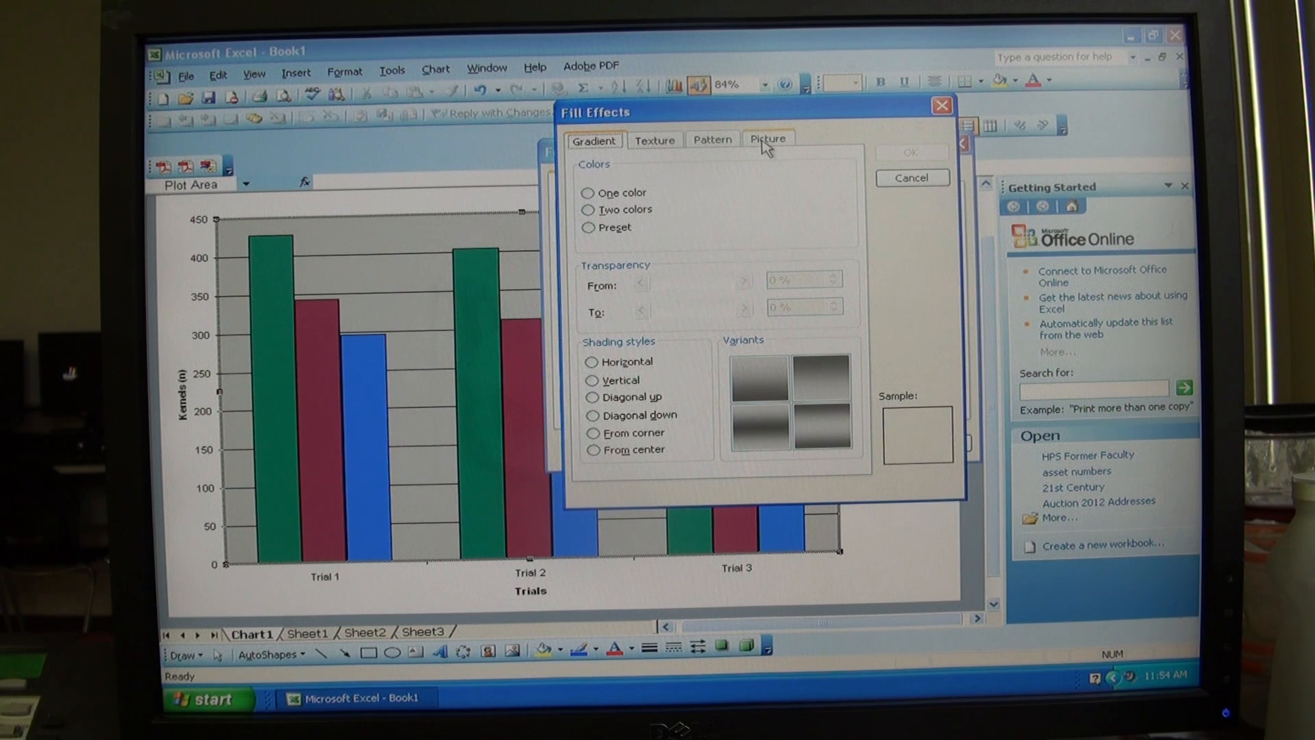
left_click(655, 140)
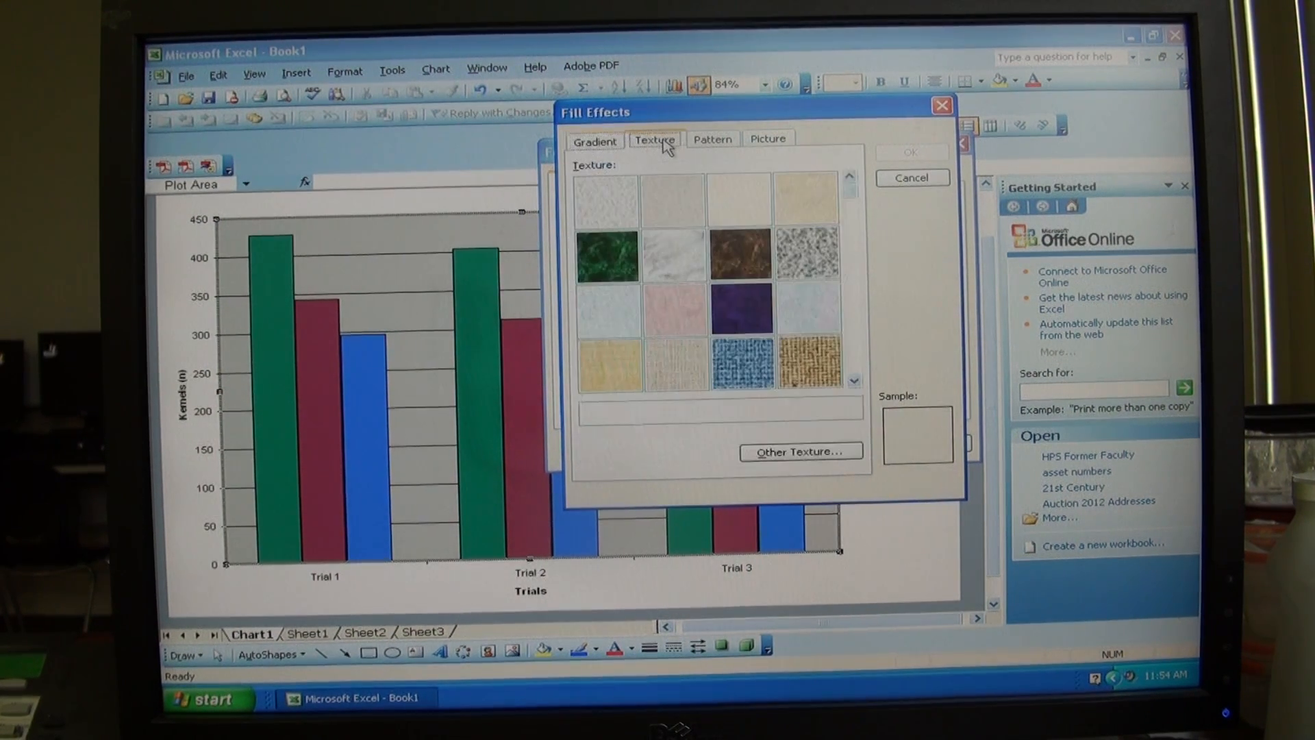
left_click(674, 313)
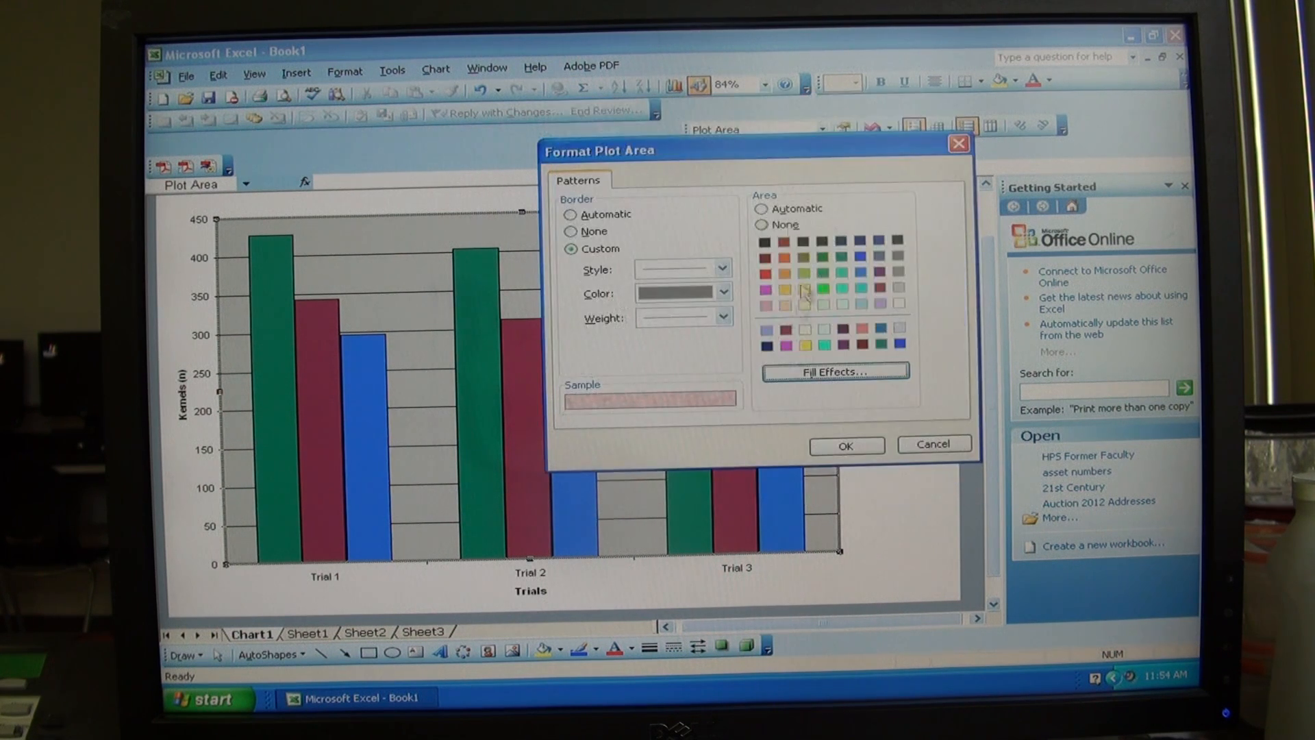
left_click(845, 444)
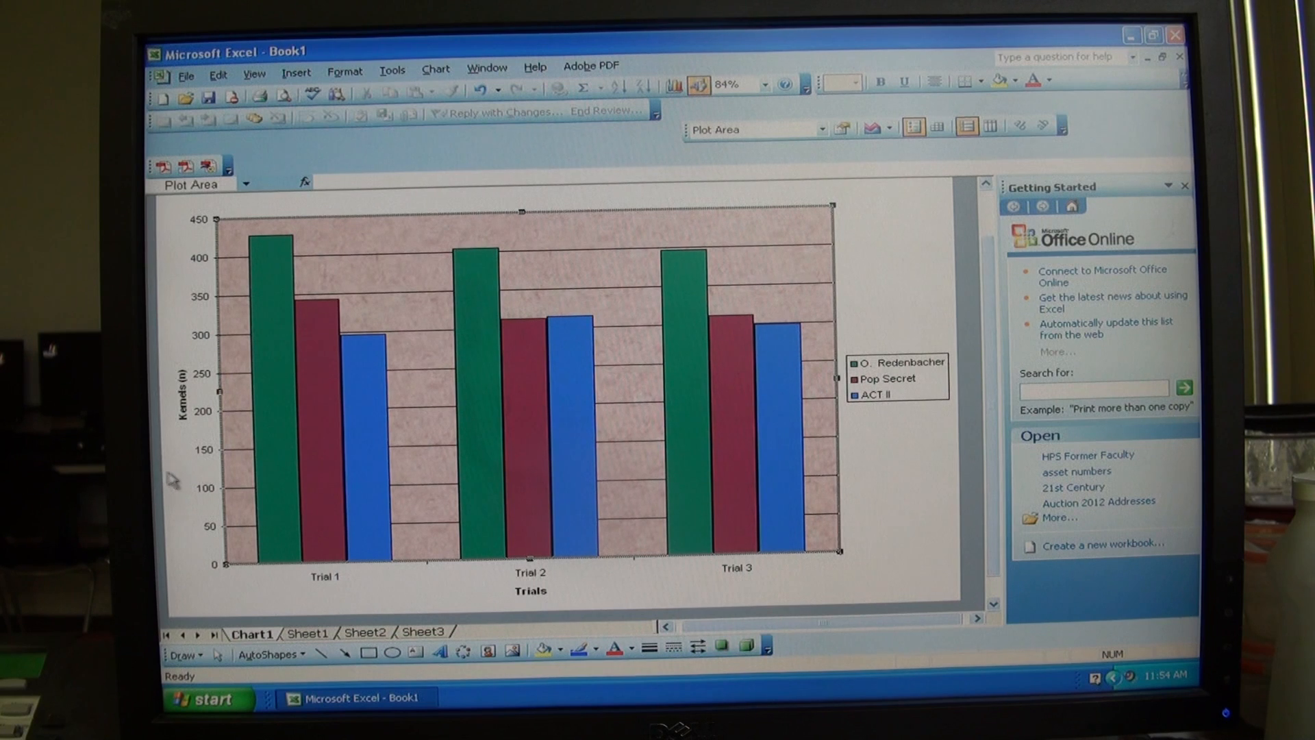
mouse_move(592, 552)
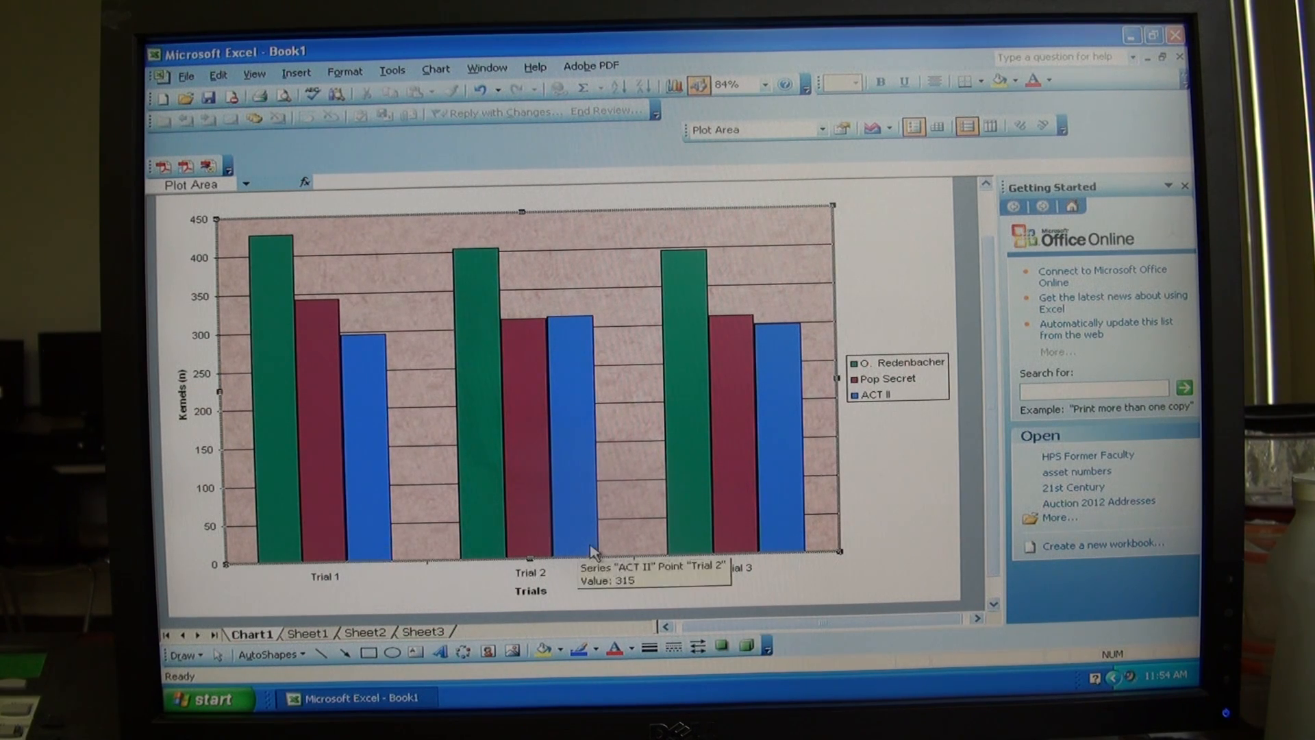
mouse_move(891, 246)
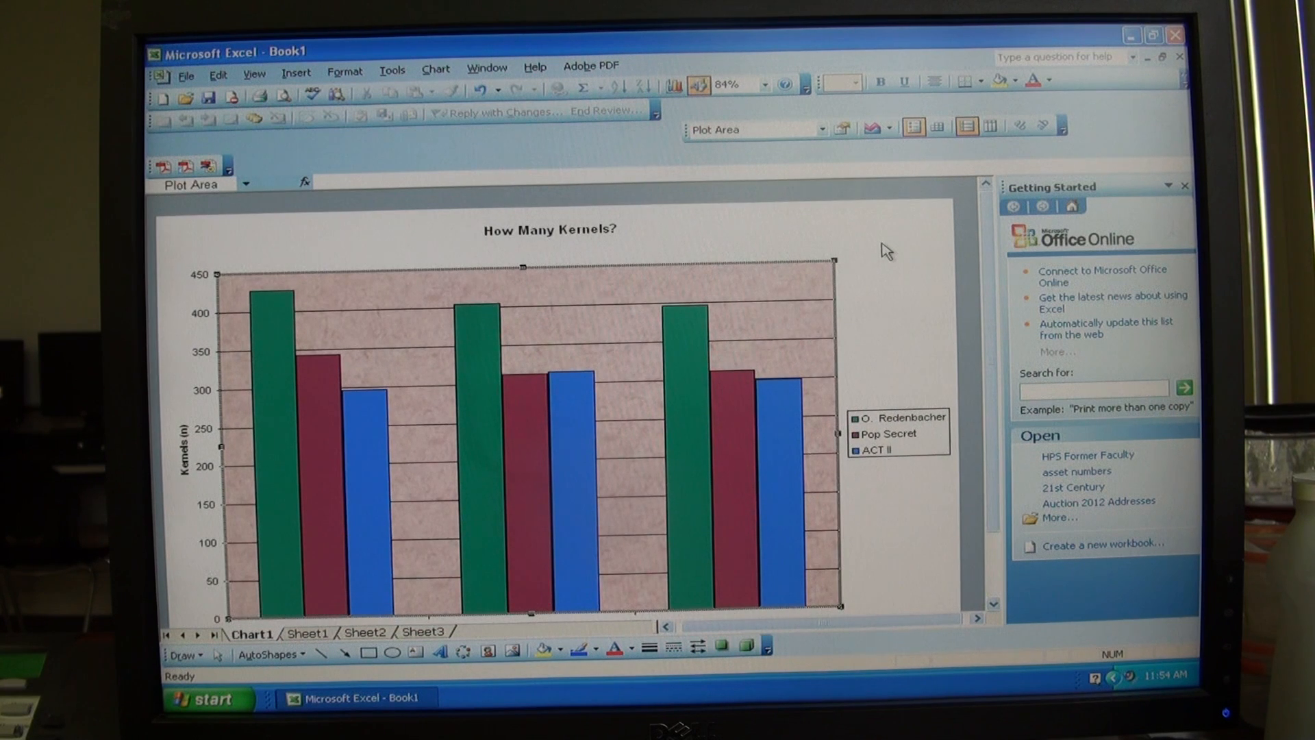
mouse_move(853, 280)
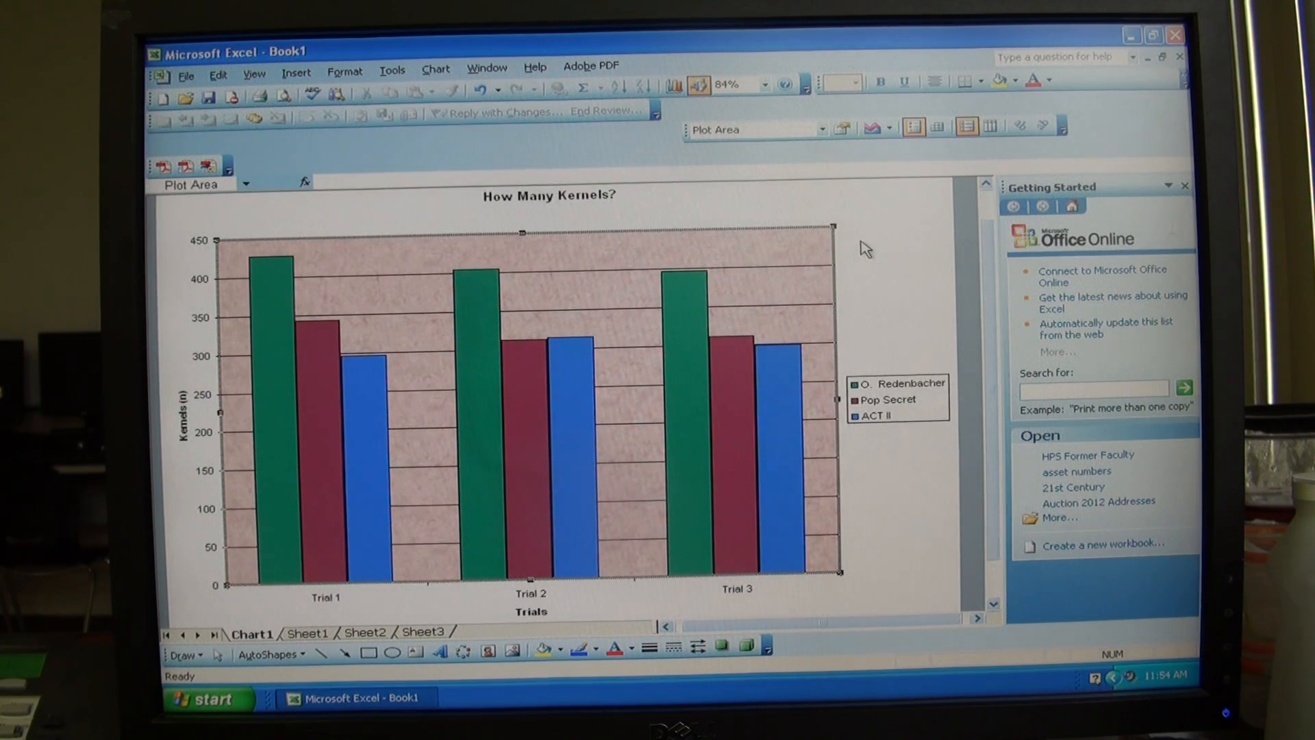
mouse_move(244, 277)
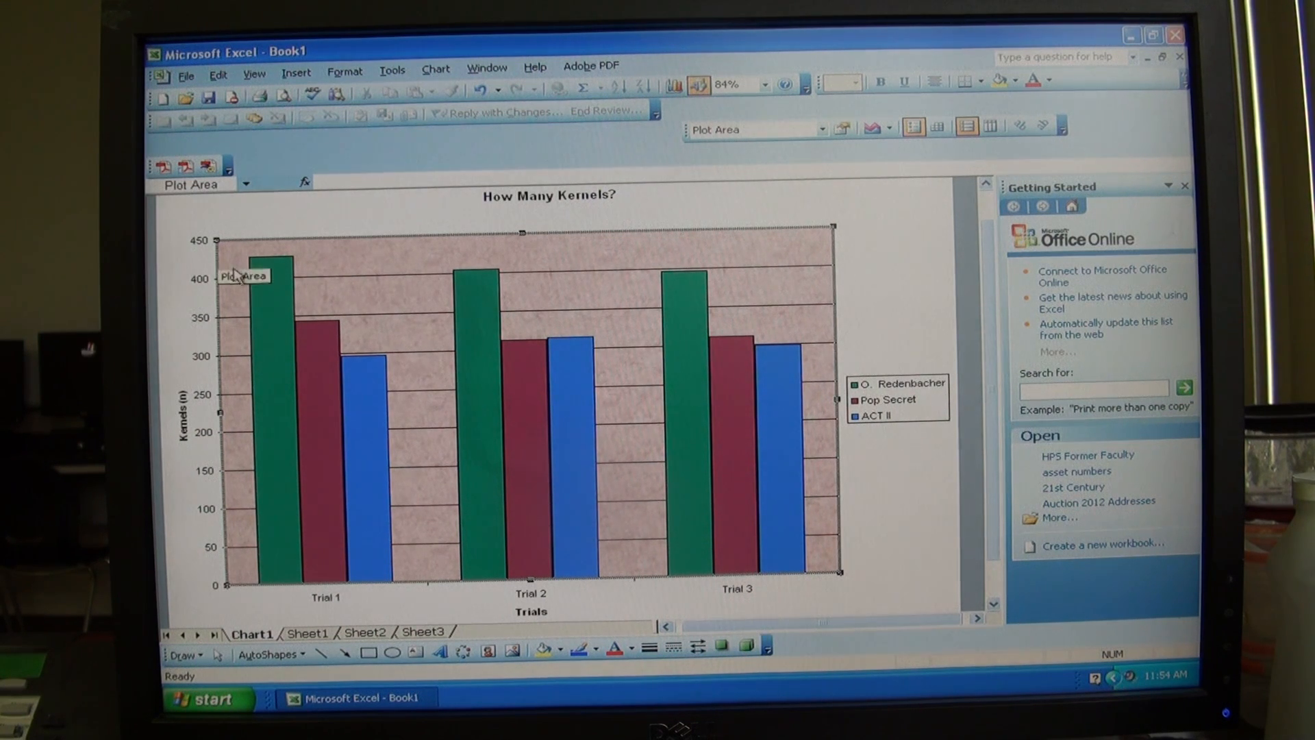
mouse_move(369, 284)
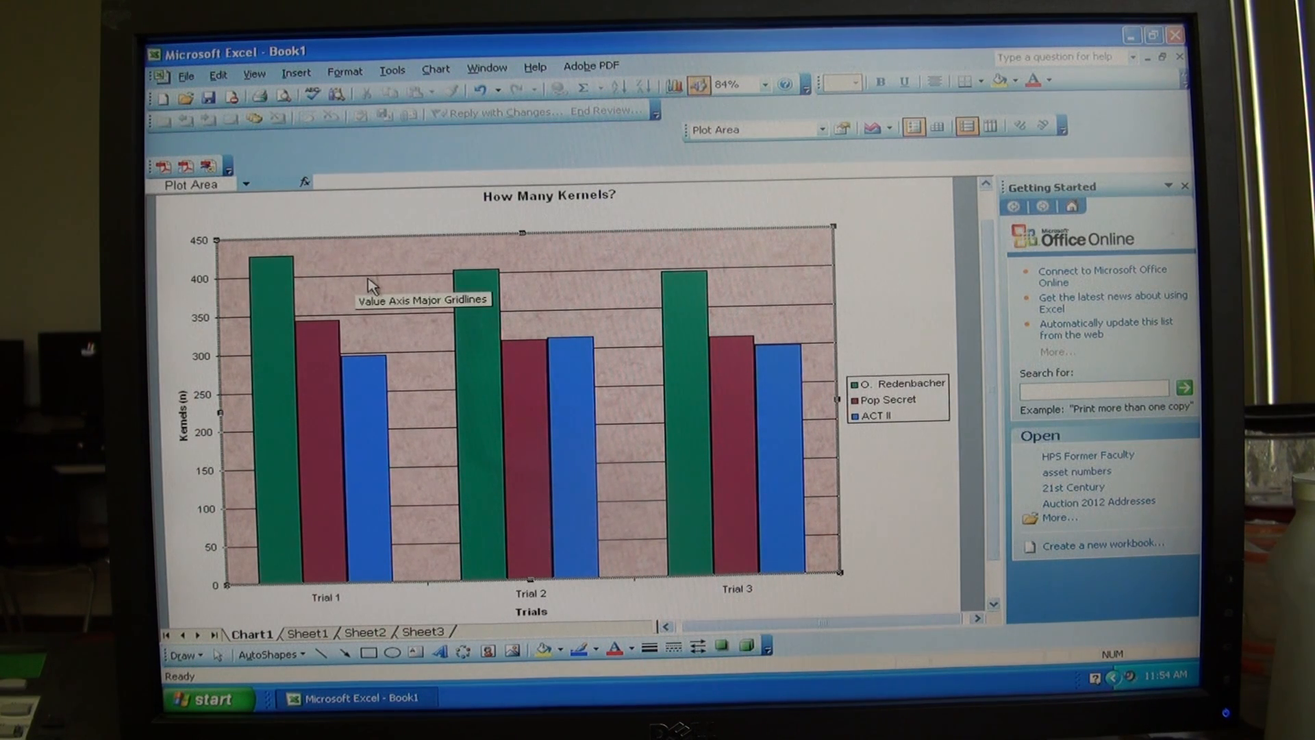